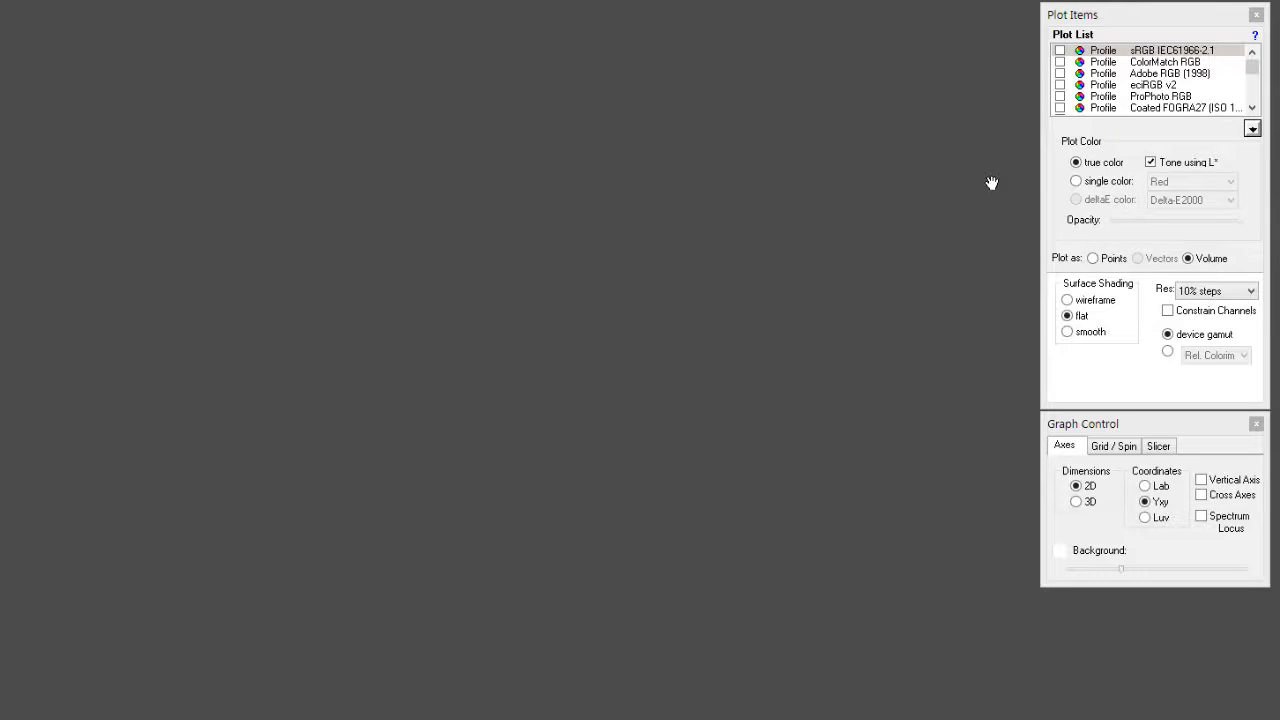
Tick the sRGB IEC61966-2.1 profile to plot its 2D Yxy gamut triangle inside the spectrum locus.
{"action": "left_click", "coordinate": [1201, 516]}
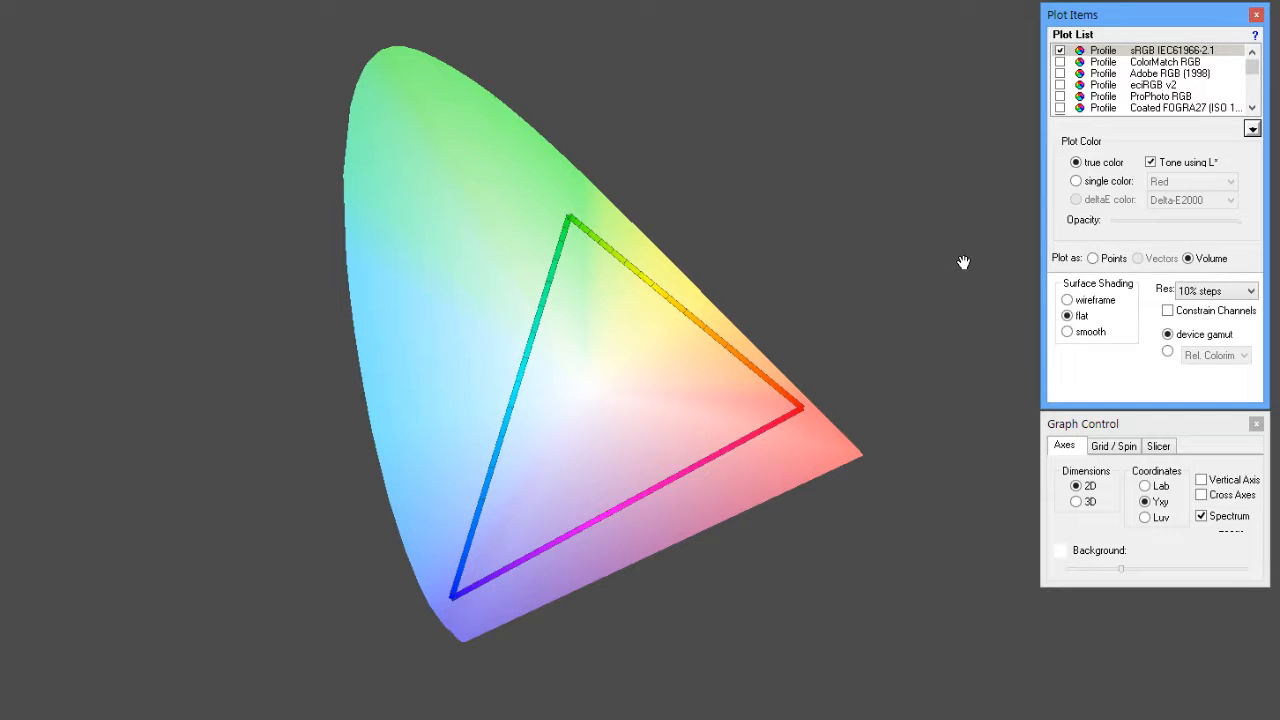
{"action": "mouse_move", "coordinate": [973, 330]}
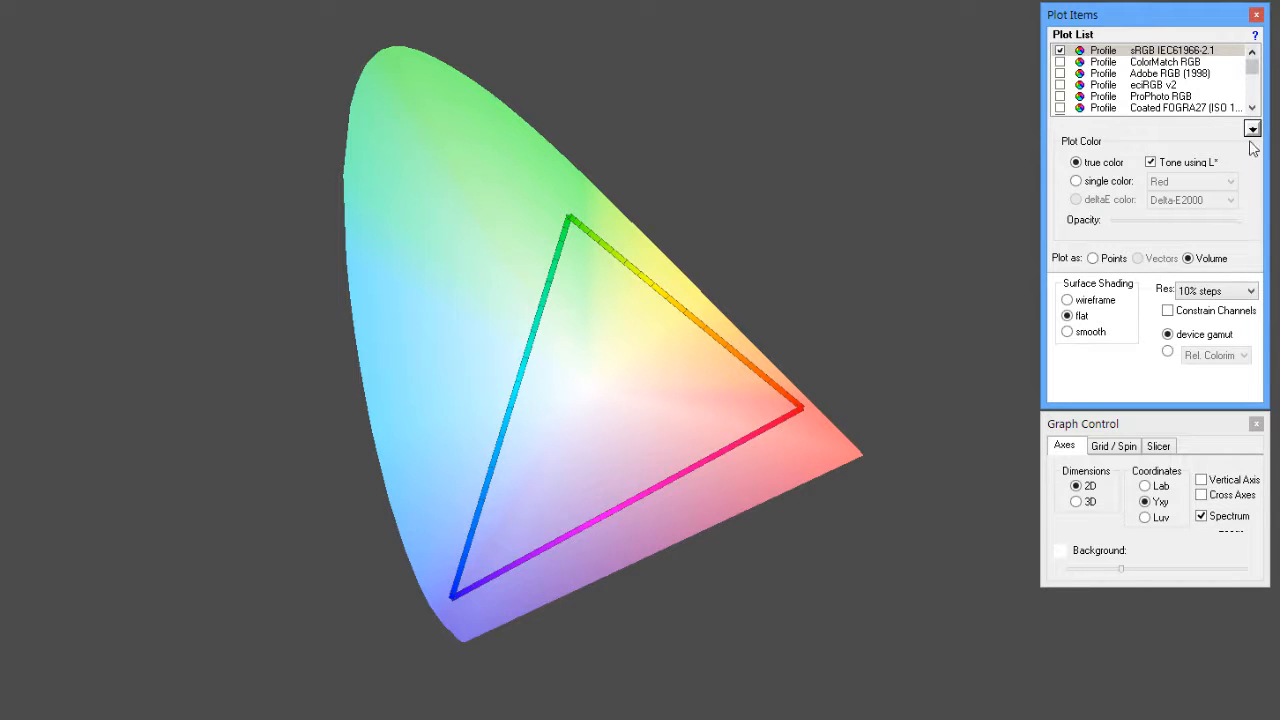
Untick sRGB and the spectrum locus, then plot the 26 ottobre 2012 monitor profile.
{"action": "left_click", "coordinate": [1201, 515]}
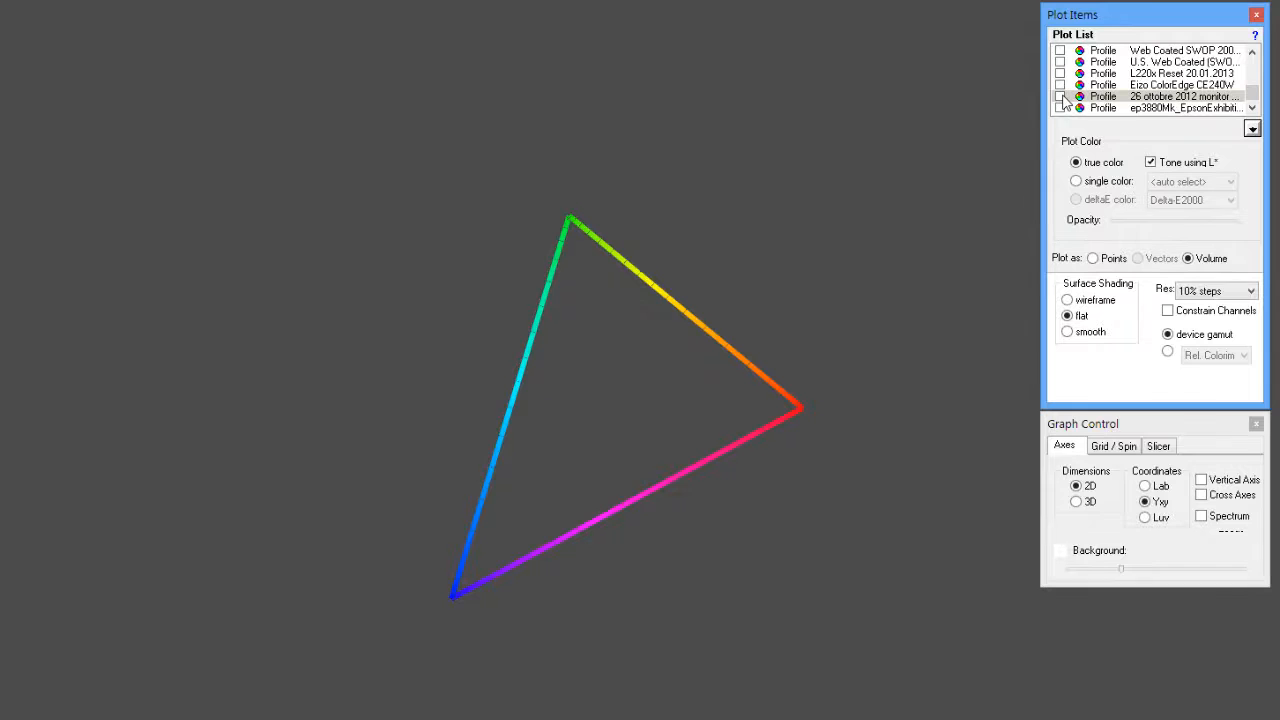
{"action": "left_click", "coordinate": [1061, 96]}
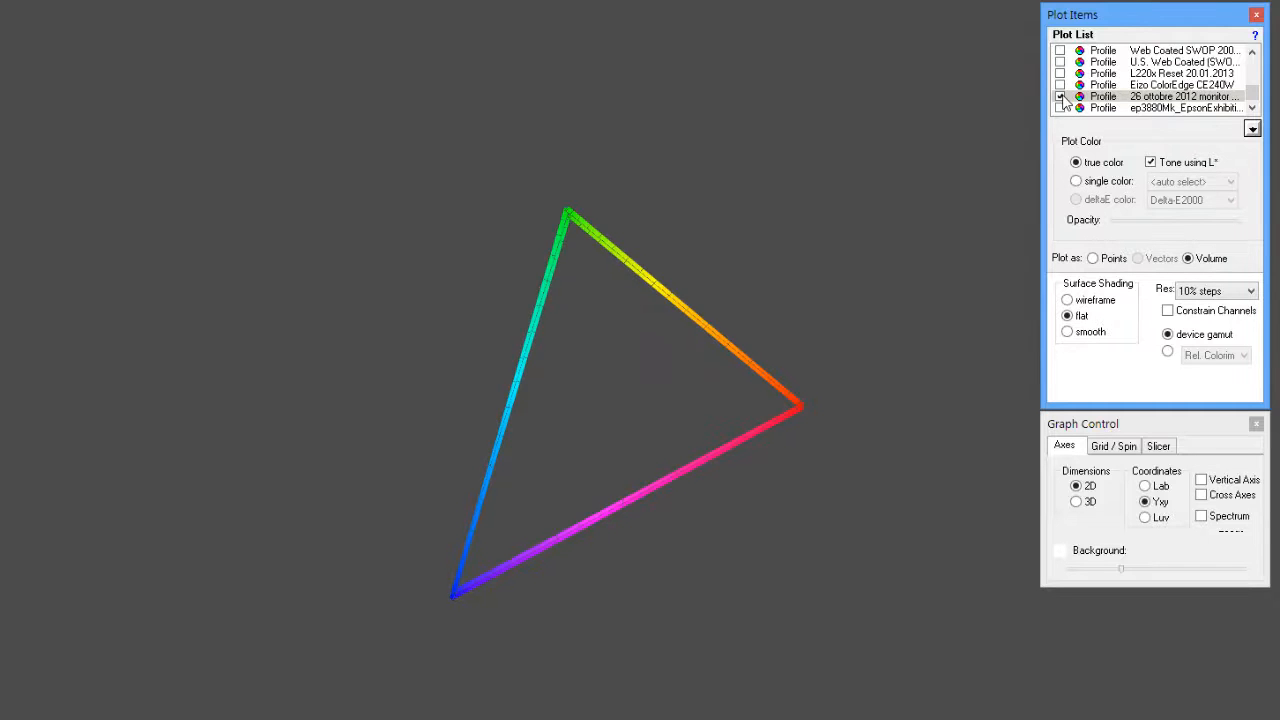
{"action": "left_click", "coordinate": [1060, 96]}
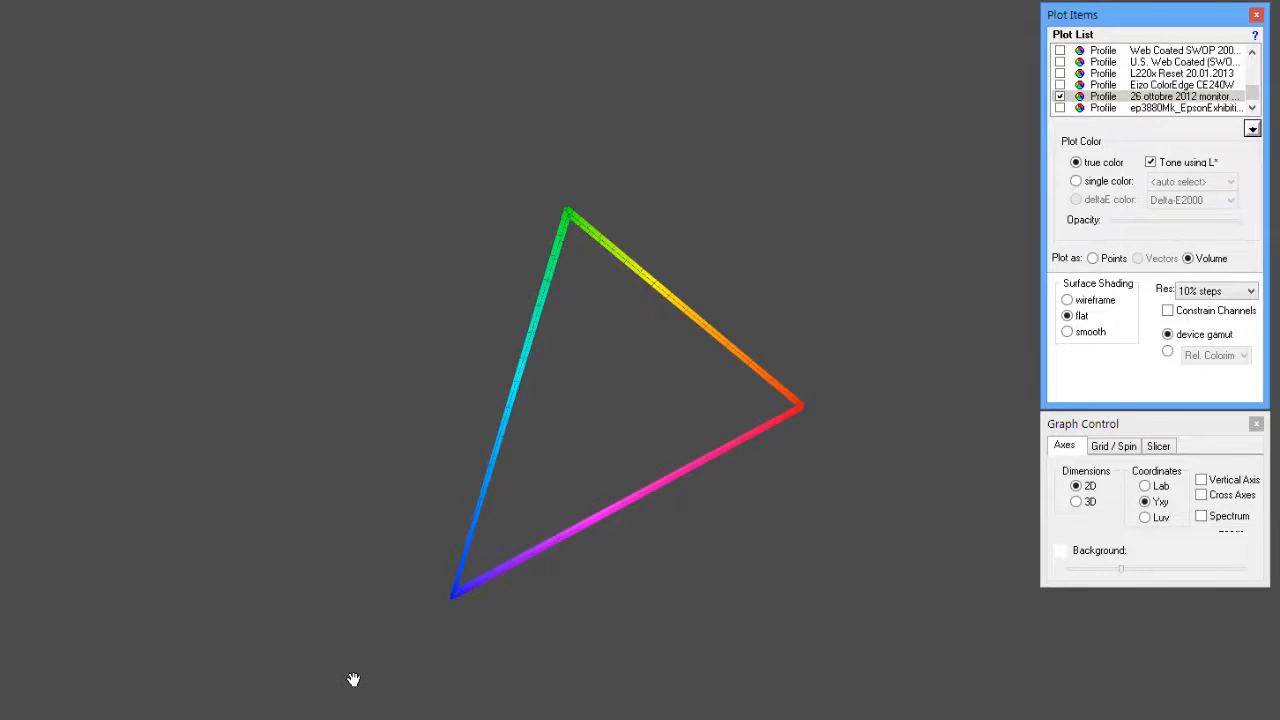
{"action": "mouse_move", "coordinate": [755, 398]}
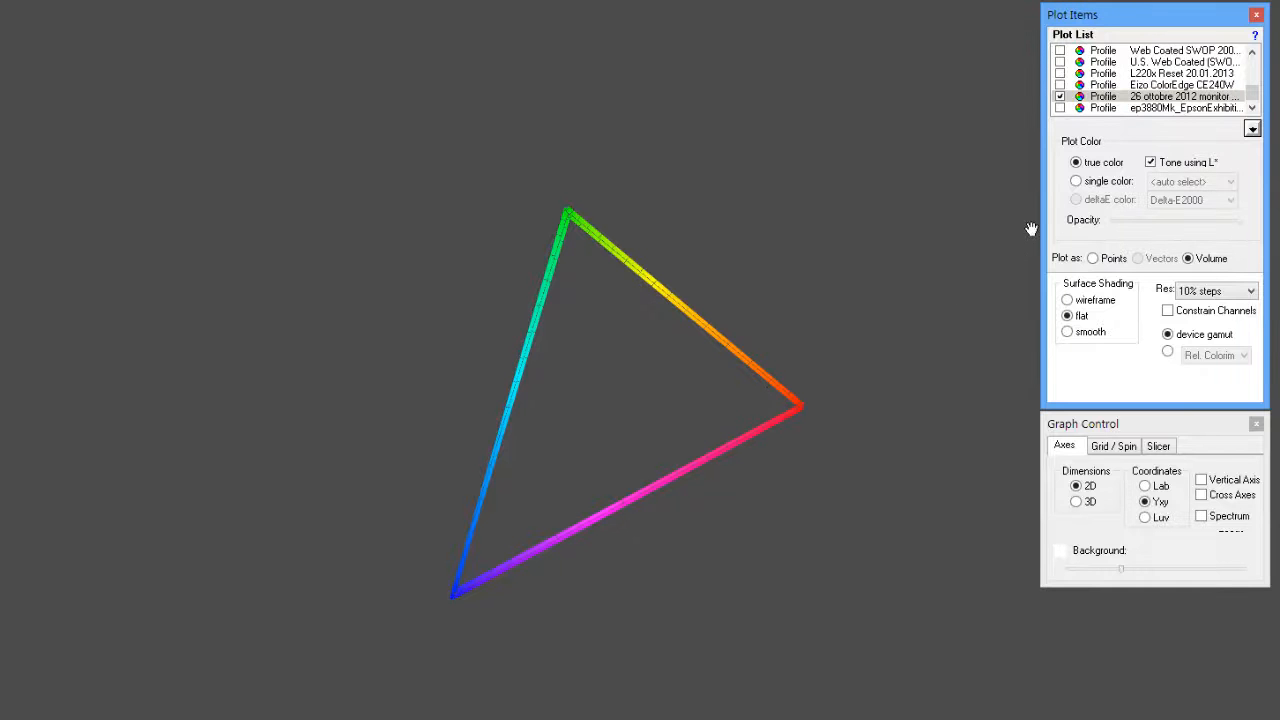
Switch the graph to 3D Yxy with wireframe shading in a single plot colour.
{"action": "left_click", "coordinate": [1077, 501]}
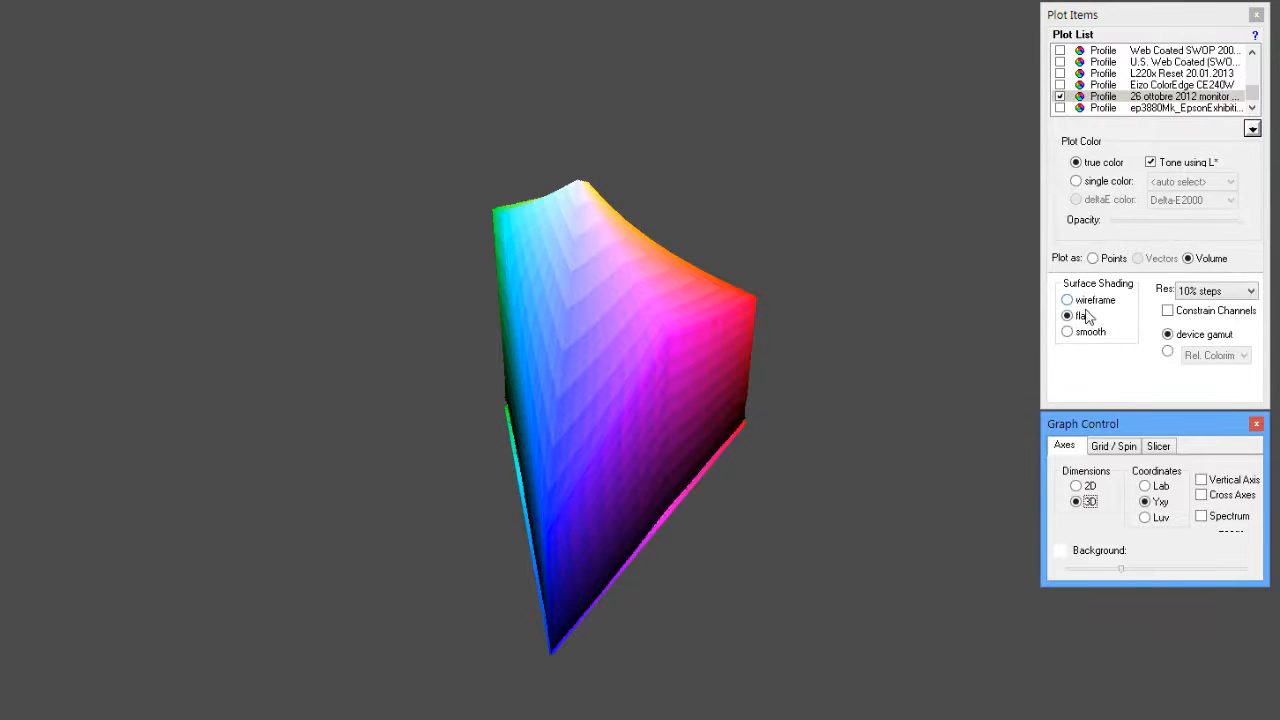
{"action": "left_click", "coordinate": [1067, 300]}
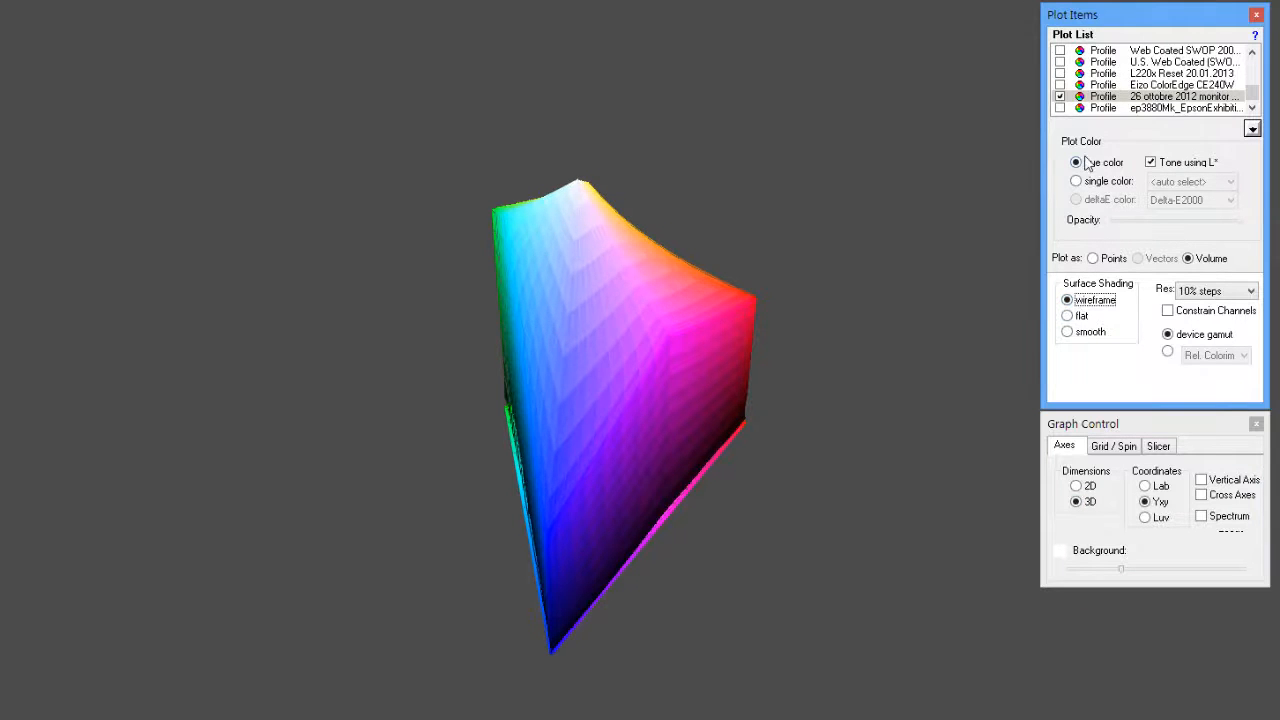
{"action": "left_click", "coordinate": [1076, 181]}
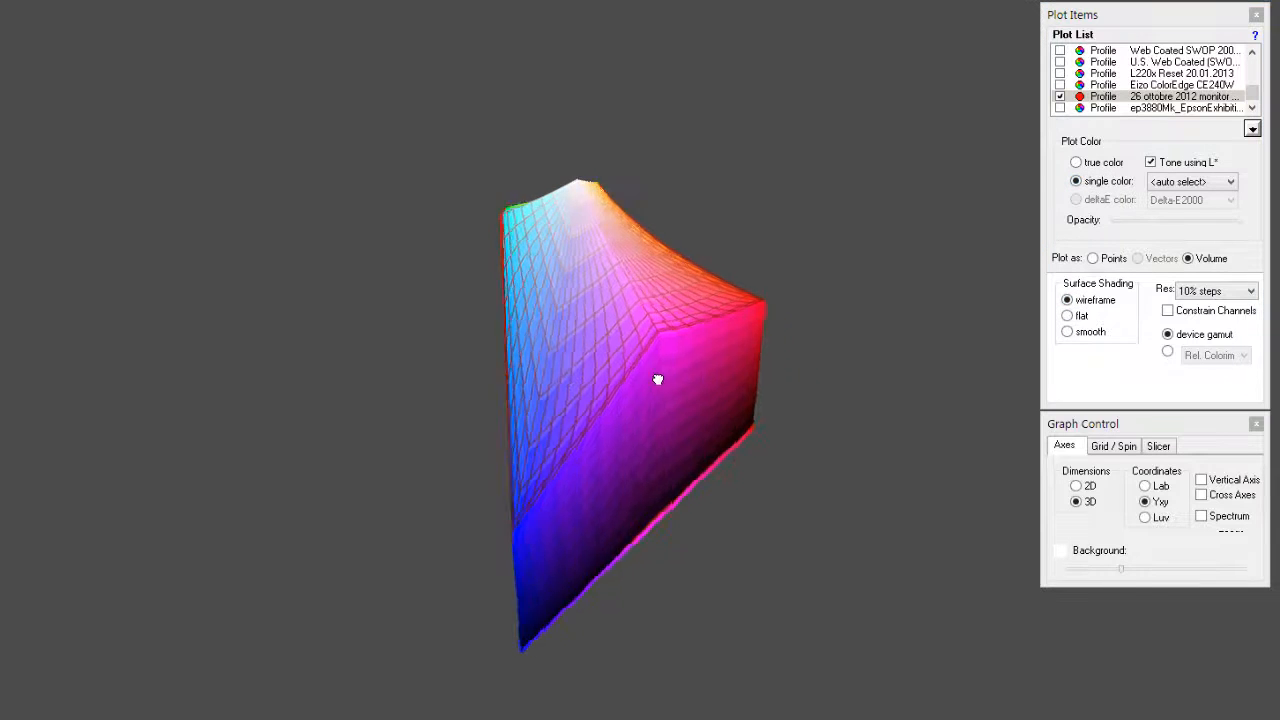
Orbit the 3D gamut volumes to compare wireframe and solid outlines from every side.
{"action": "left_click_drag", "start_coordinate": [658, 379], "coordinate": [630, 350]}
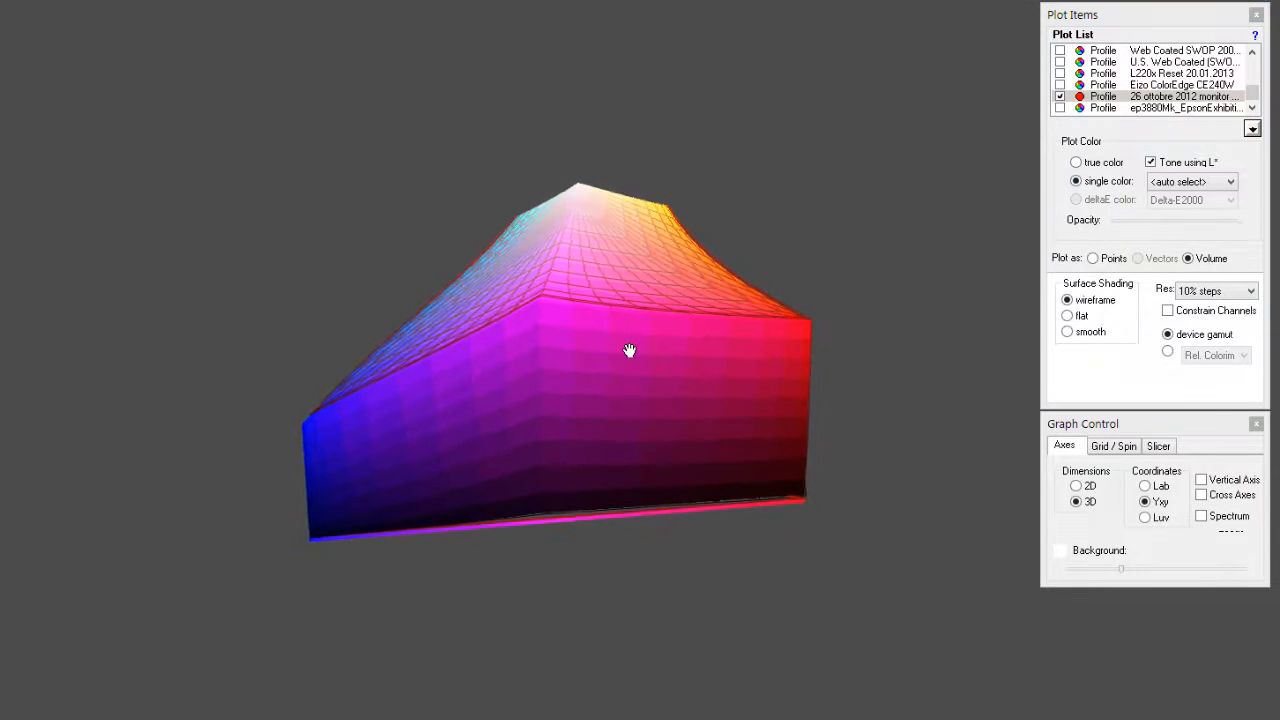
{"action": "left_click_drag", "start_coordinate": [629, 349], "coordinate": [429, 353]}
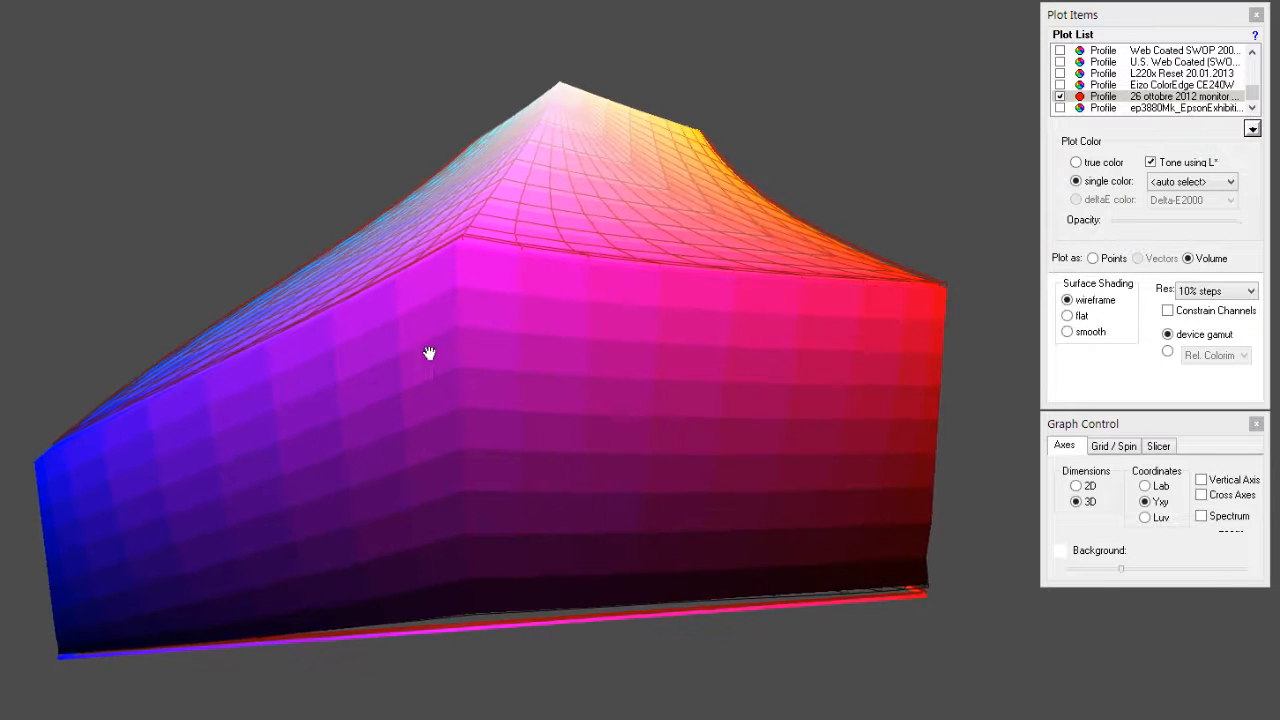
{"action": "left_click_drag", "start_coordinate": [430, 354], "coordinate": [525, 347]}
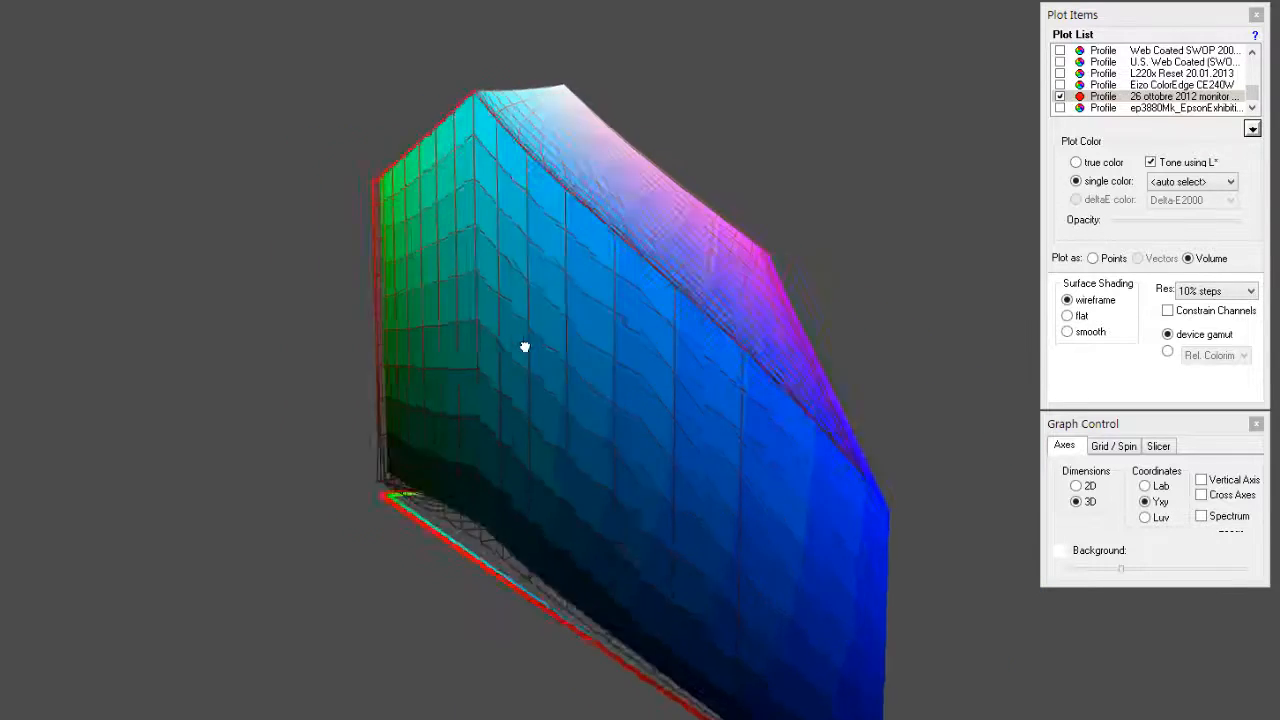
{"action": "left_click_drag", "start_coordinate": [525, 347], "coordinate": [408, 387]}
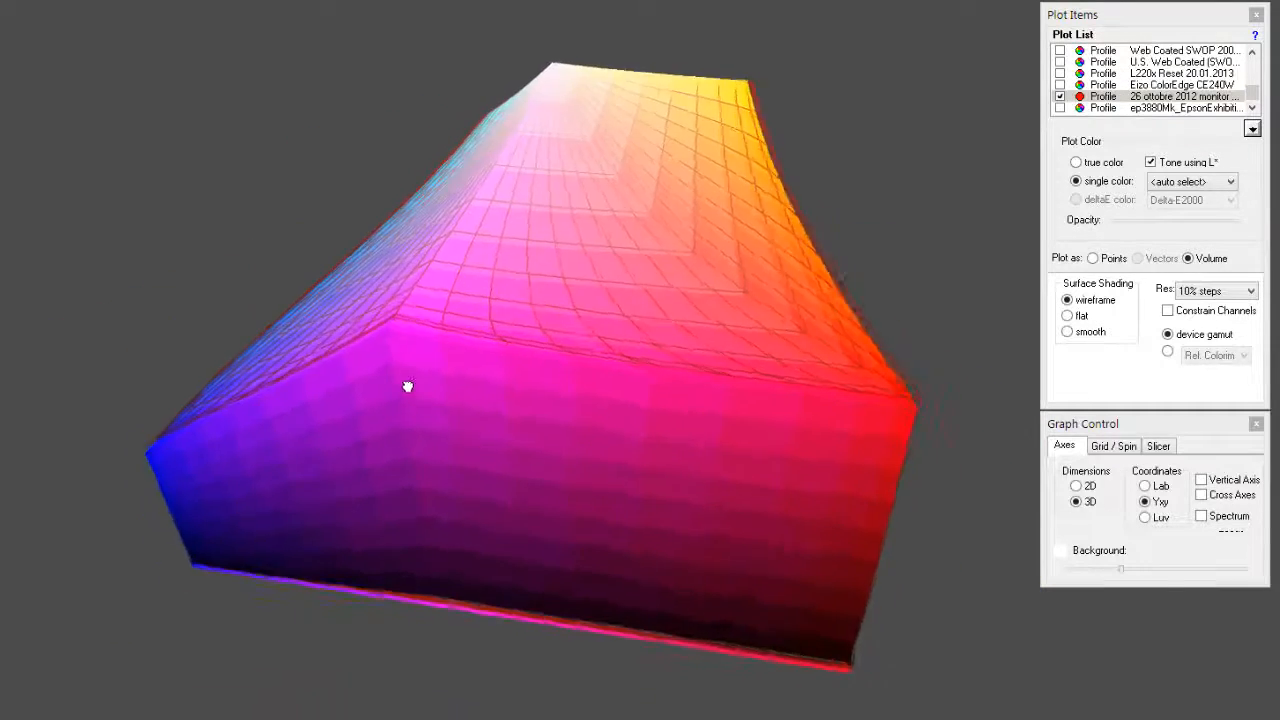
{"action": "left_click_drag", "start_coordinate": [408, 387], "coordinate": [397, 424]}
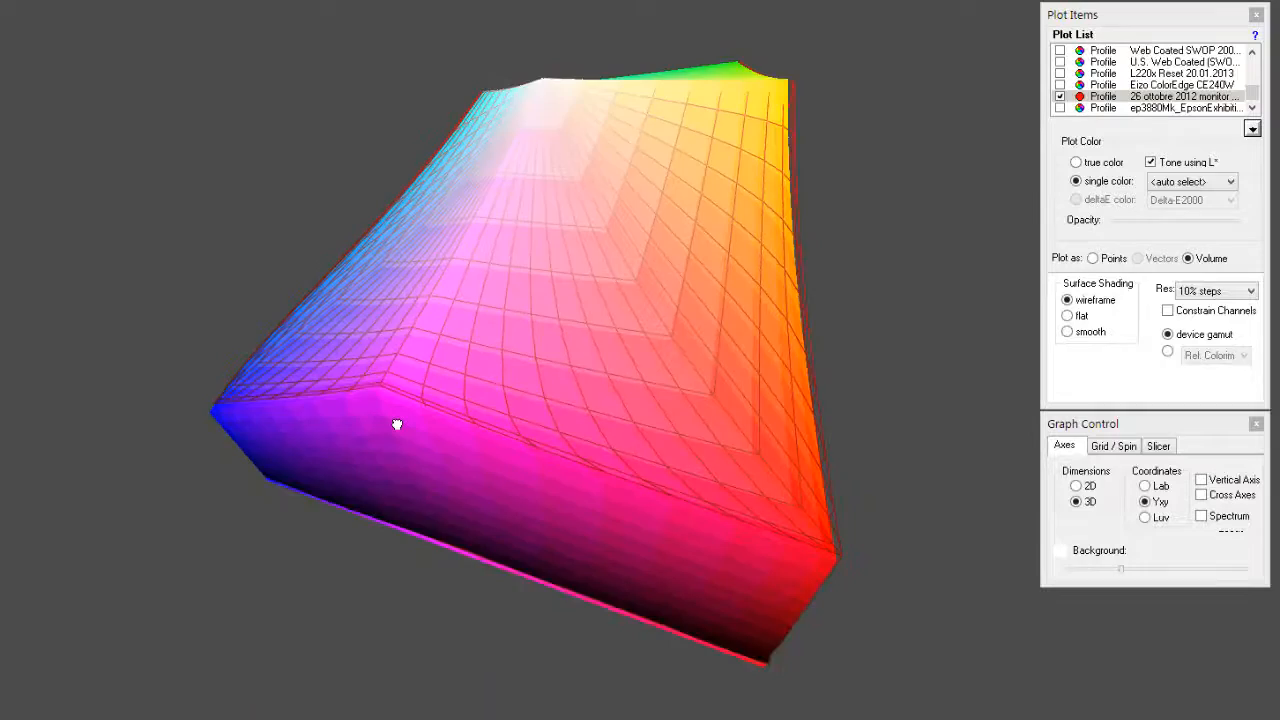
{"action": "left_click_drag", "start_coordinate": [397, 424], "coordinate": [273, 402]}
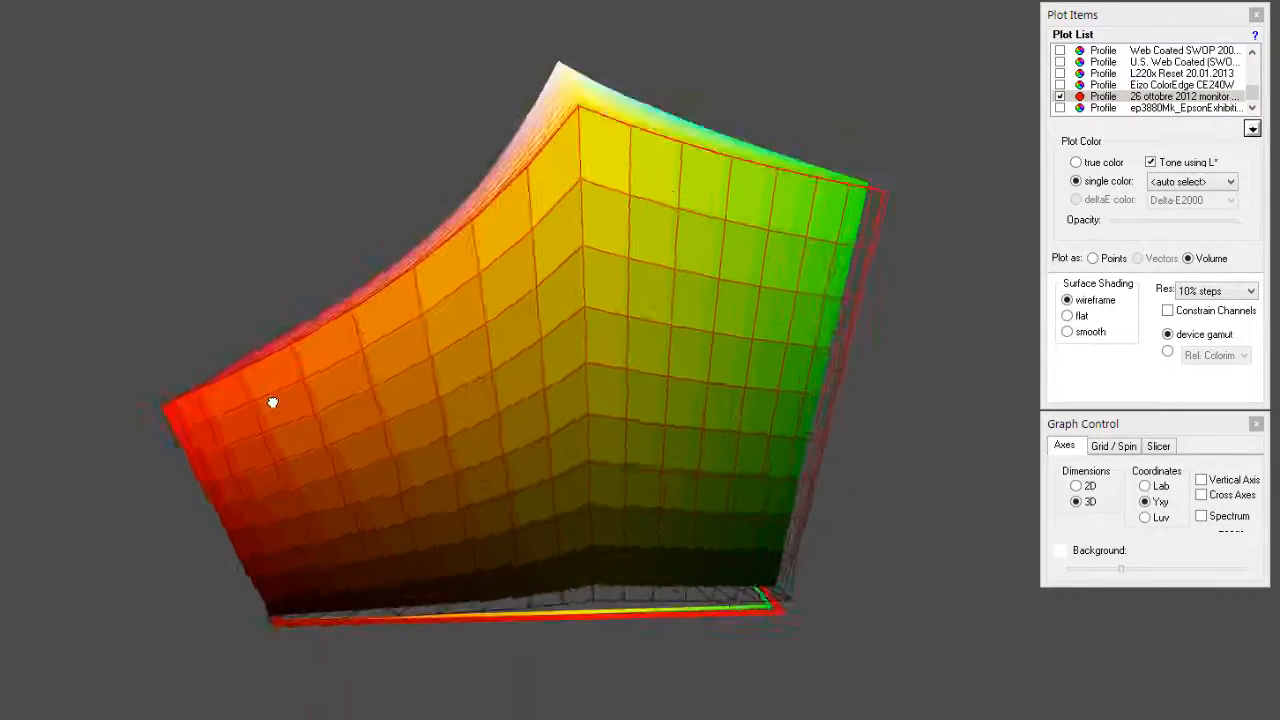
{"action": "left_click_drag", "start_coordinate": [273, 402], "coordinate": [353, 415]}
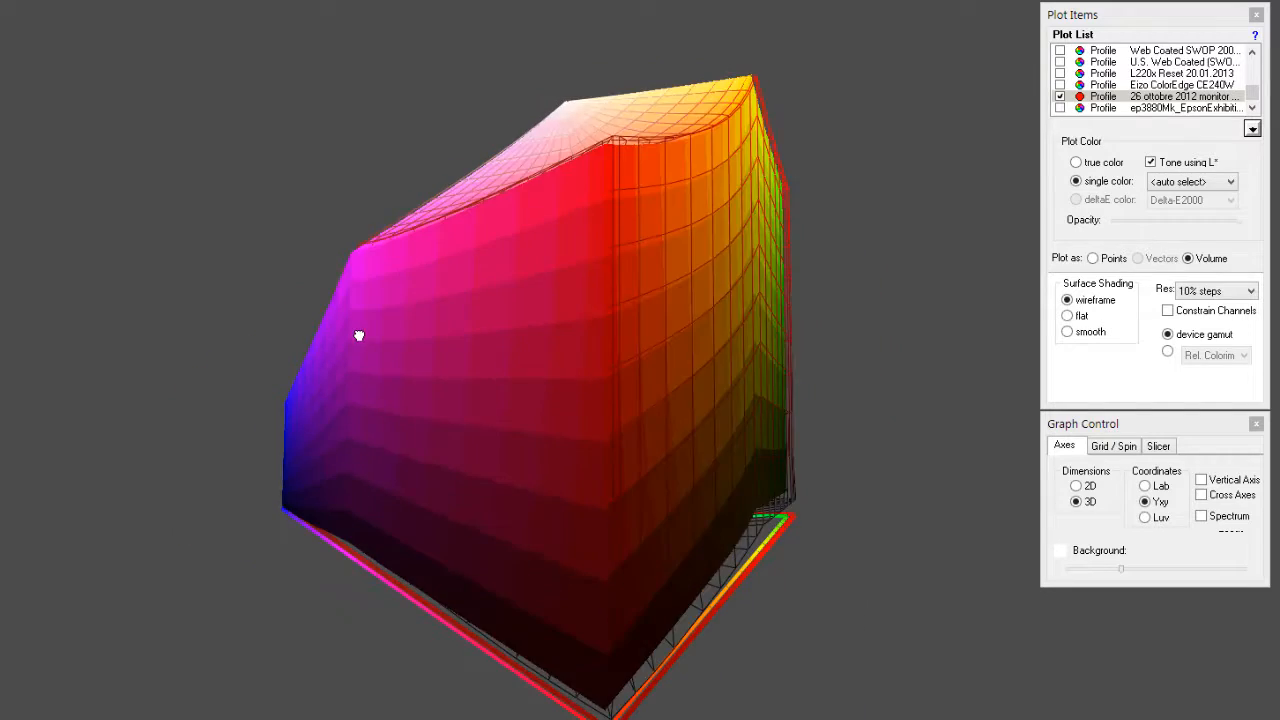
{"action": "left_click_drag", "start_coordinate": [360, 335], "coordinate": [157, 371]}
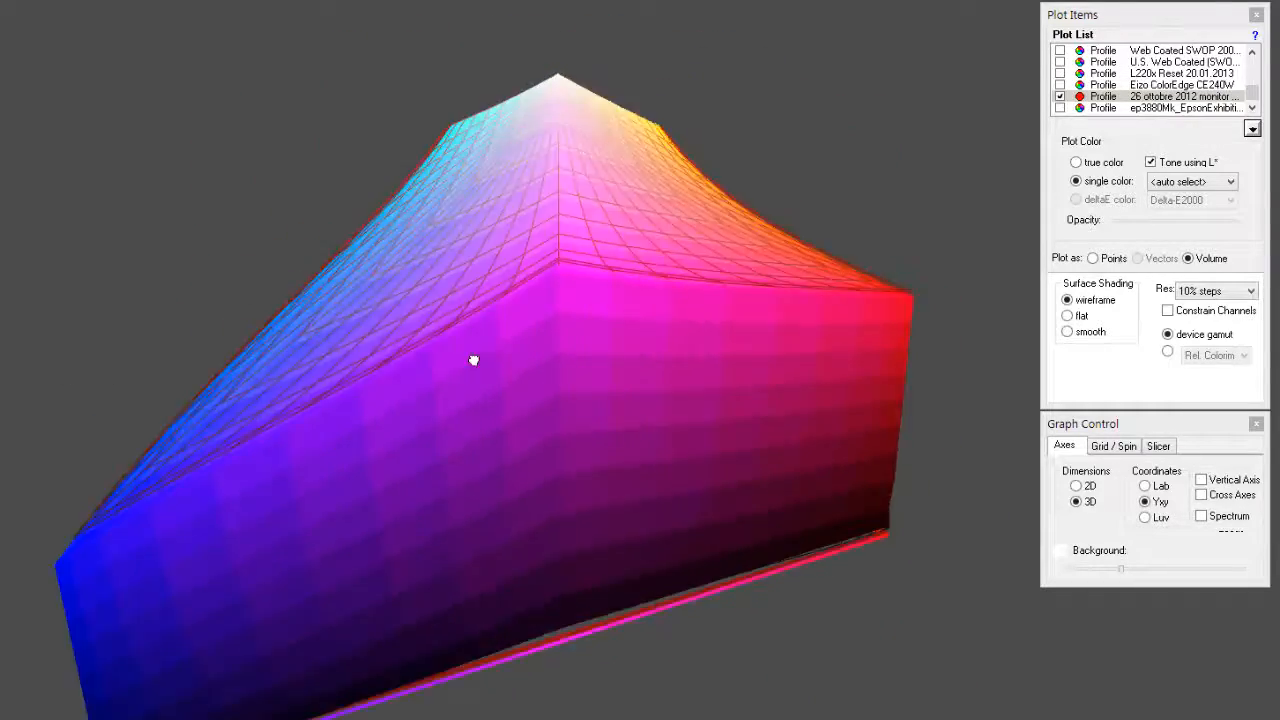
{"action": "left_click_drag", "start_coordinate": [474, 360], "coordinate": [672, 347]}
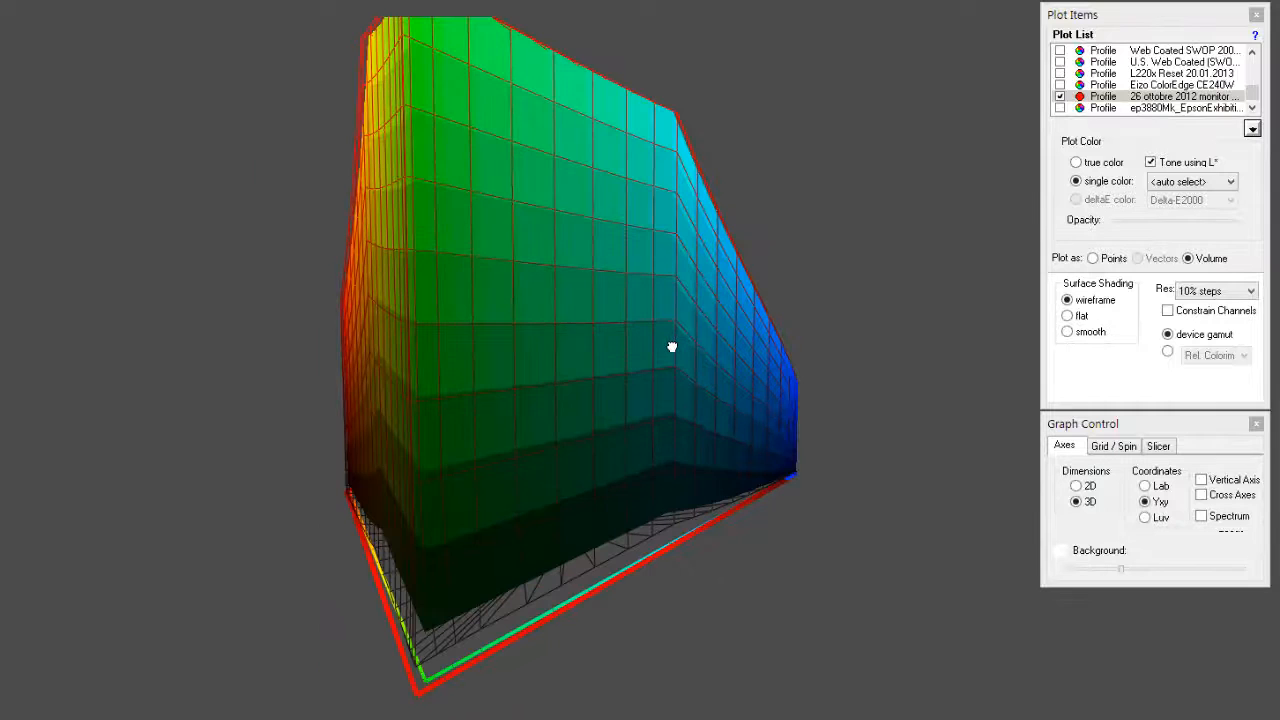
{"action": "left_click_drag", "start_coordinate": [672, 347], "coordinate": [670, 387]}
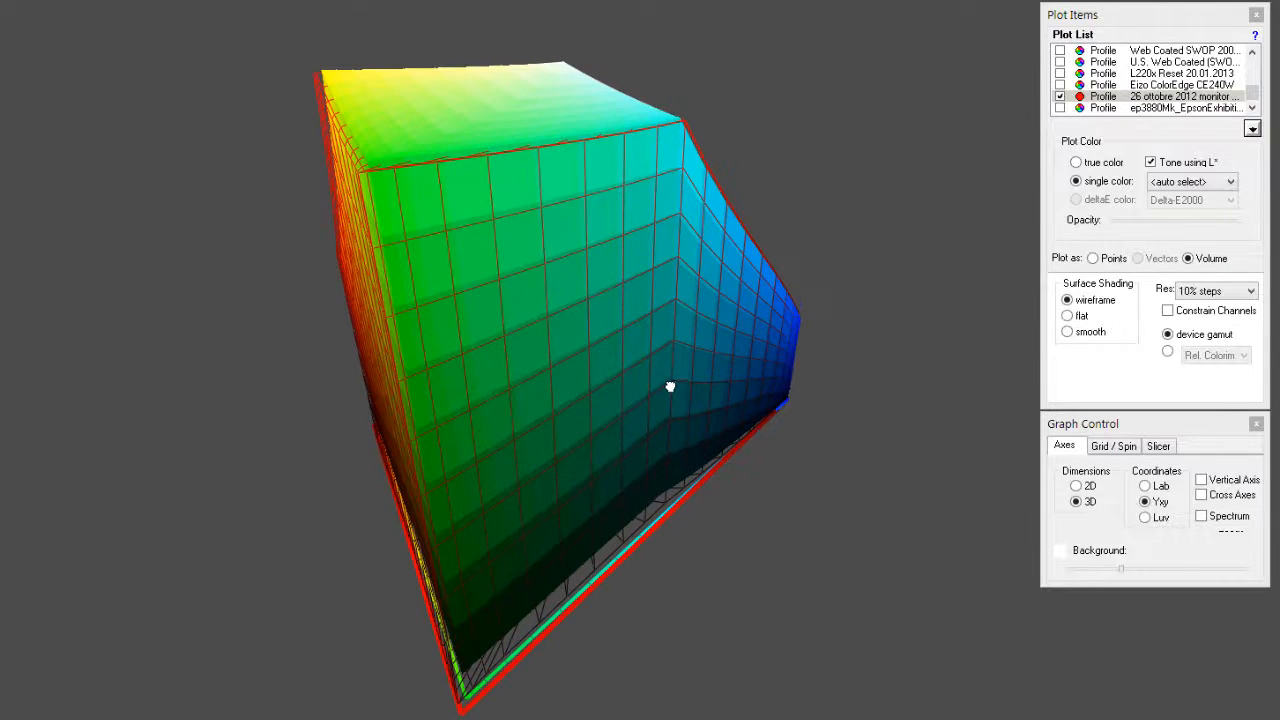
{"action": "left_click_drag", "start_coordinate": [670, 387], "coordinate": [610, 363]}
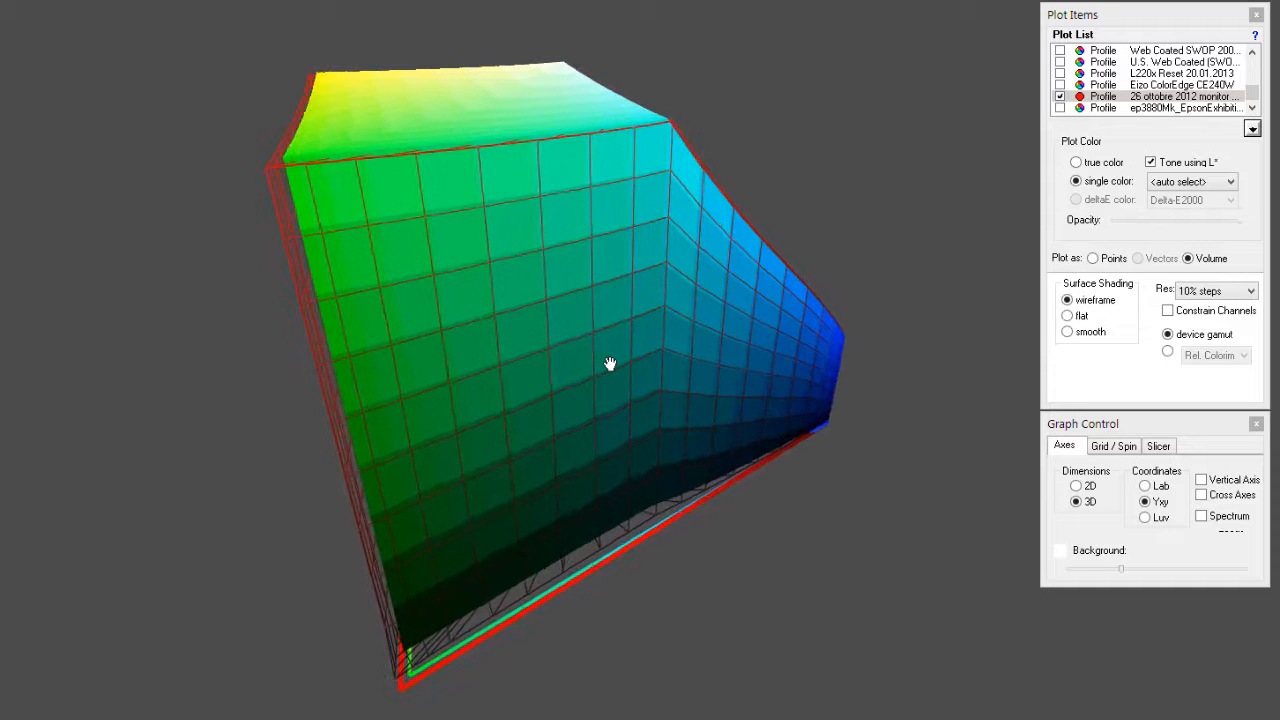
{"action": "left_click_drag", "start_coordinate": [611, 363], "coordinate": [897, 213]}
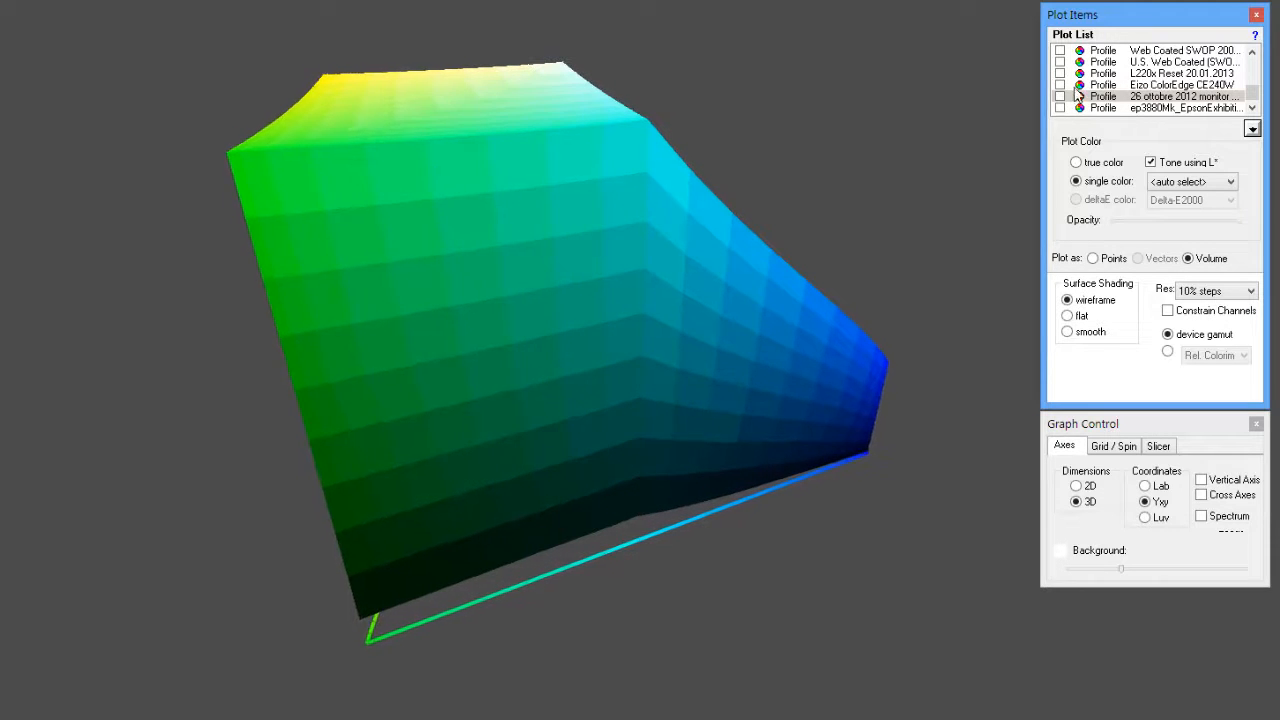
Plot the Eizo ColorEdge CE240W profile as a single-colour red wireframe volume.
{"action": "left_click", "coordinate": [1060, 96]}
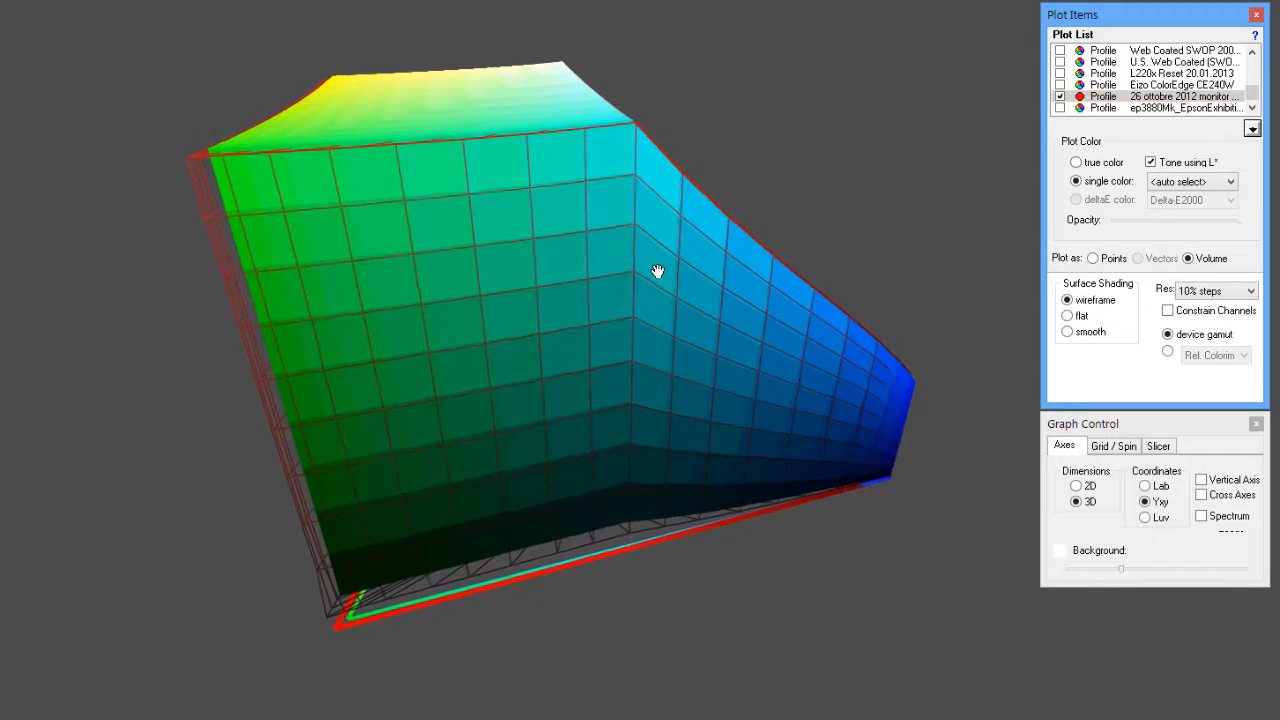
{"action": "left_click_drag", "start_coordinate": [658, 272], "coordinate": [658, 272]}
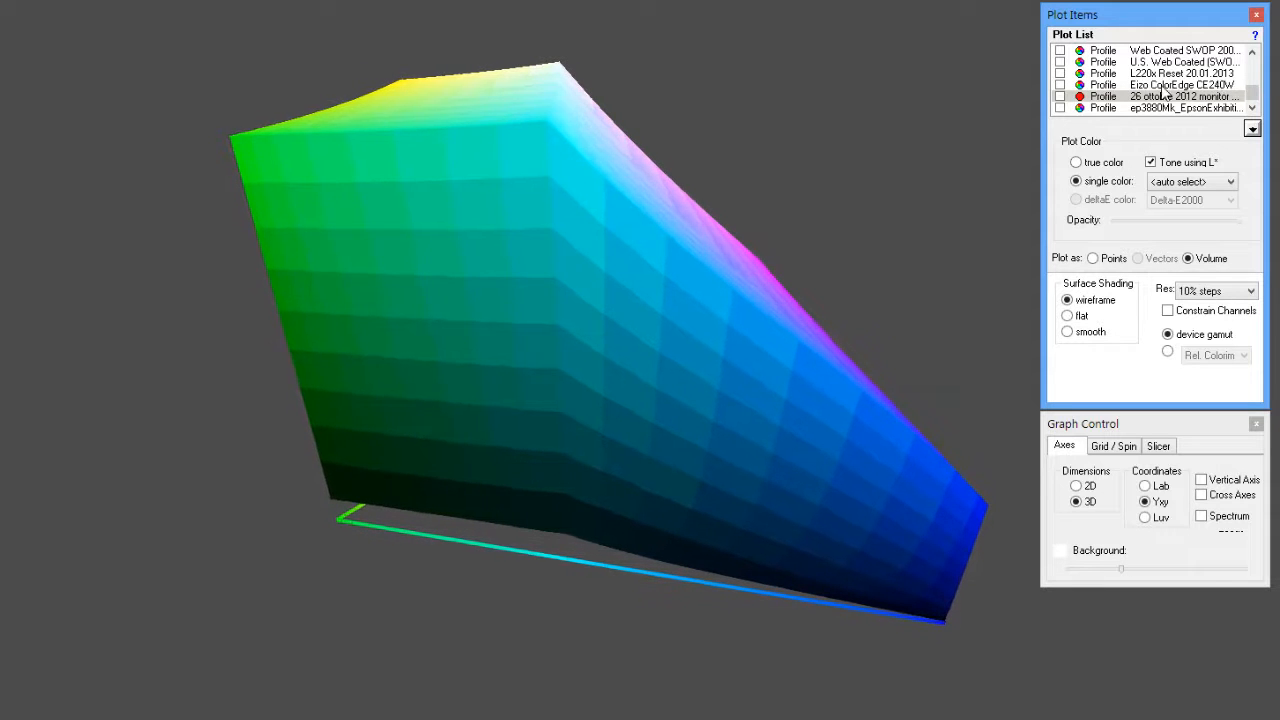
{"action": "left_click", "coordinate": [1068, 315]}
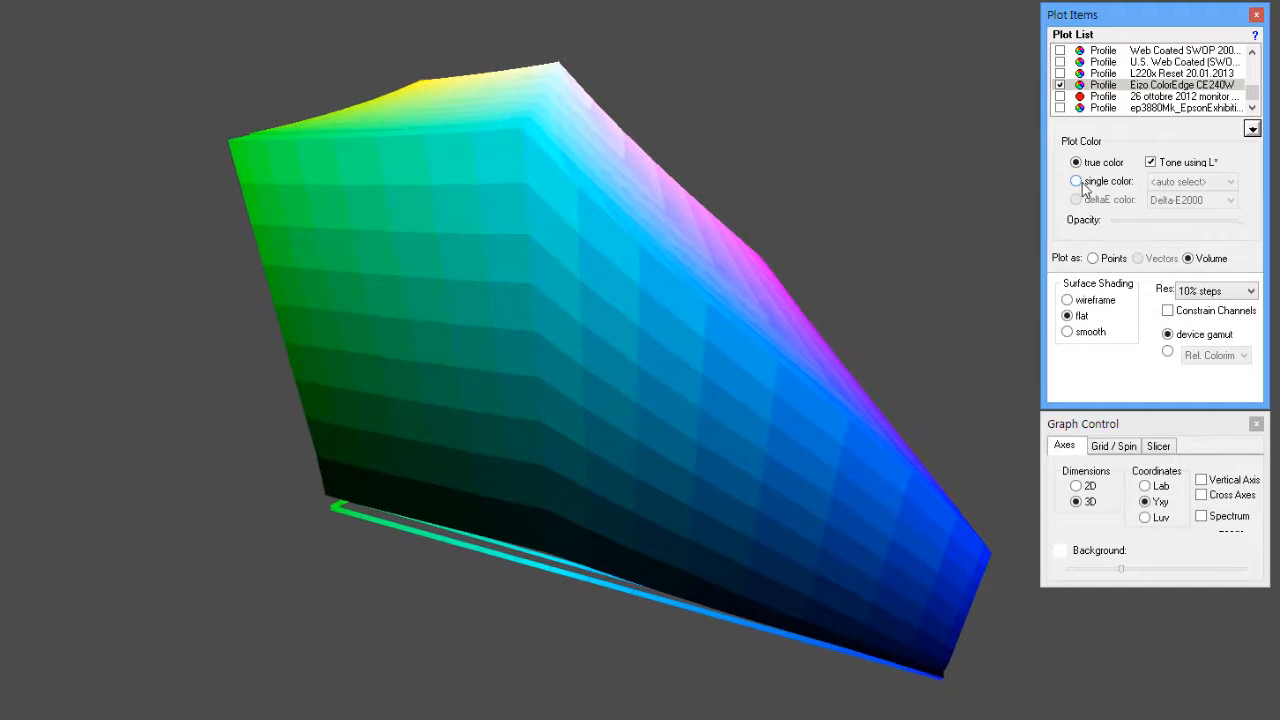
{"action": "left_click", "coordinate": [1076, 181]}
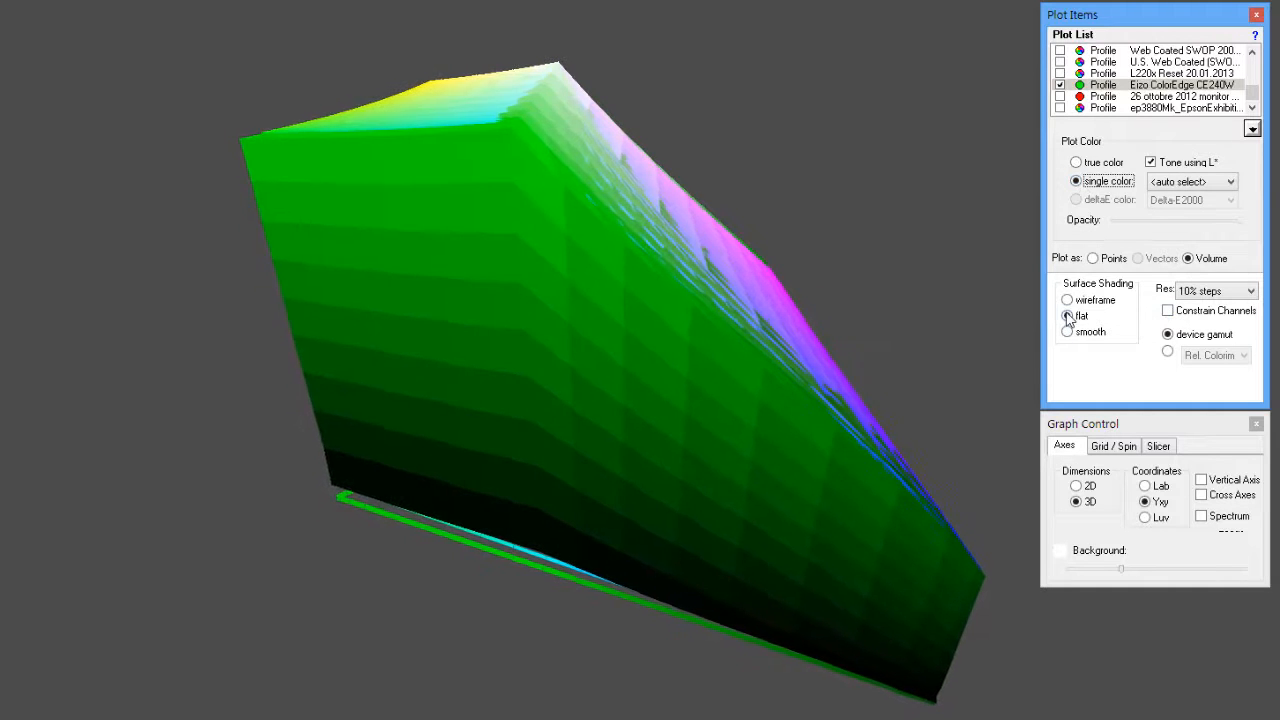
{"action": "left_click", "coordinate": [1067, 300]}
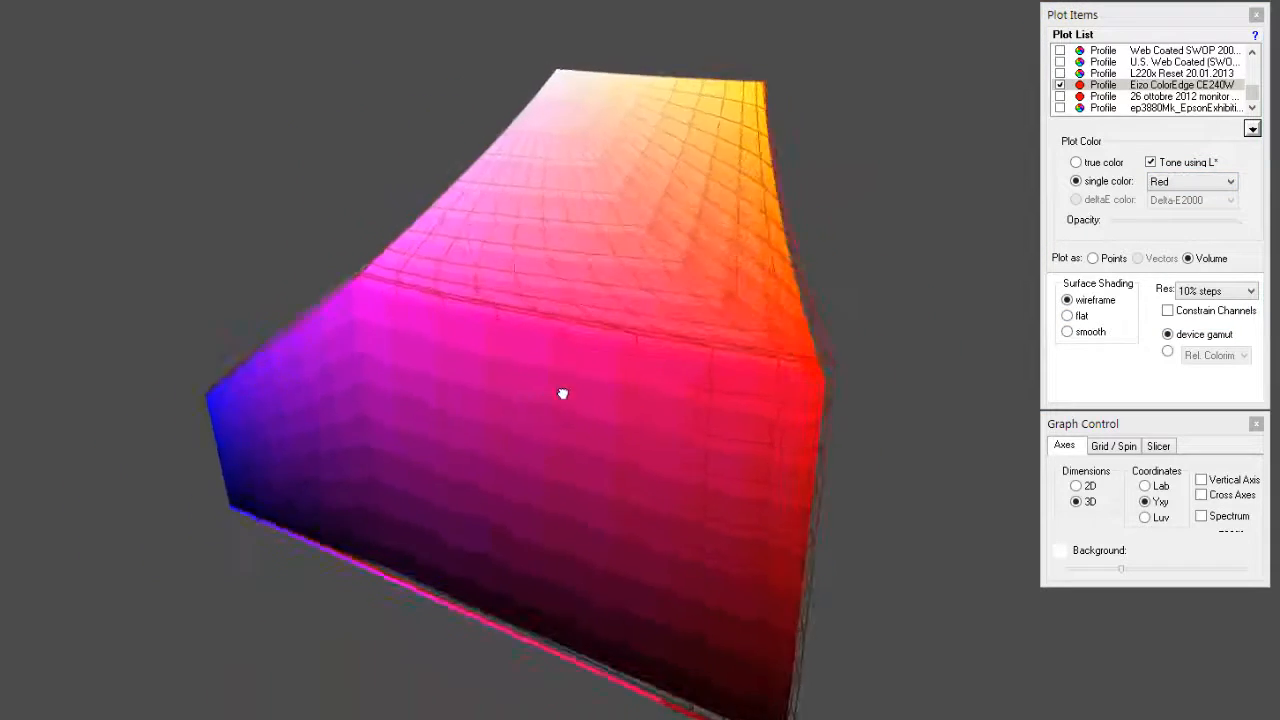
Orbit the red Eizo wireframe over sRGB's solid volume, viewing magenta, green and cyan sides.
{"action": "left_click_drag", "start_coordinate": [562, 394], "coordinate": [382, 394]}
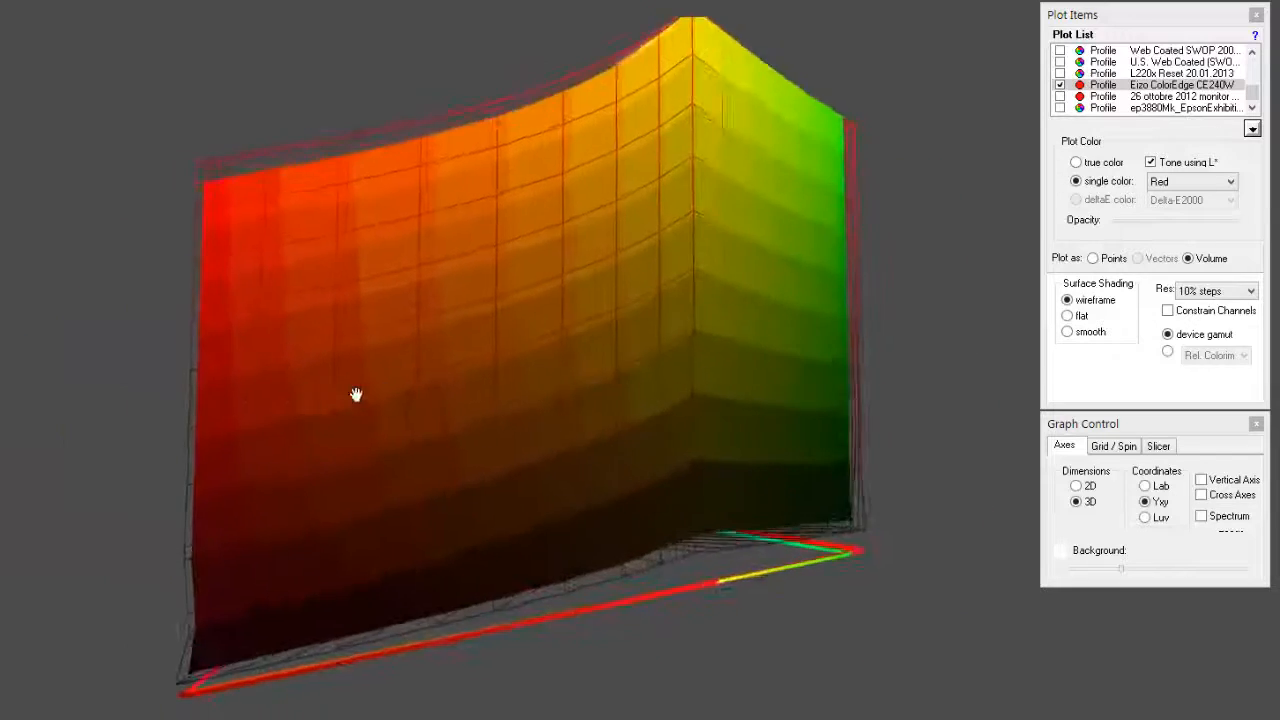
{"action": "left_click_drag", "start_coordinate": [356, 393], "coordinate": [662, 289]}
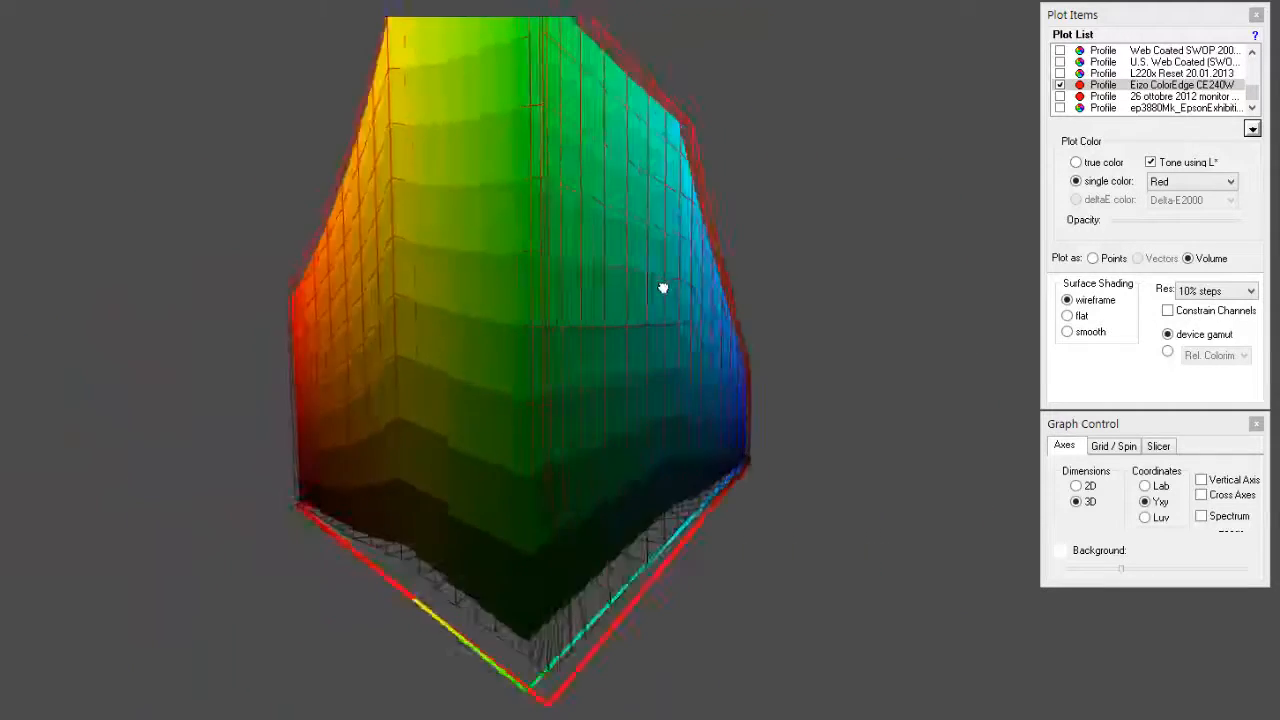
{"action": "left_click_drag", "start_coordinate": [663, 288], "coordinate": [500, 343]}
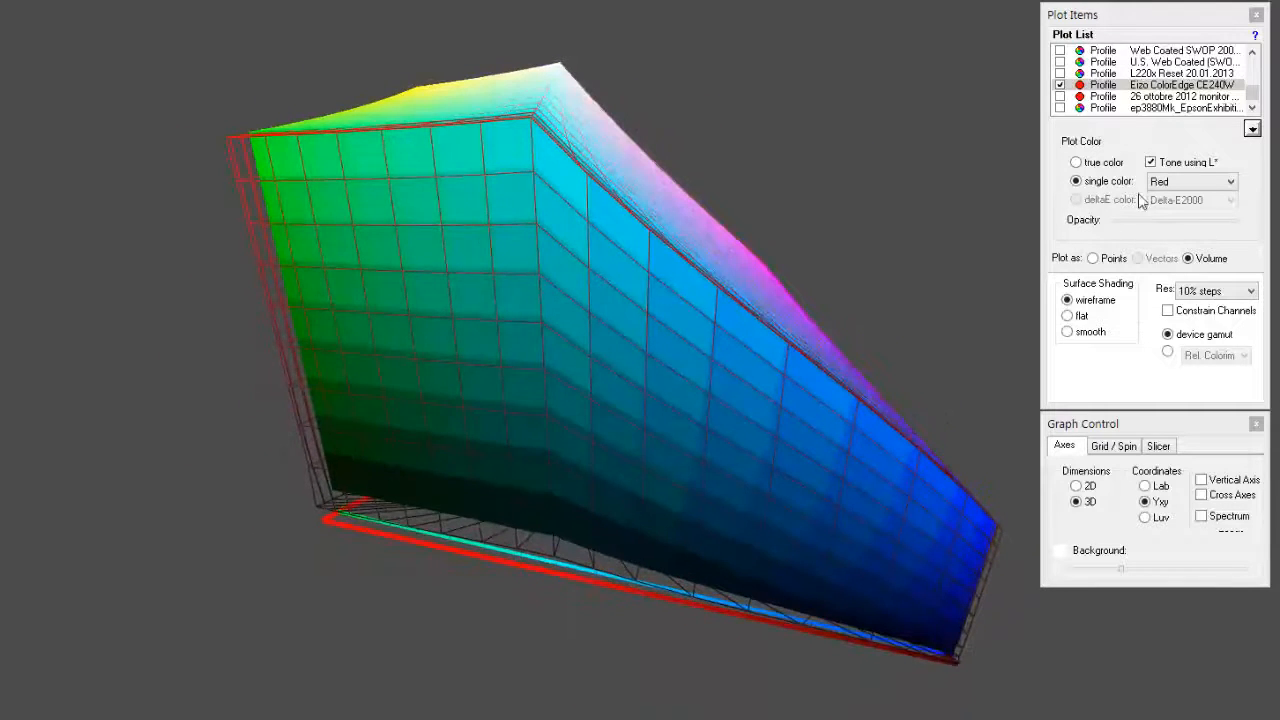
Switch to 2D, remove the Eizo ColorEdge CE240W gamut, and add the L220x Reset profile.
{"action": "left_click", "coordinate": [1076, 486]}
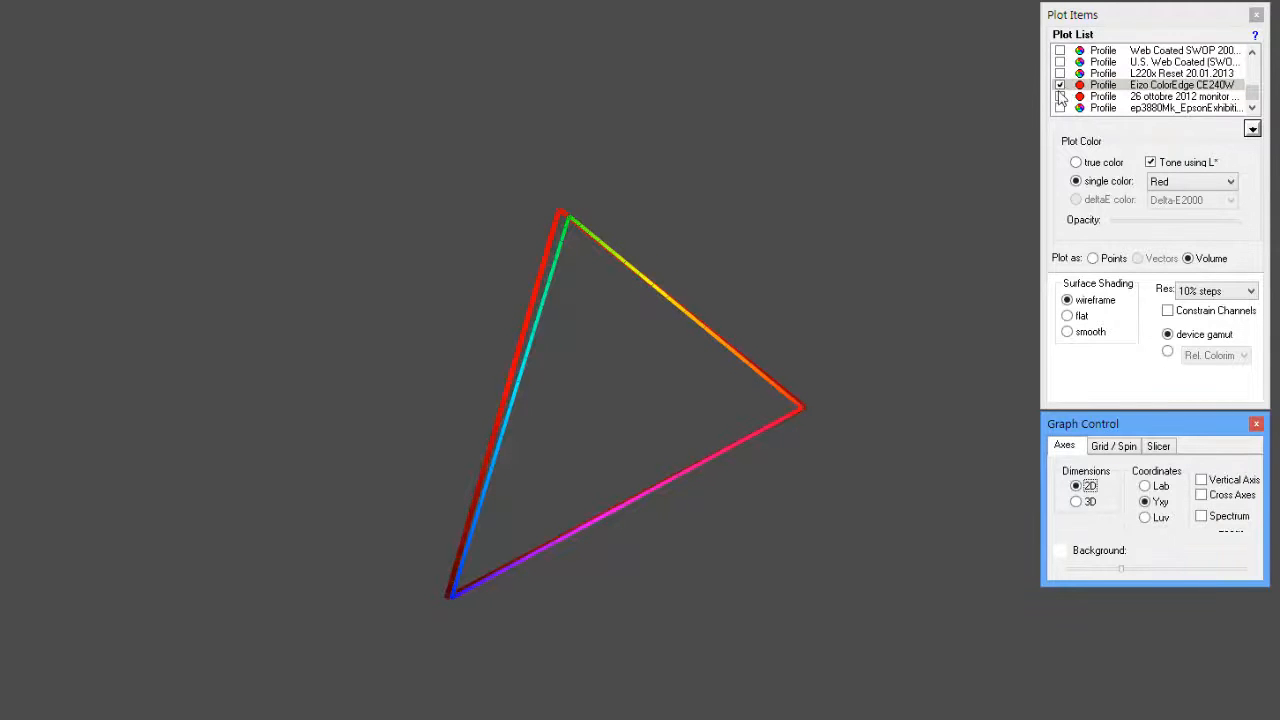
{"action": "left_click", "coordinate": [1060, 84]}
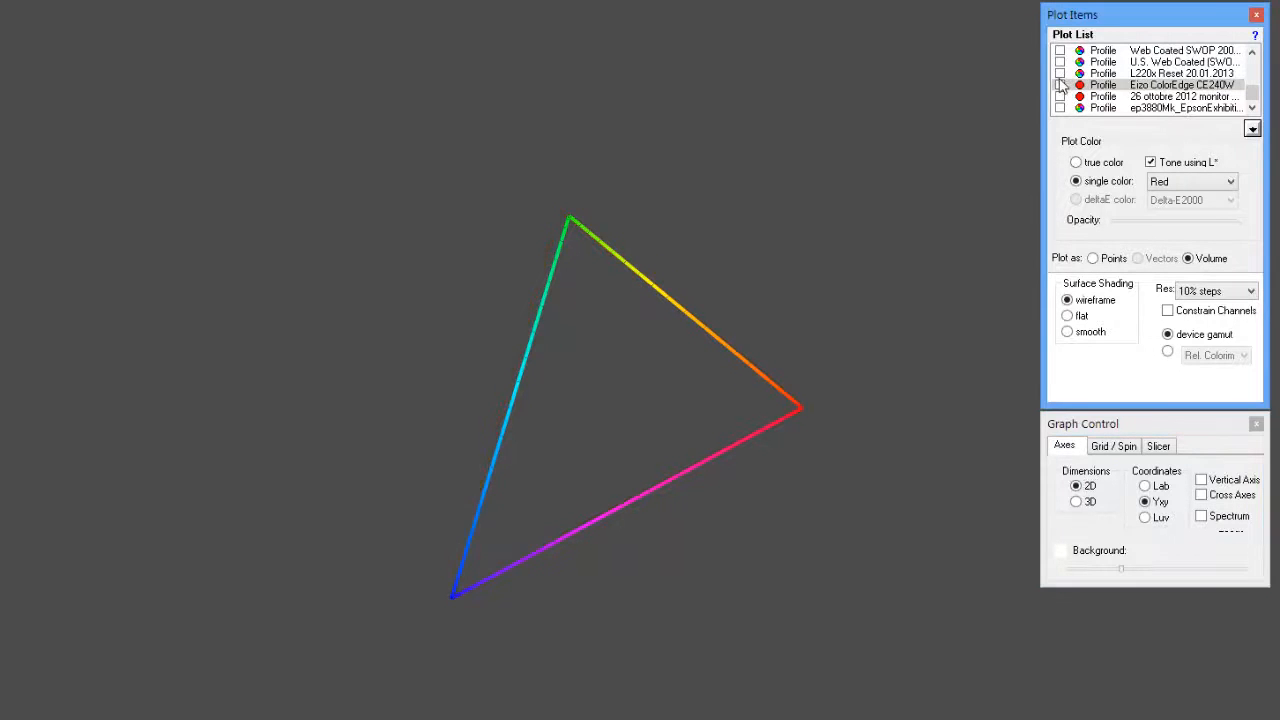
{"action": "left_click", "coordinate": [1060, 73]}
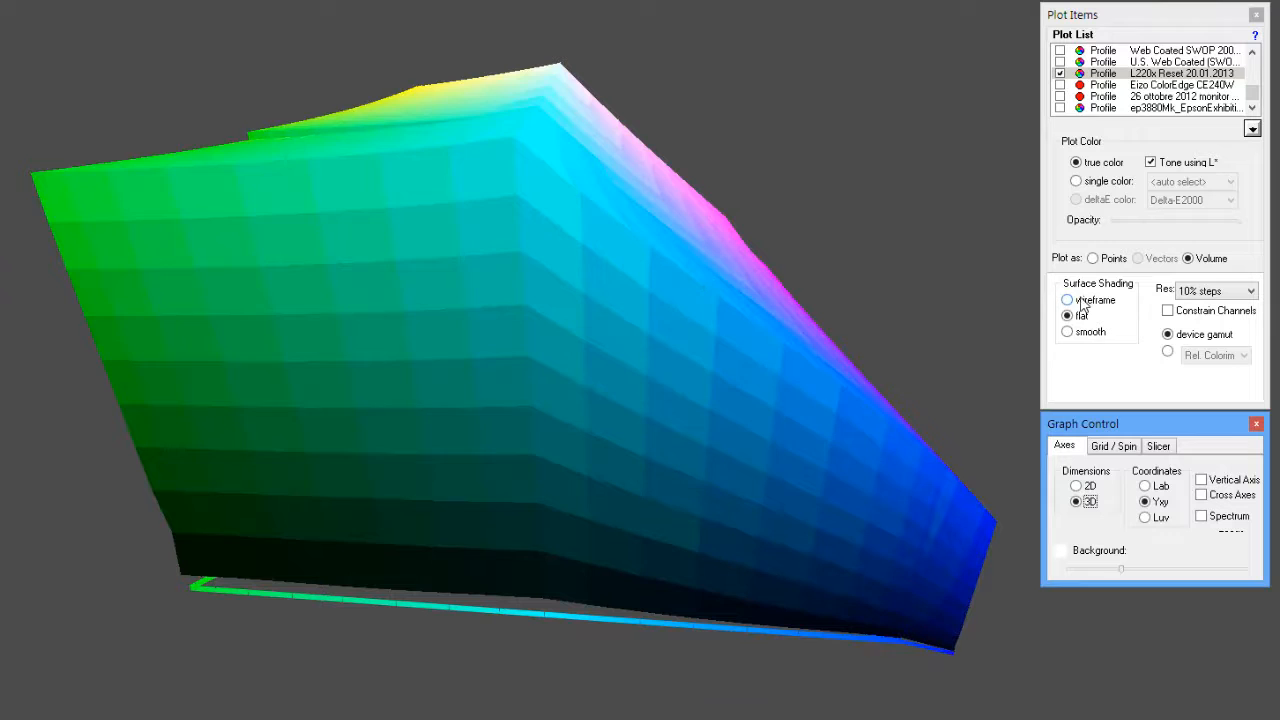
Render the L220x Reset gamut as a single-colour wireframe, trying cyan and red before Blue.
{"action": "left_click", "coordinate": [1067, 300]}
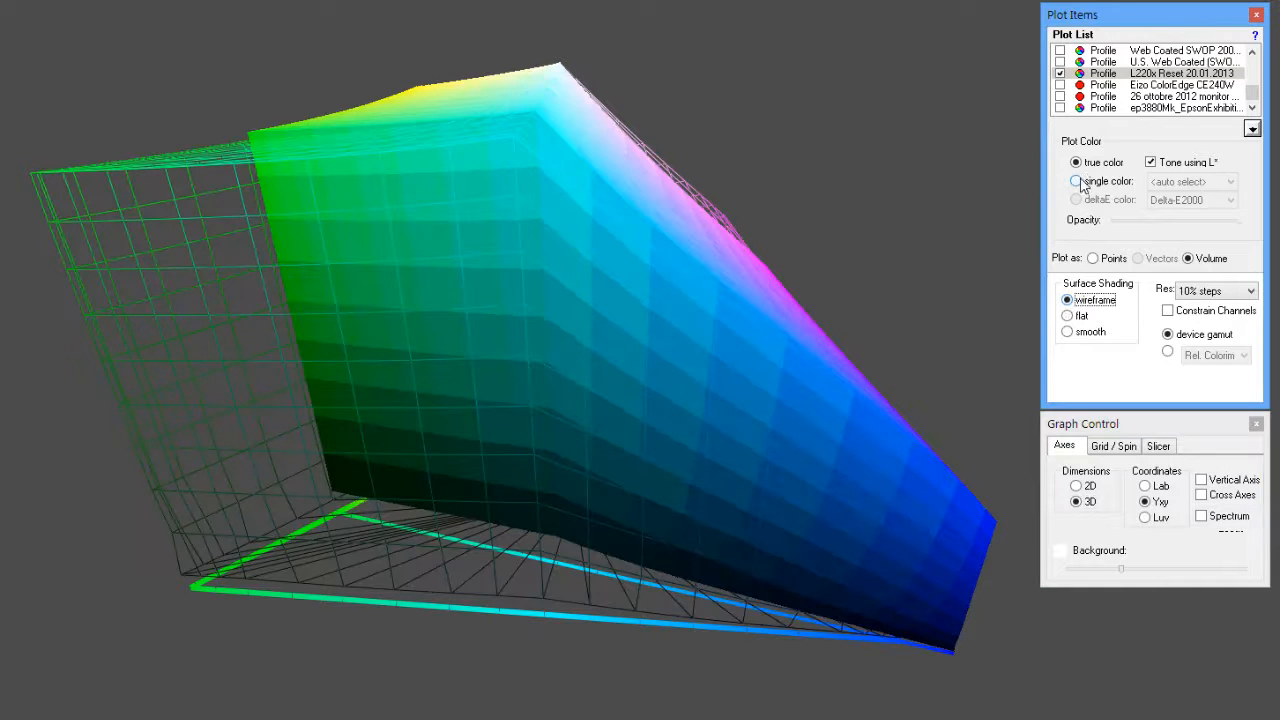
{"action": "left_click", "coordinate": [1076, 180]}
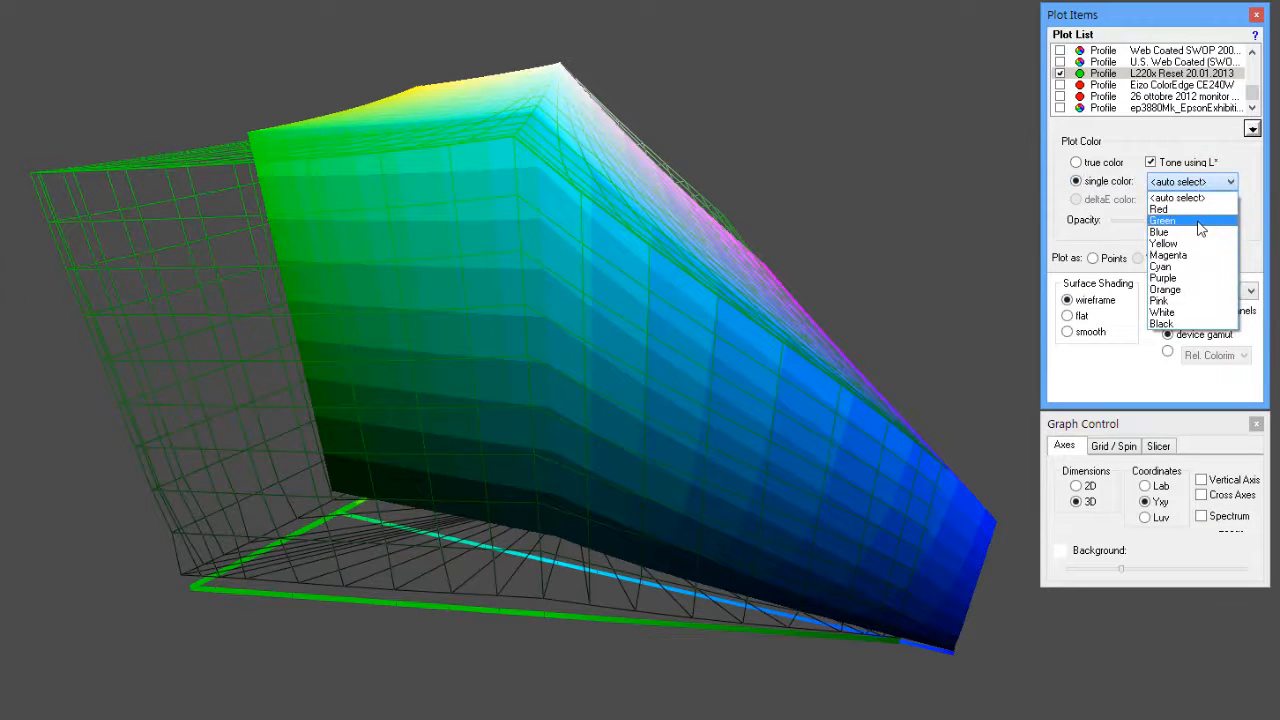
{"action": "left_click", "coordinate": [1159, 231]}
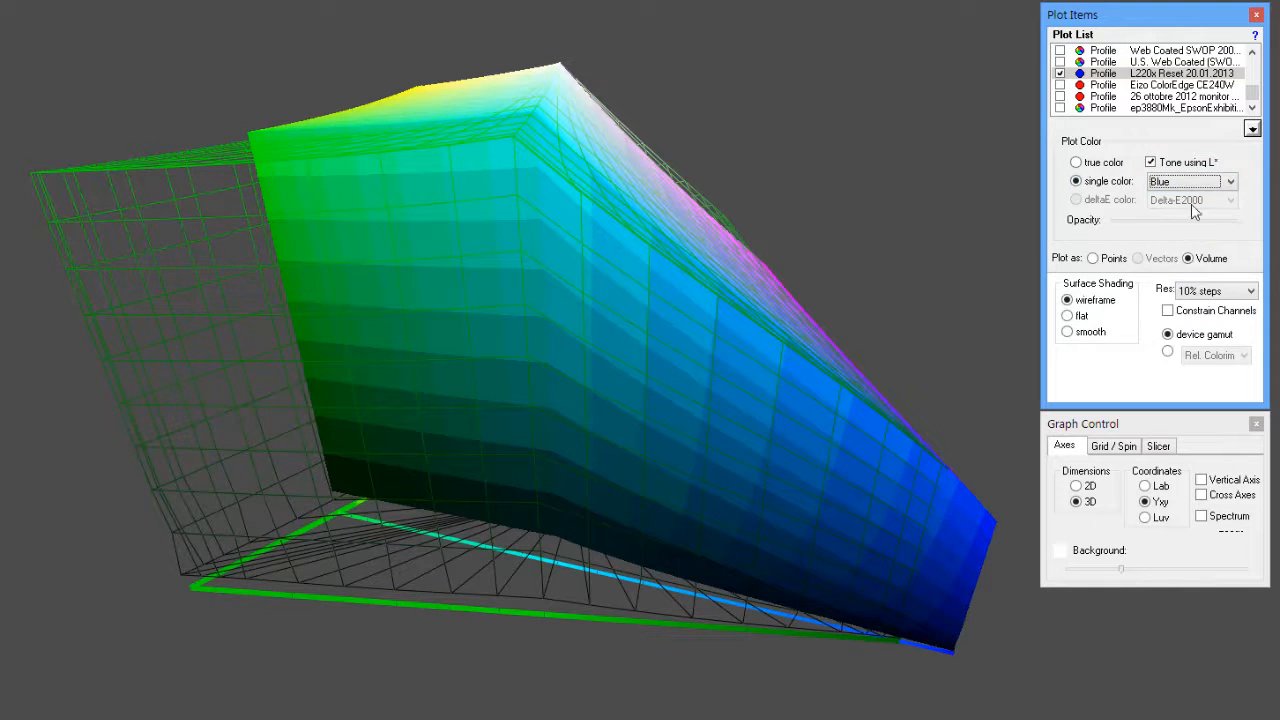
{"action": "left_click", "coordinate": [1228, 181]}
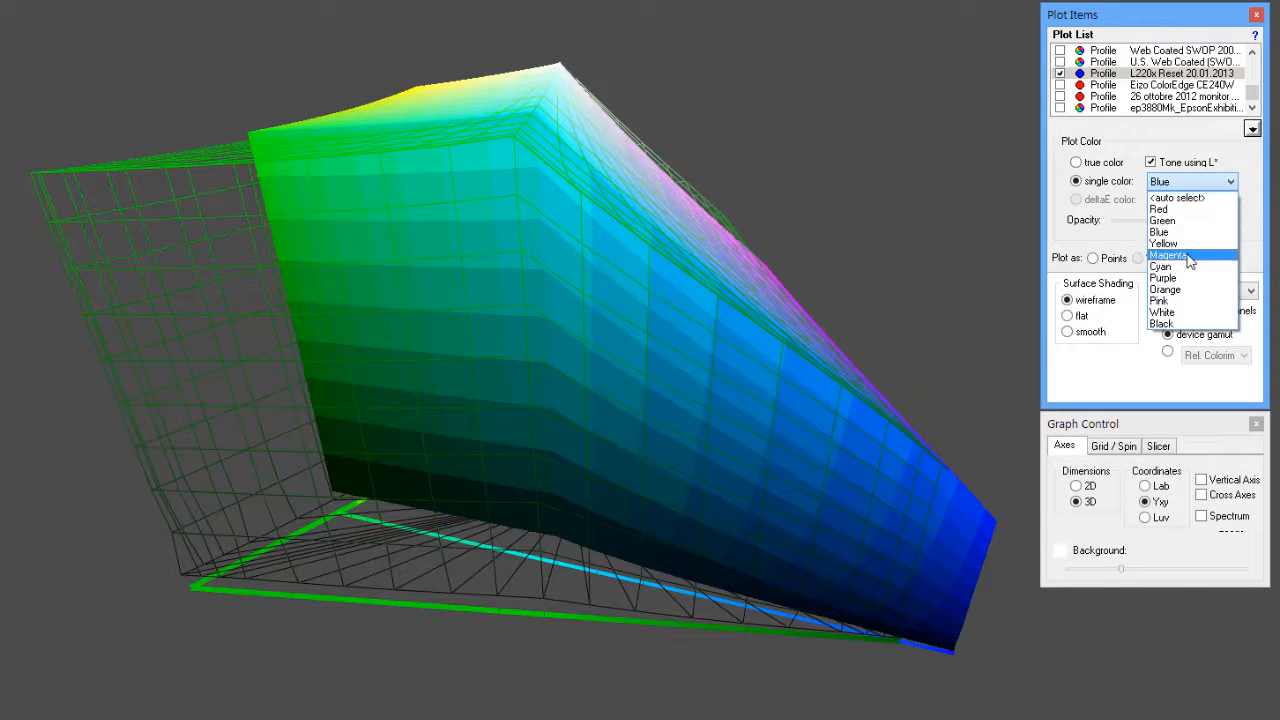
{"action": "left_click", "coordinate": [1161, 266]}
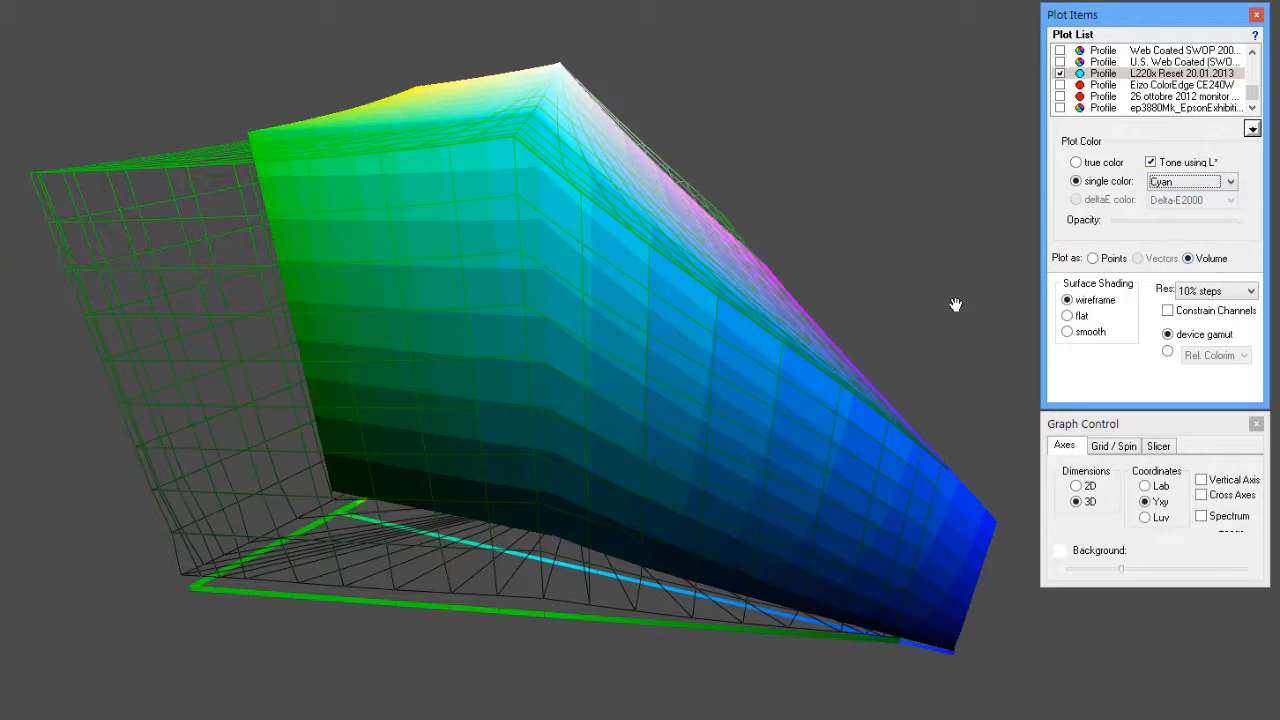
{"action": "left_click", "coordinate": [1229, 181]}
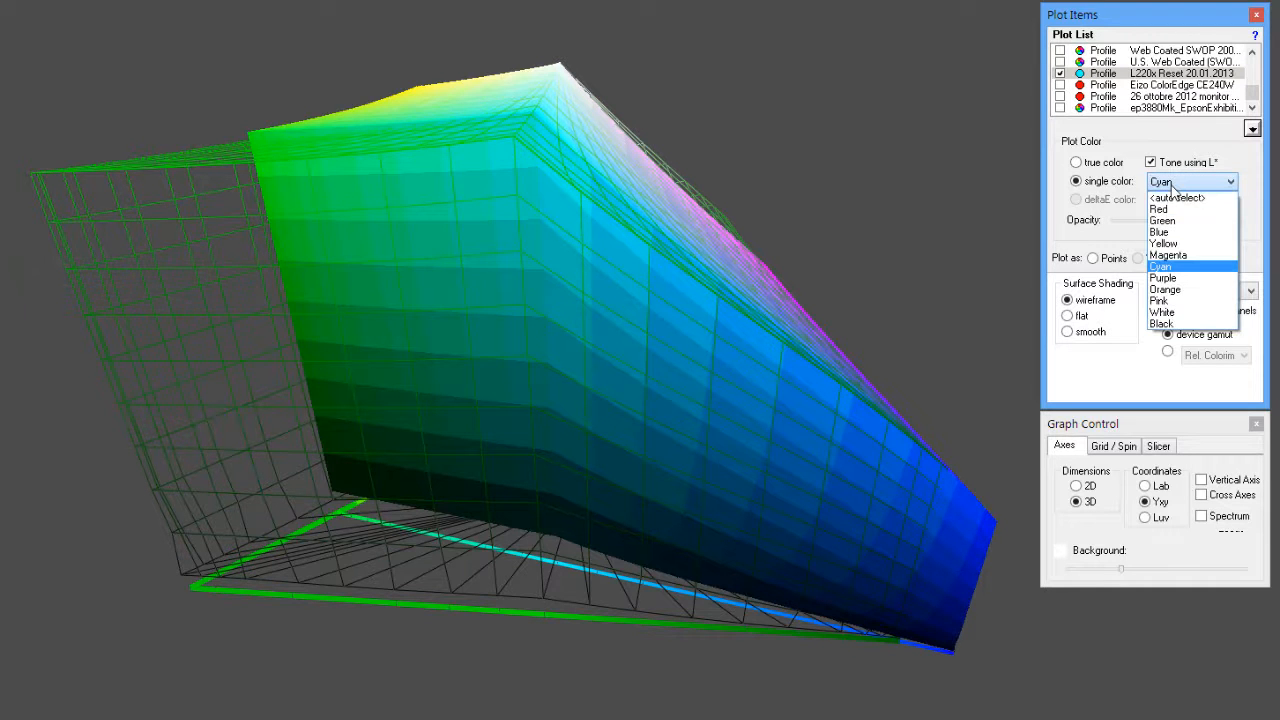
{"action": "left_click", "coordinate": [1158, 209]}
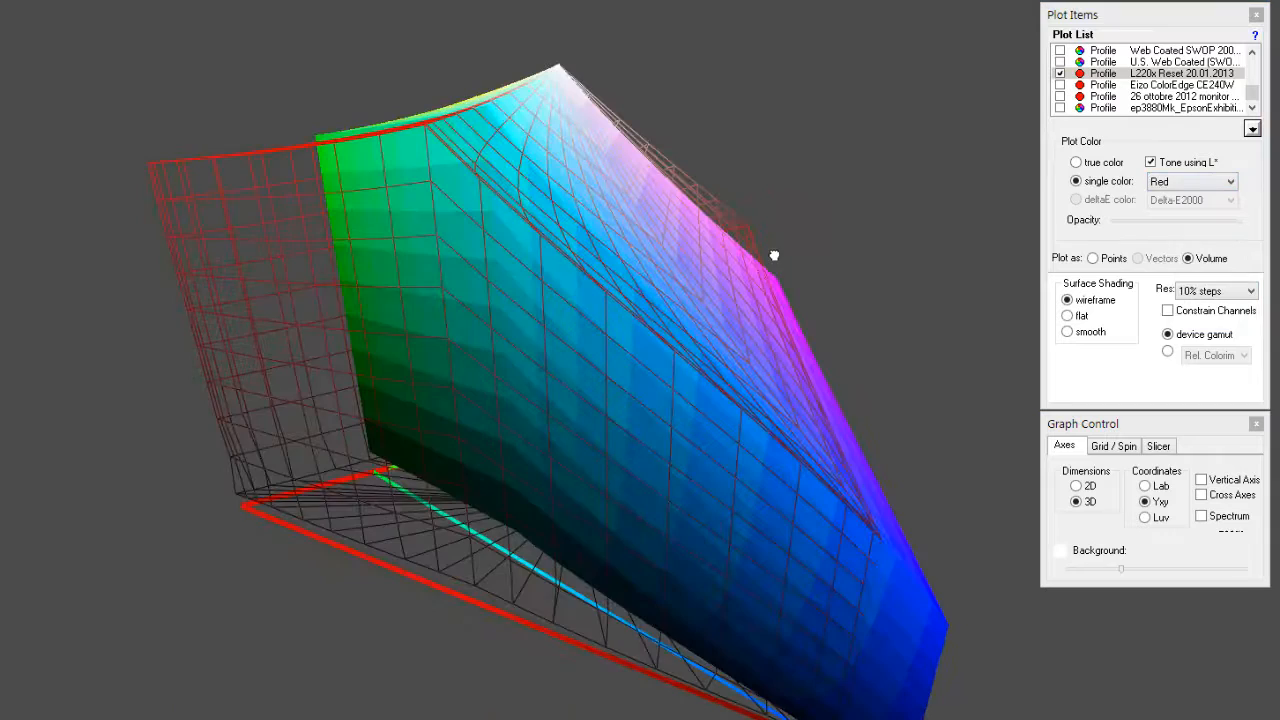
{"action": "left_click", "coordinate": [1228, 181]}
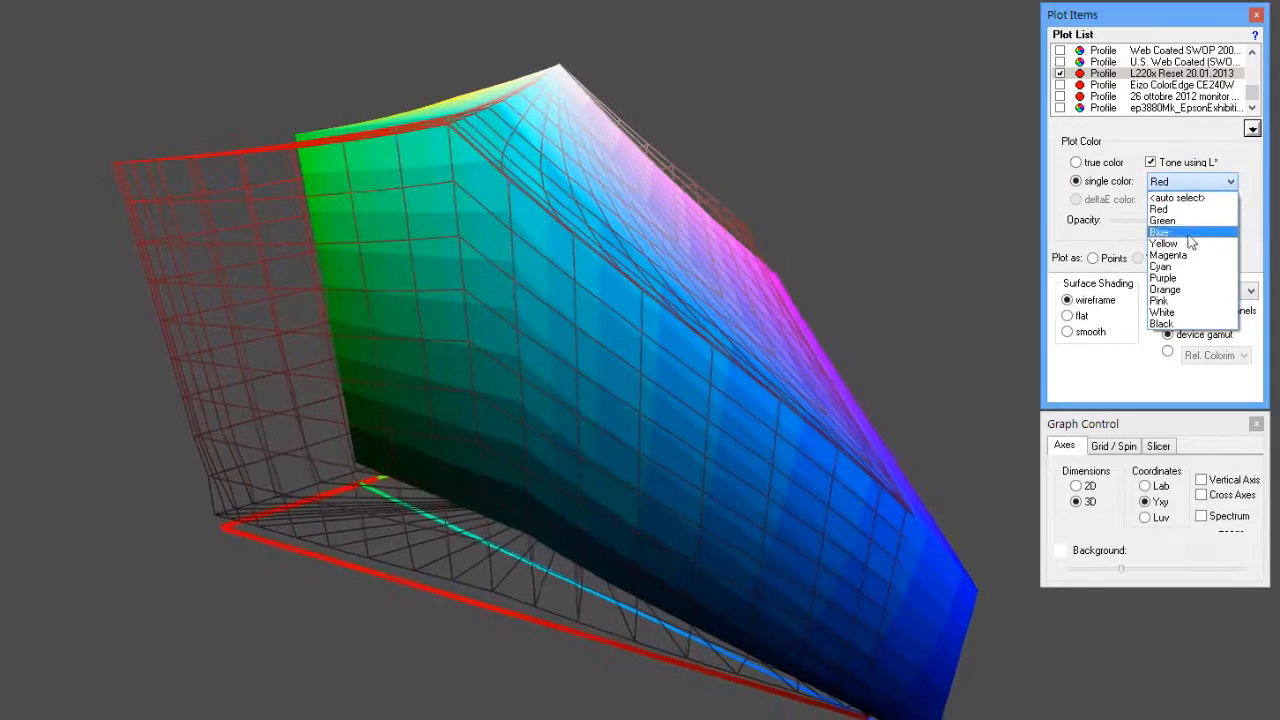
{"action": "left_click", "coordinate": [1160, 232]}
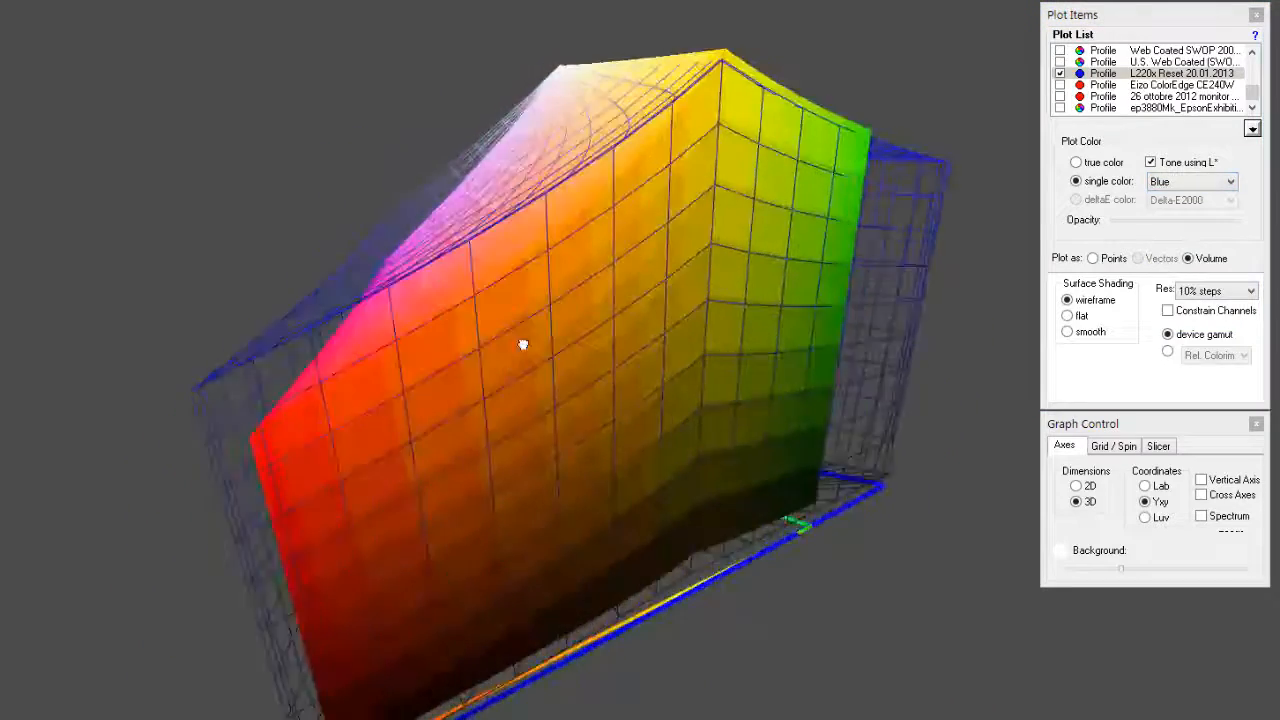
Orbit the blue wireframe and solid volume to view the magenta, red, yellow and green sides.
{"action": "left_click_drag", "start_coordinate": [520, 345], "coordinate": [390, 343]}
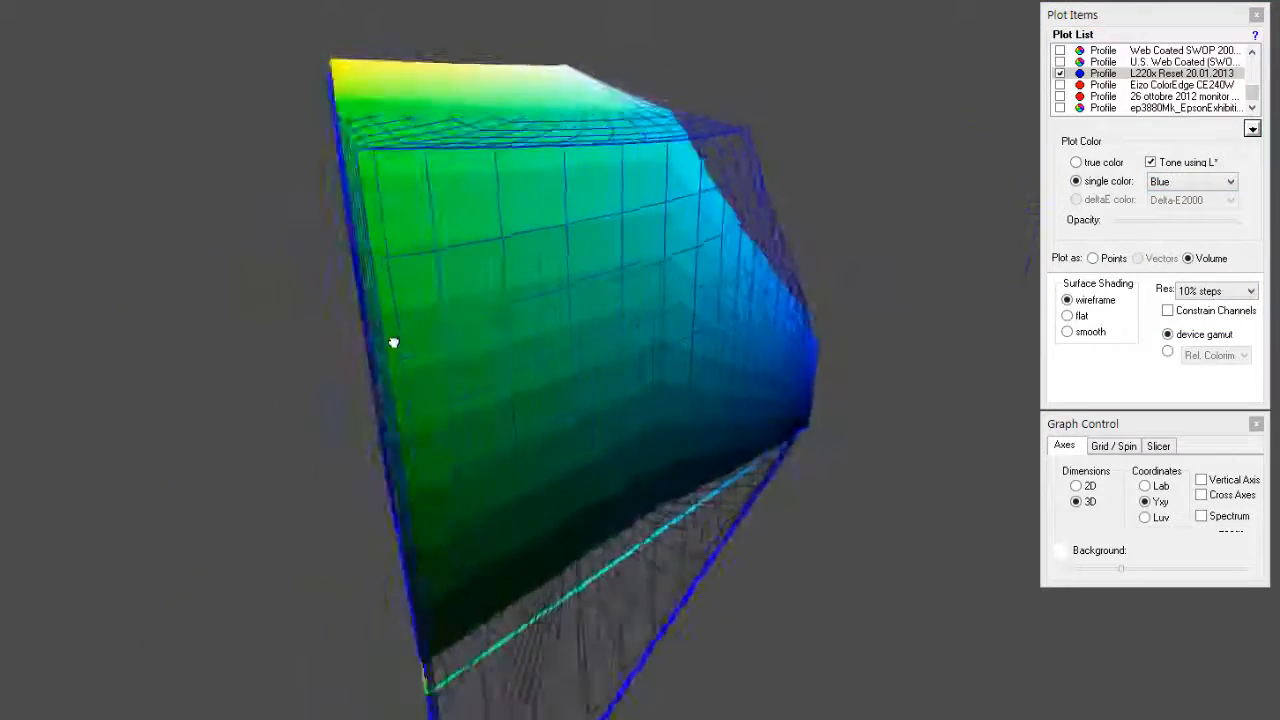
{"action": "left_click_drag", "start_coordinate": [393, 343], "coordinate": [318, 335]}
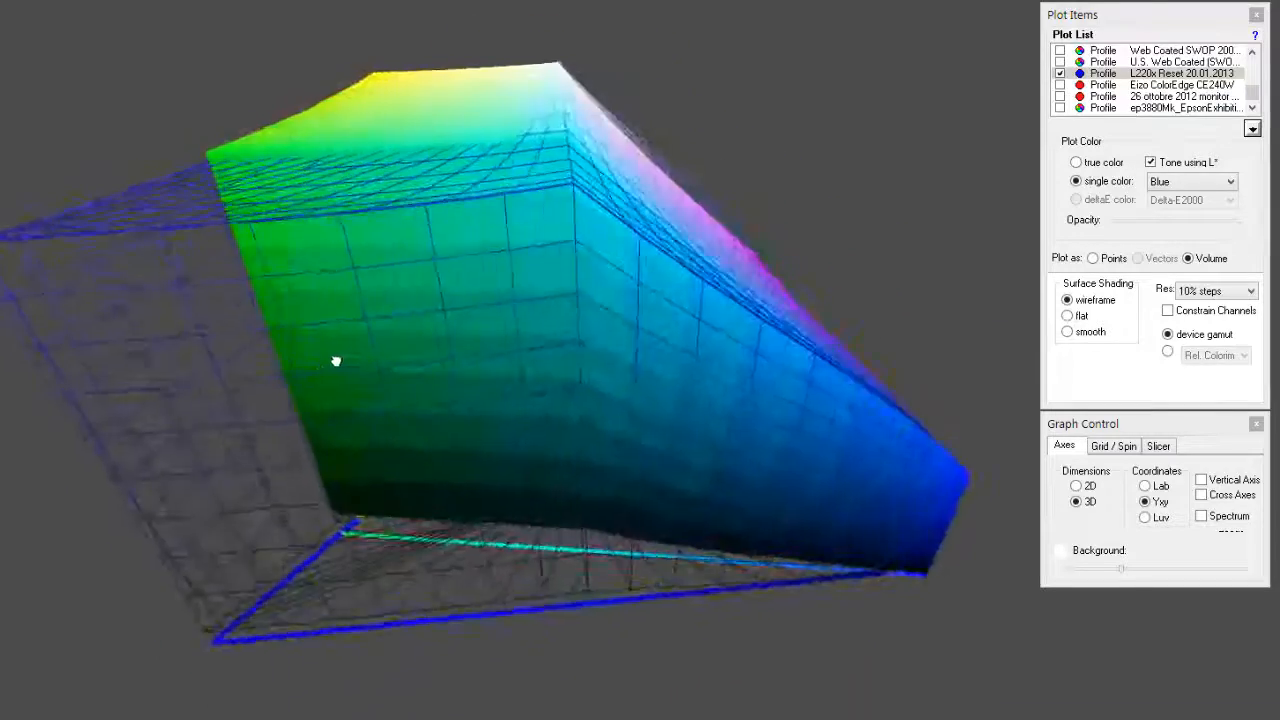
{"action": "left_click_drag", "start_coordinate": [337, 361], "coordinate": [433, 368]}
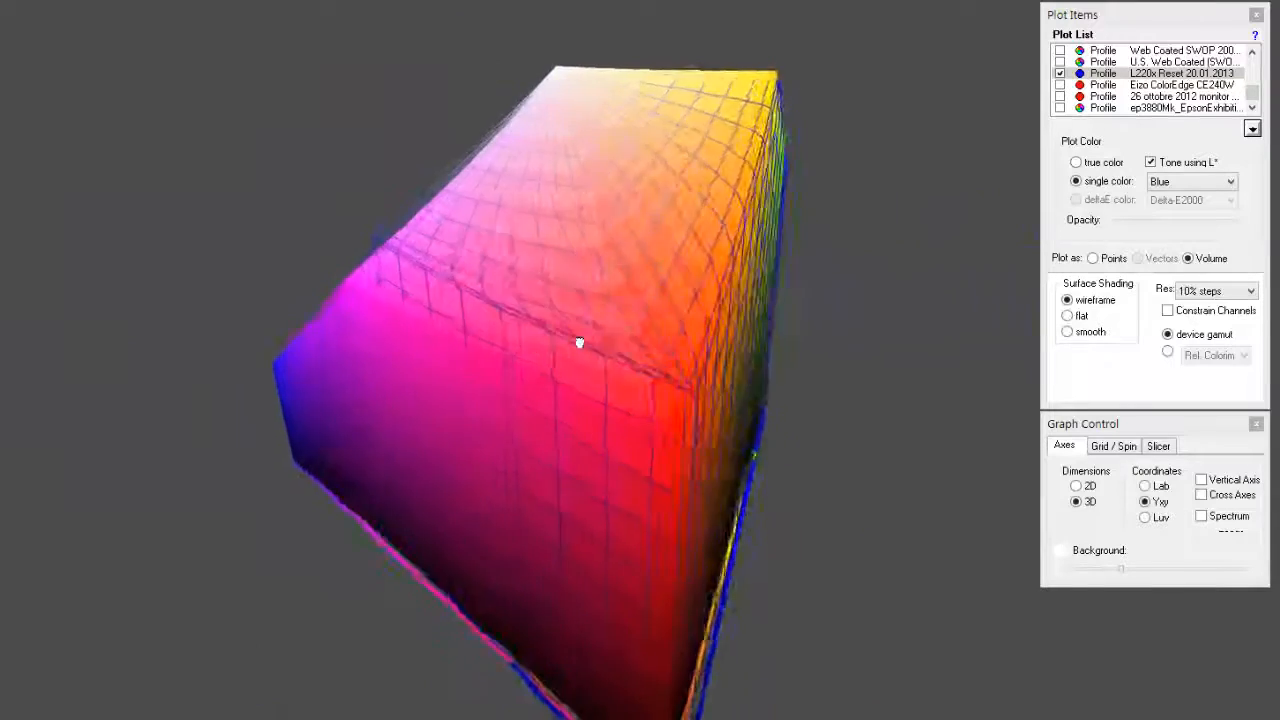
{"action": "left_click_drag", "start_coordinate": [578, 343], "coordinate": [687, 342]}
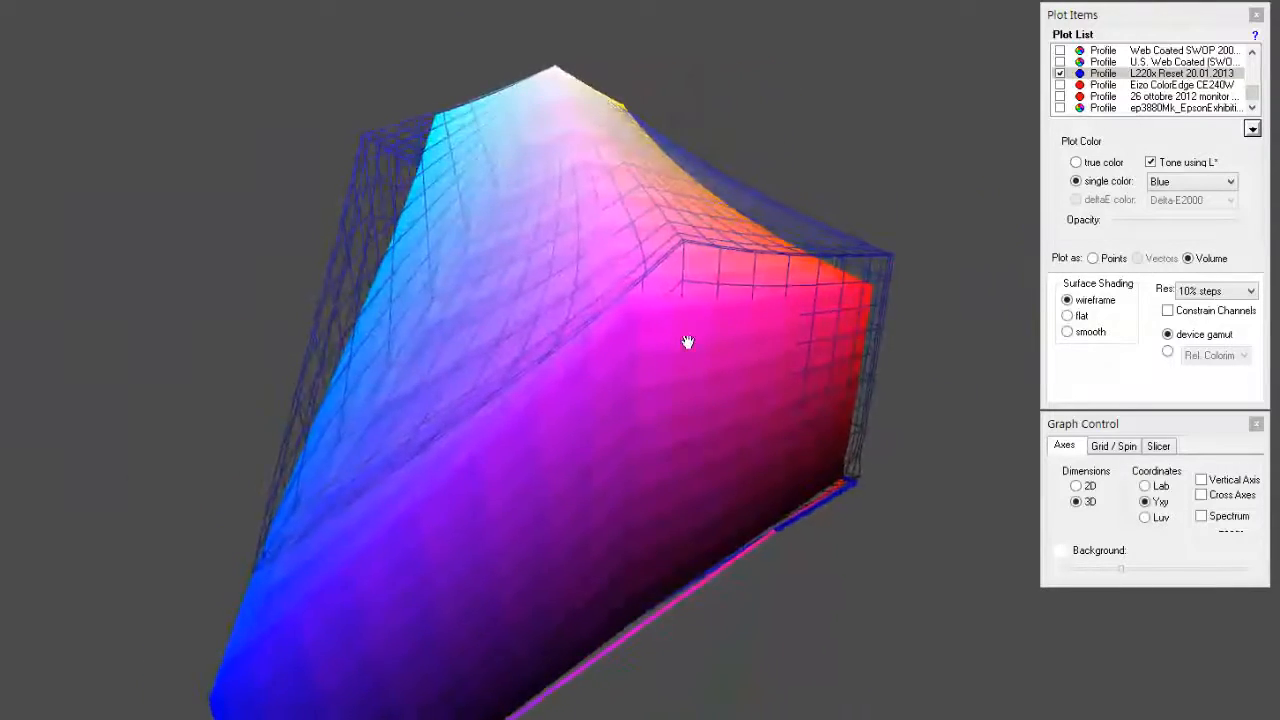
{"action": "left_click_drag", "start_coordinate": [688, 343], "coordinate": [493, 547]}
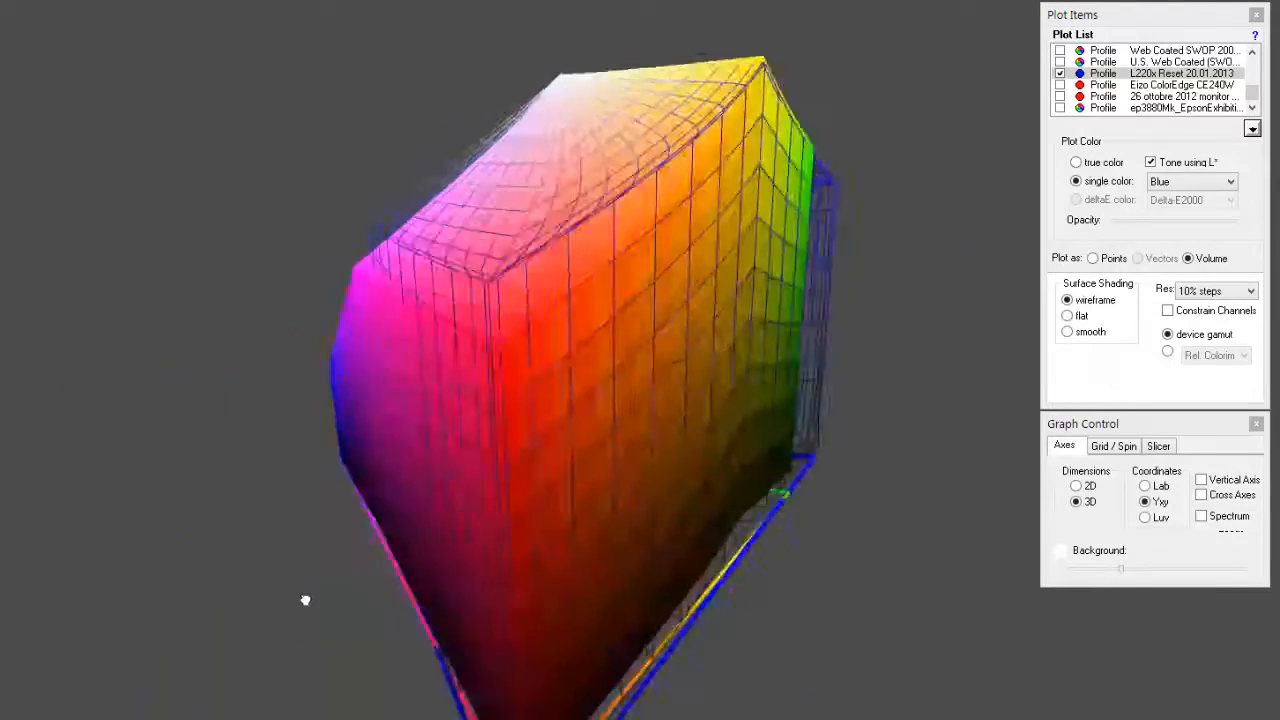
{"action": "left_click_drag", "start_coordinate": [305, 600], "coordinate": [155, 632]}
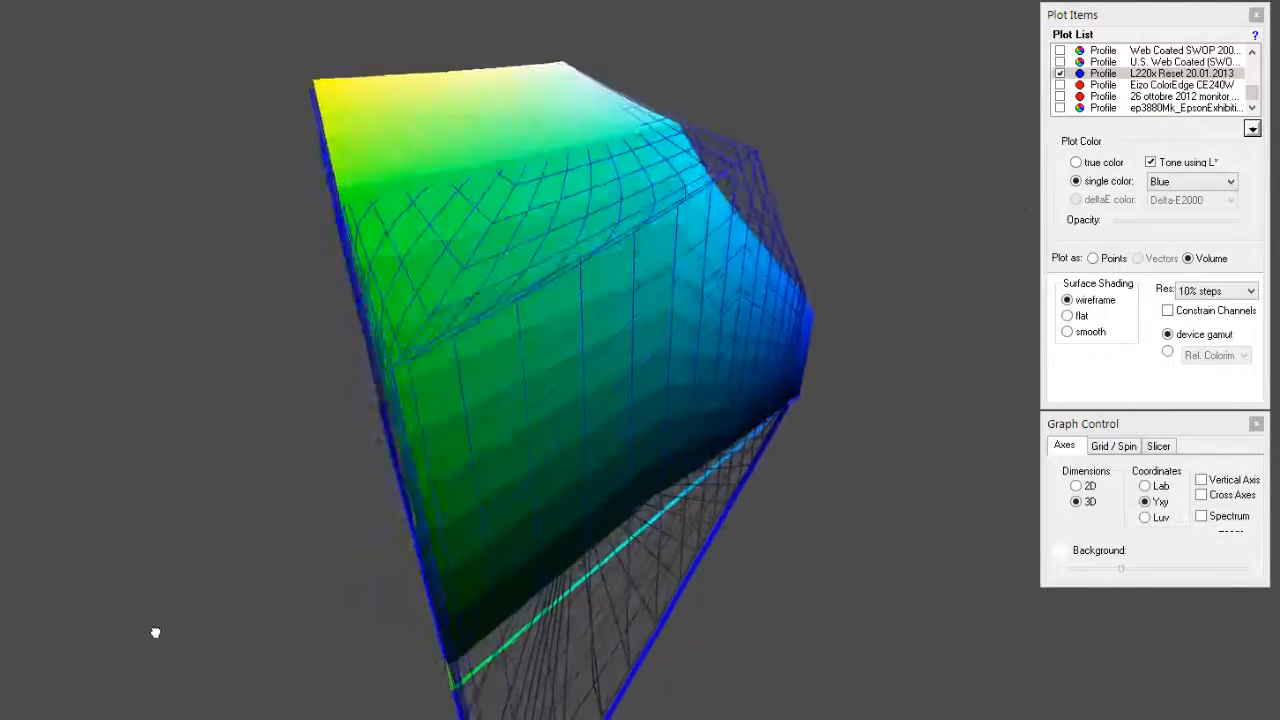
{"action": "left_click_drag", "start_coordinate": [155, 632], "coordinate": [185, 621]}
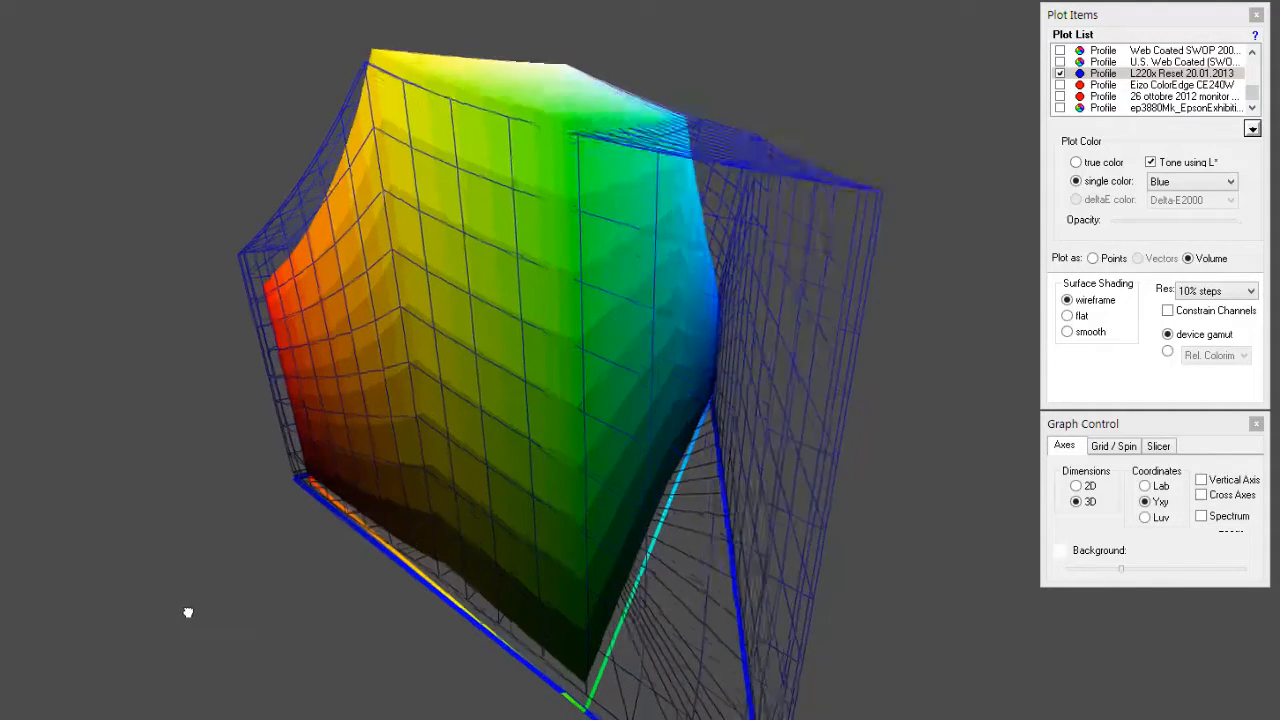
{"action": "left_click_drag", "start_coordinate": [188, 612], "coordinate": [338, 585]}
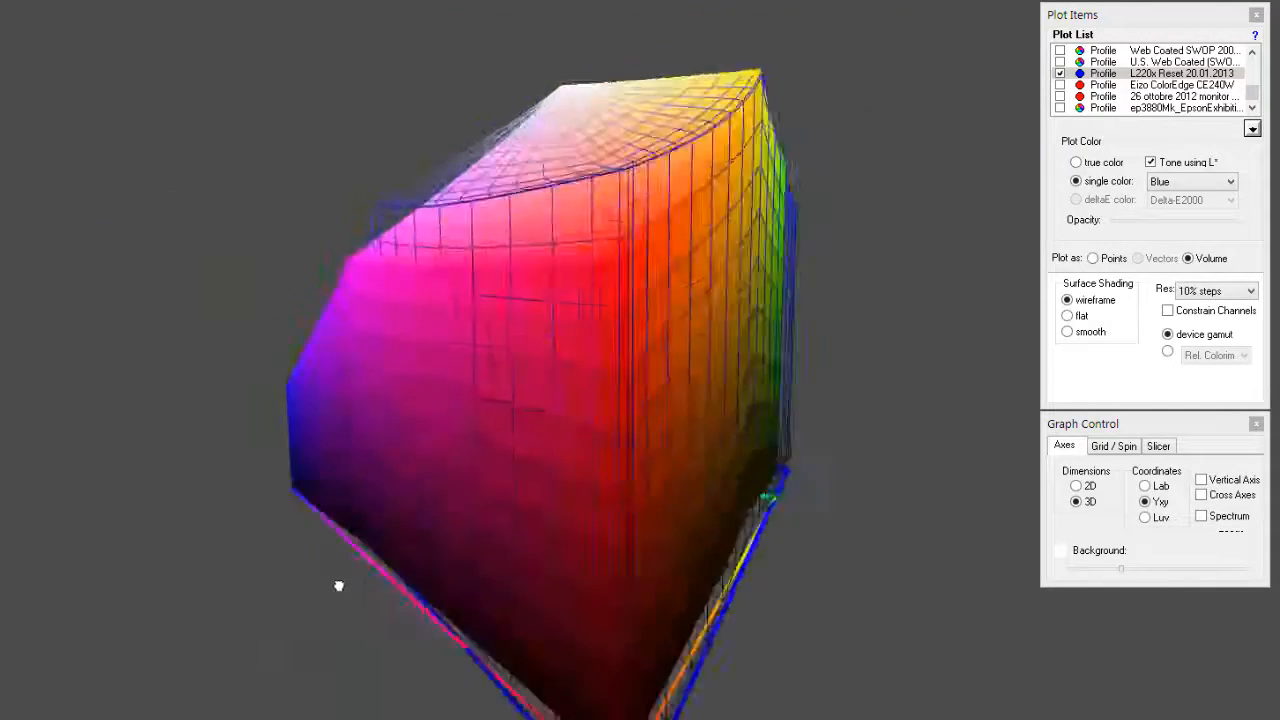
{"action": "left_click_drag", "start_coordinate": [338, 585], "coordinate": [510, 582]}
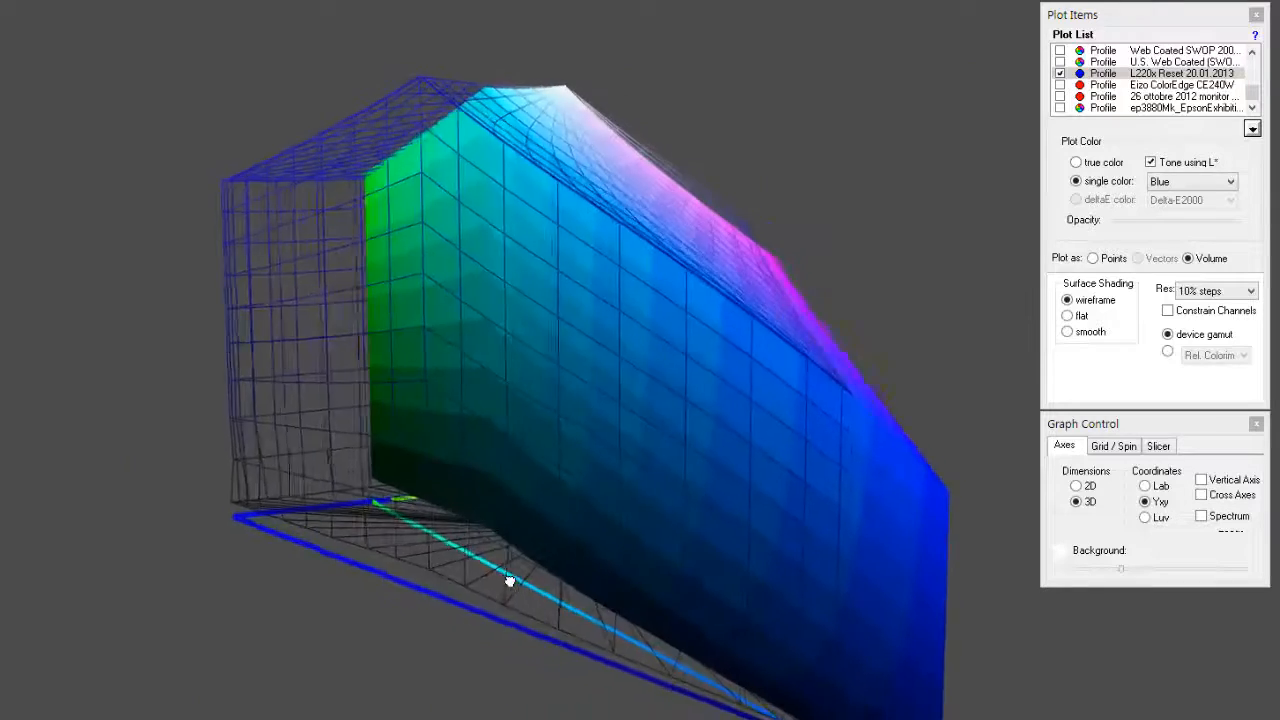
{"action": "left_click_drag", "start_coordinate": [510, 580], "coordinate": [478, 576]}
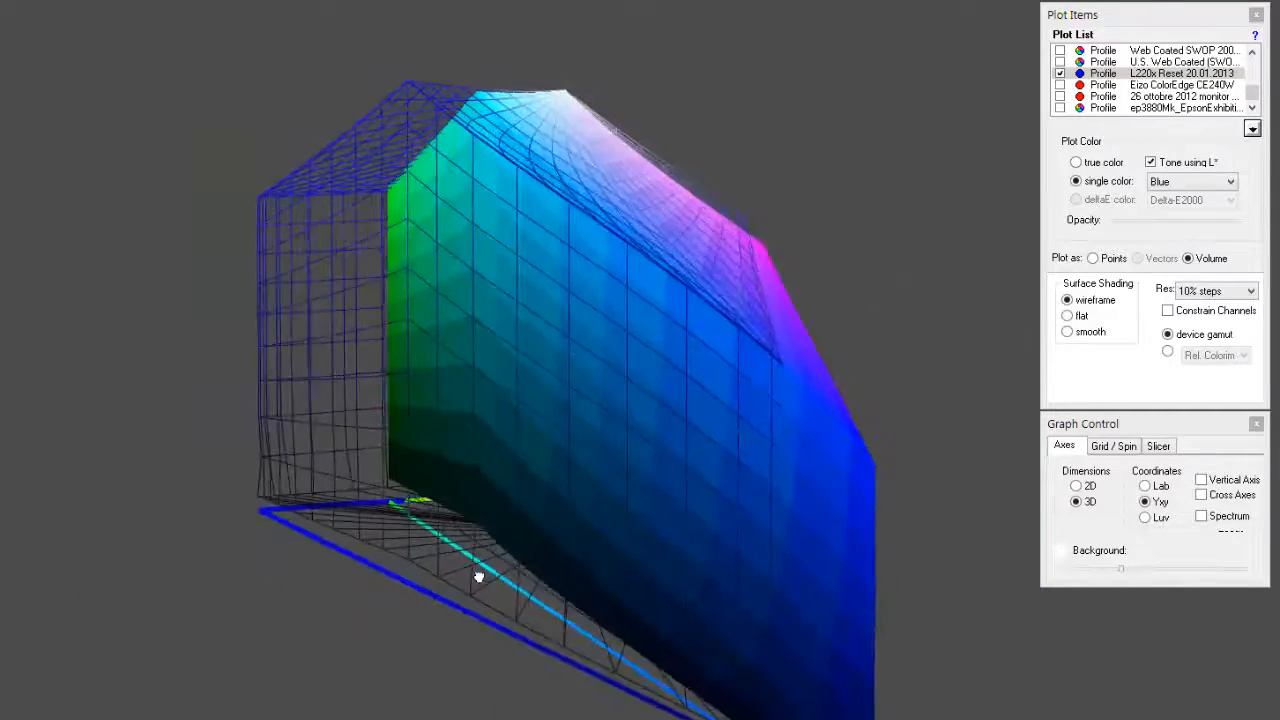
{"action": "left_click_drag", "start_coordinate": [479, 576], "coordinate": [424, 581]}
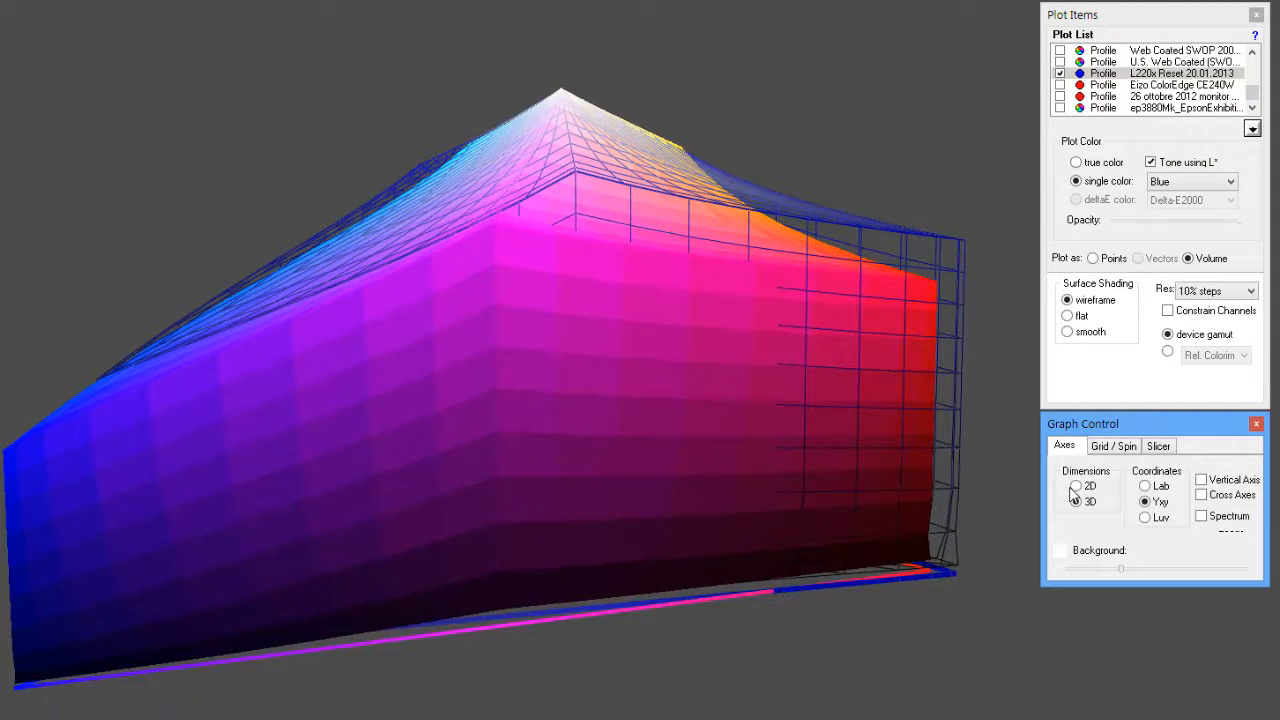
Swap sRGB IEC61966-2.1 for Adobe RGB (1998) in 2D, then return to 3D.
{"action": "left_click", "coordinate": [1076, 485]}
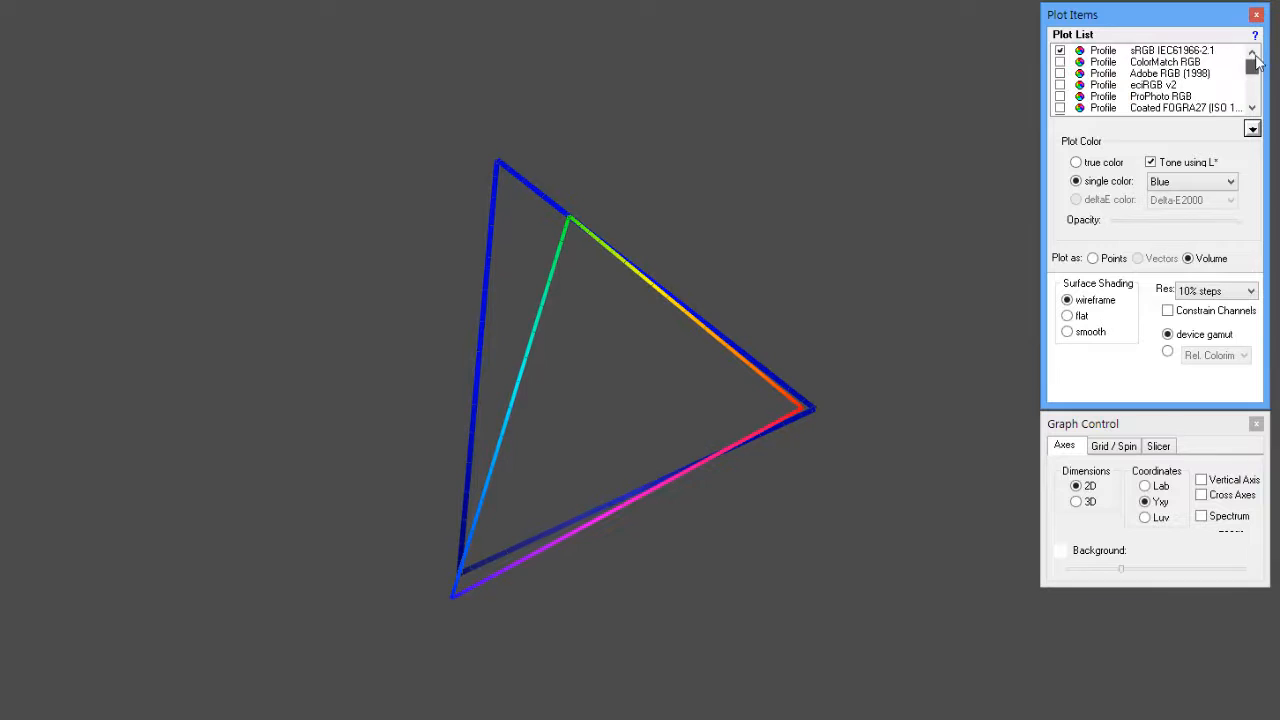
{"action": "left_click", "coordinate": [1060, 50]}
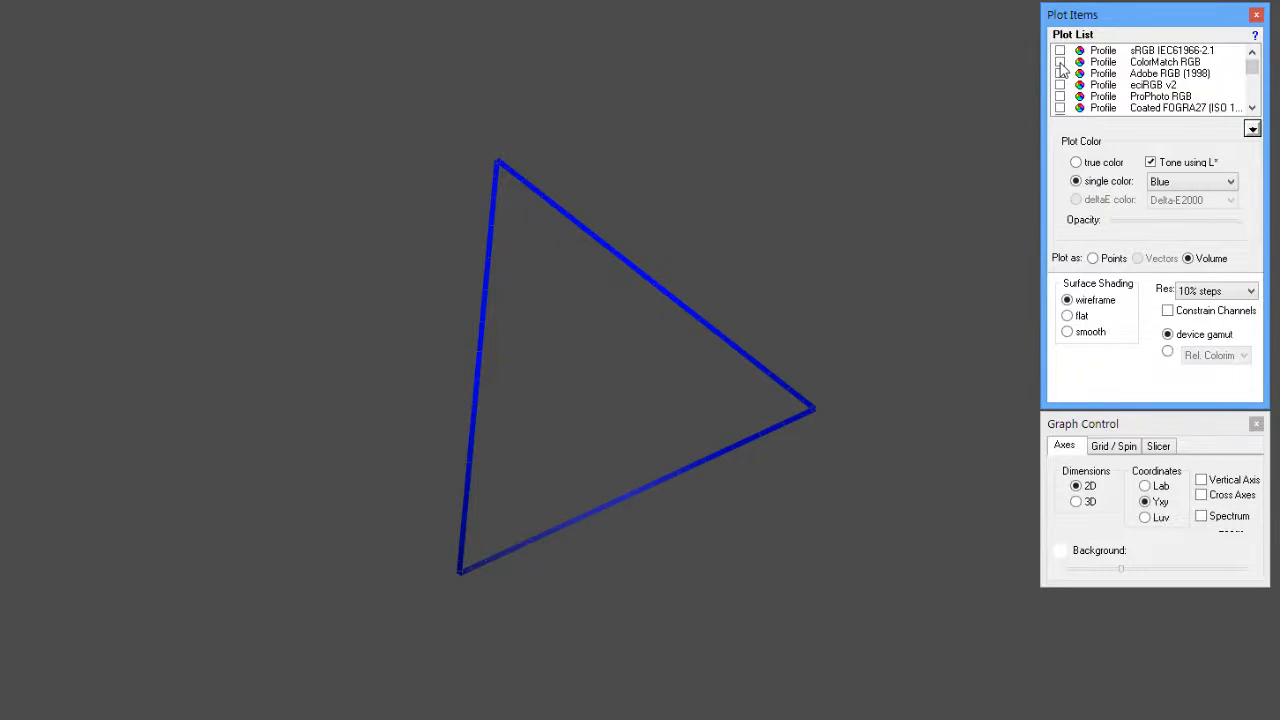
{"action": "left_click", "coordinate": [1060, 73]}
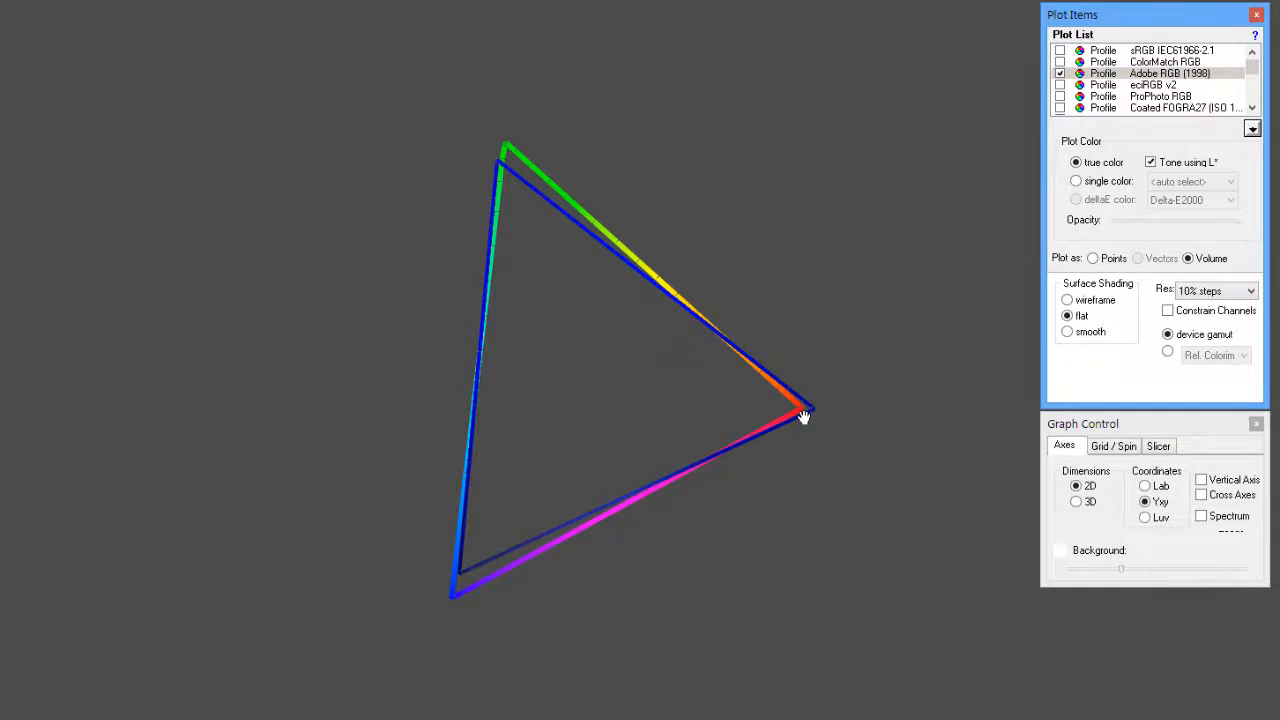
{"action": "left_click", "coordinate": [1076, 501]}
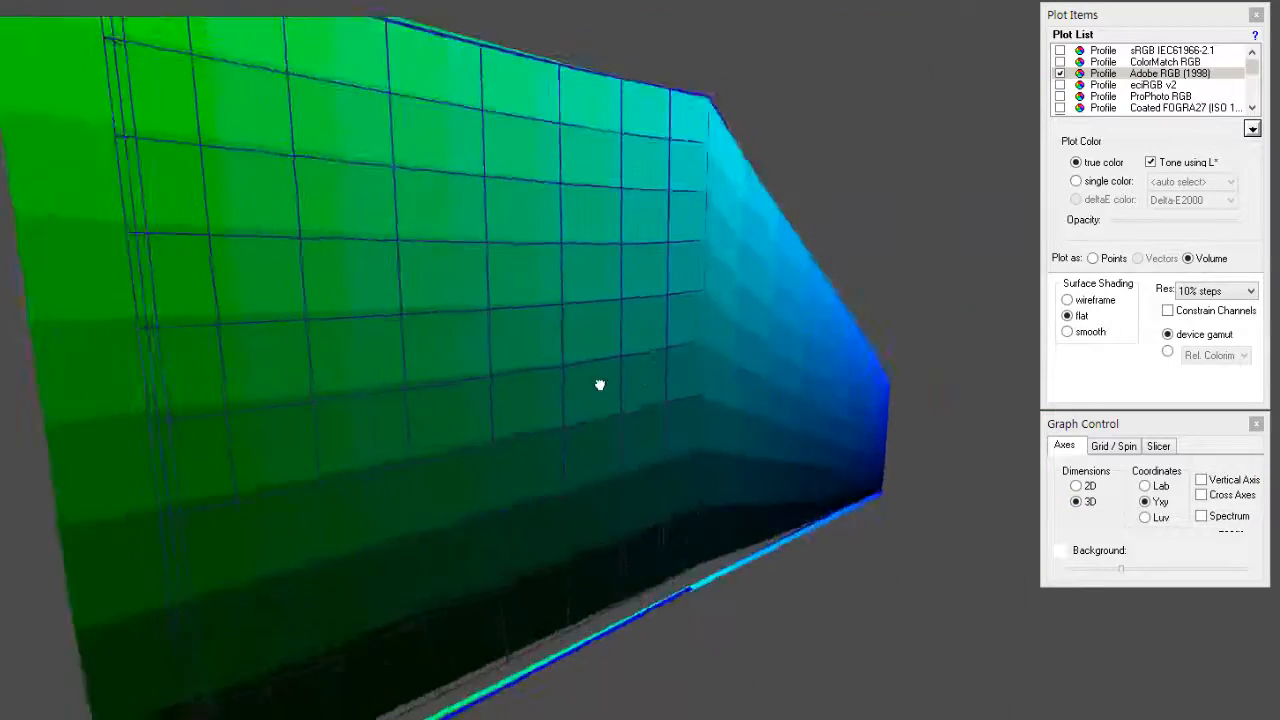
Orbit the Adobe RGB volume around the blue wireframe, then flatten the plot to 2D Yxy.
{"action": "left_click_drag", "start_coordinate": [600, 384], "coordinate": [487, 438]}
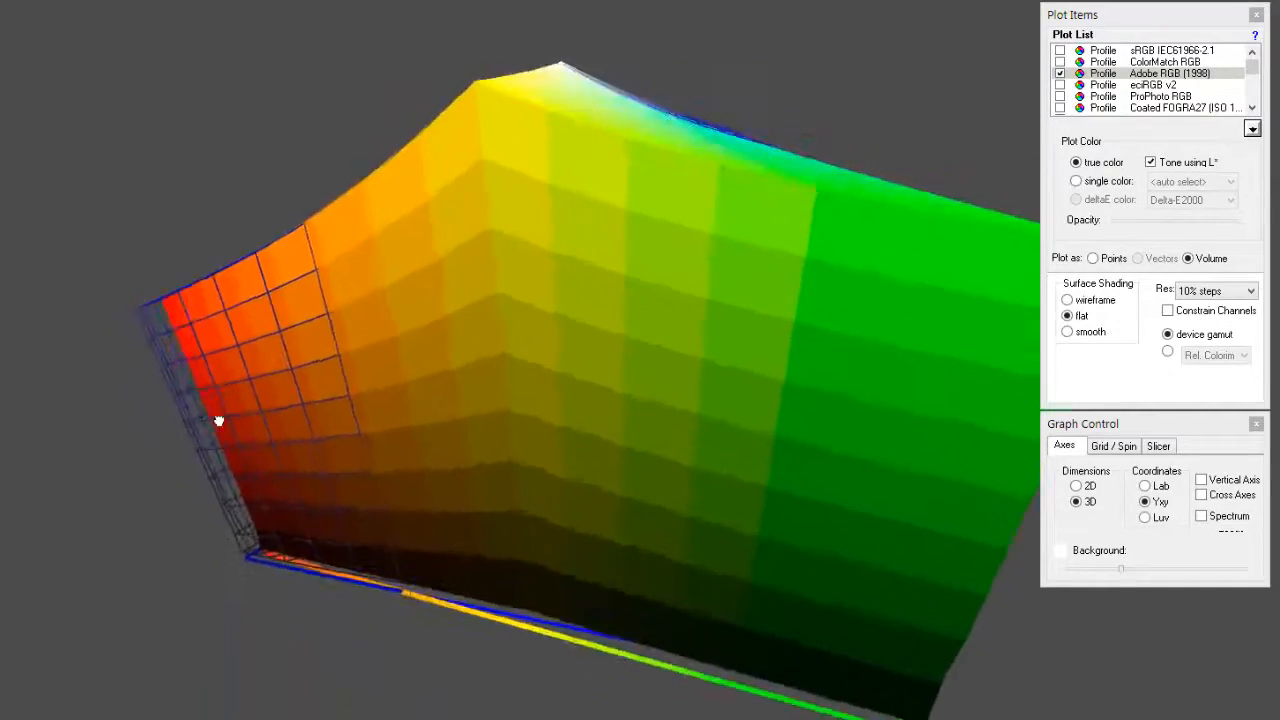
{"action": "left_click_drag", "start_coordinate": [218, 420], "coordinate": [78, 420]}
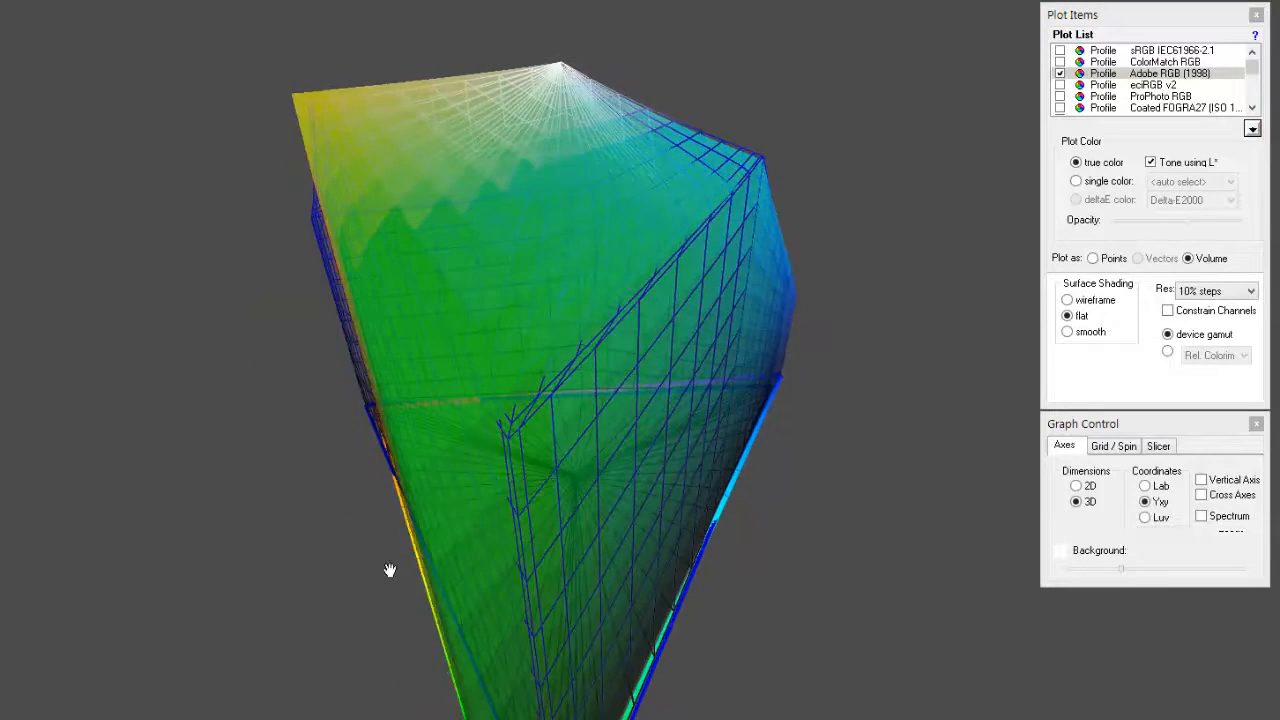
{"action": "left_click_drag", "start_coordinate": [390, 570], "coordinate": [65, 480]}
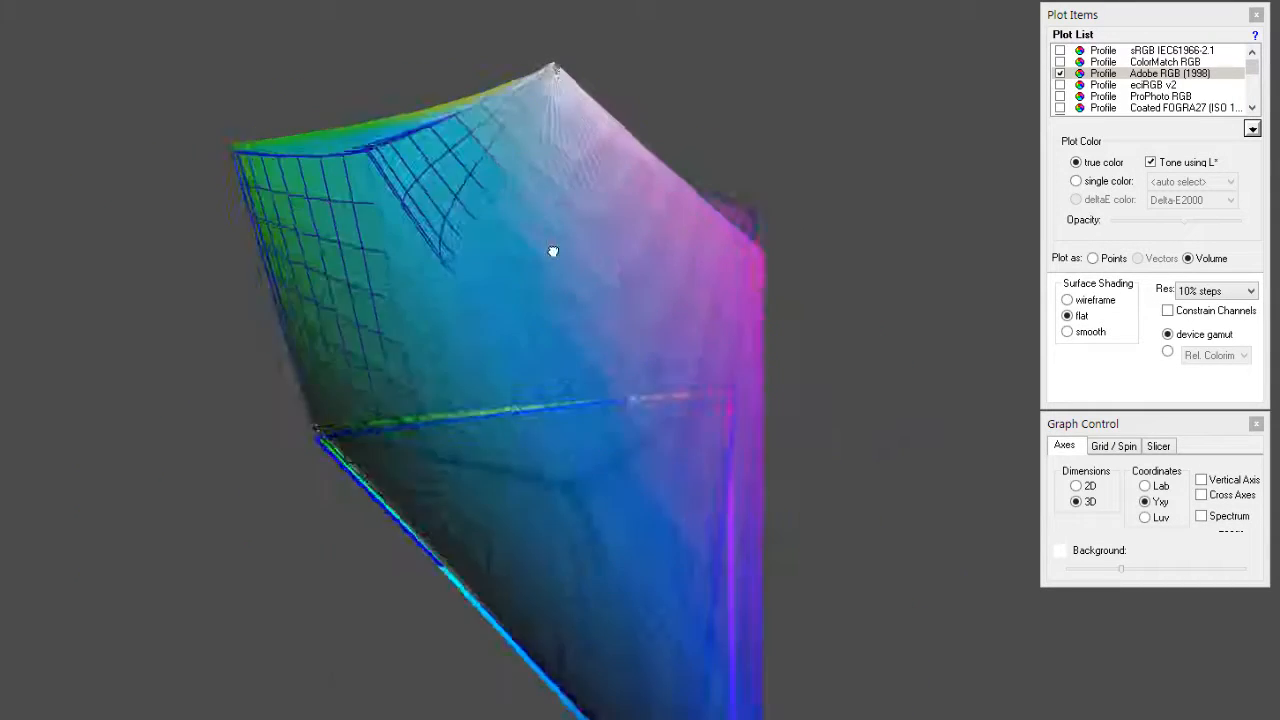
{"action": "left_click_drag", "start_coordinate": [553, 251], "coordinate": [446, 262]}
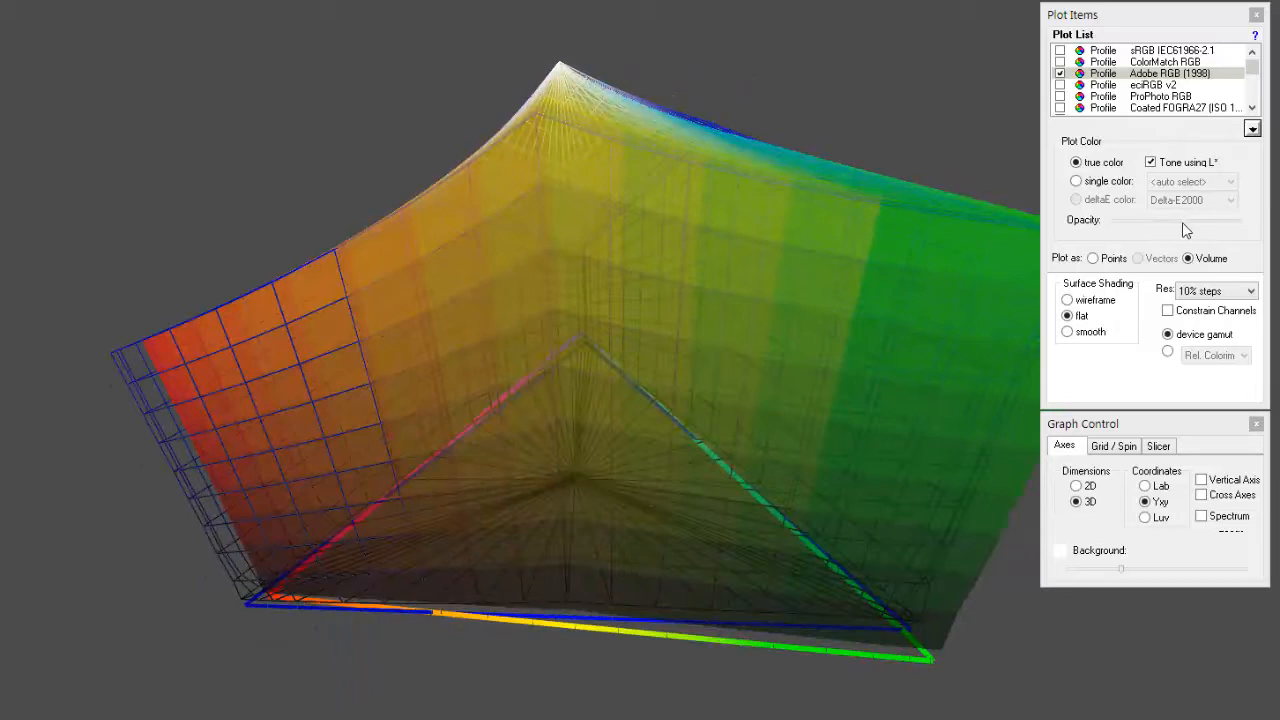
{"action": "left_click", "coordinate": [1076, 485]}
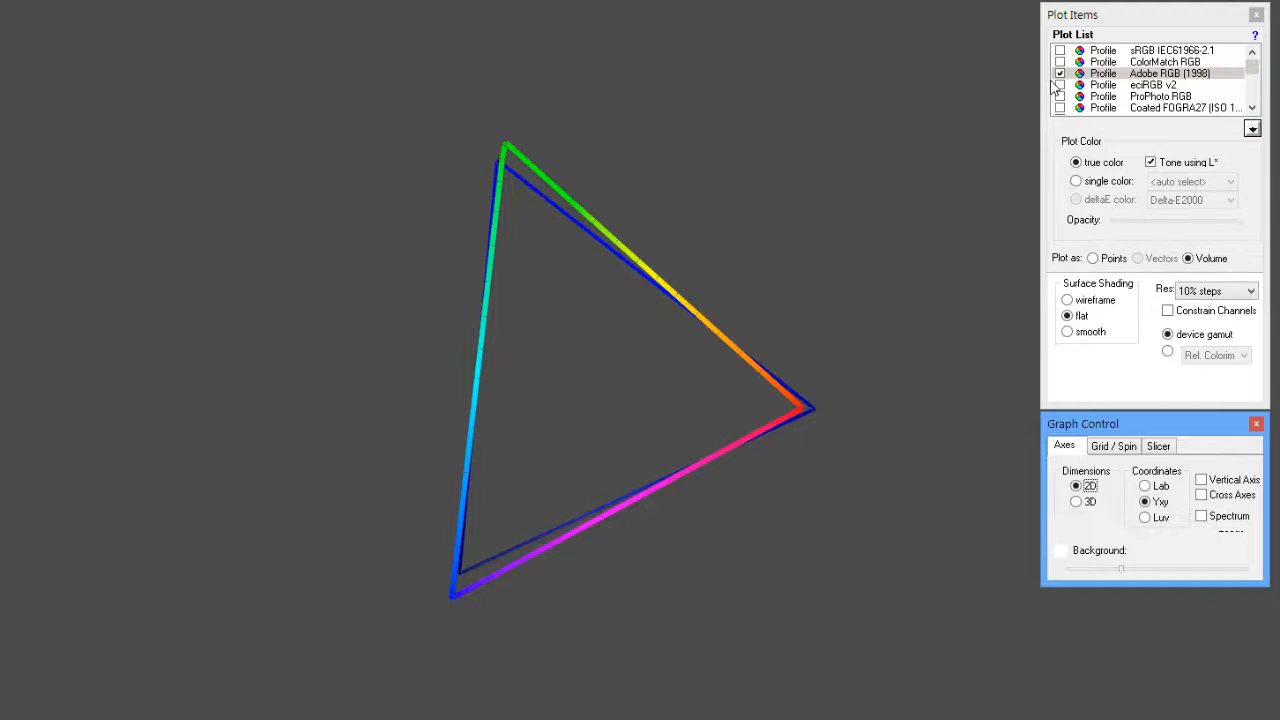
Uncheck Adobe RGB (1998) and re-tick sRGB IEC61966-2.1 in the Plot List.
{"action": "left_click", "coordinate": [1060, 73]}
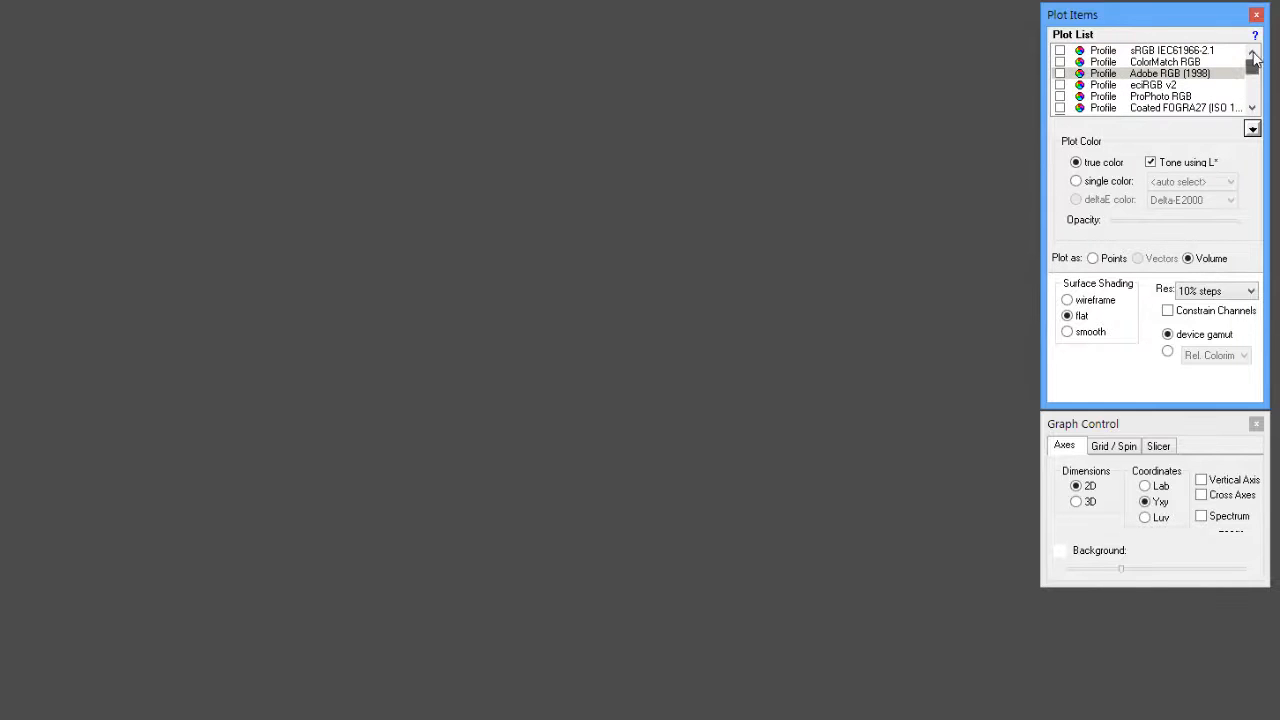
{"action": "left_click", "coordinate": [1060, 50]}
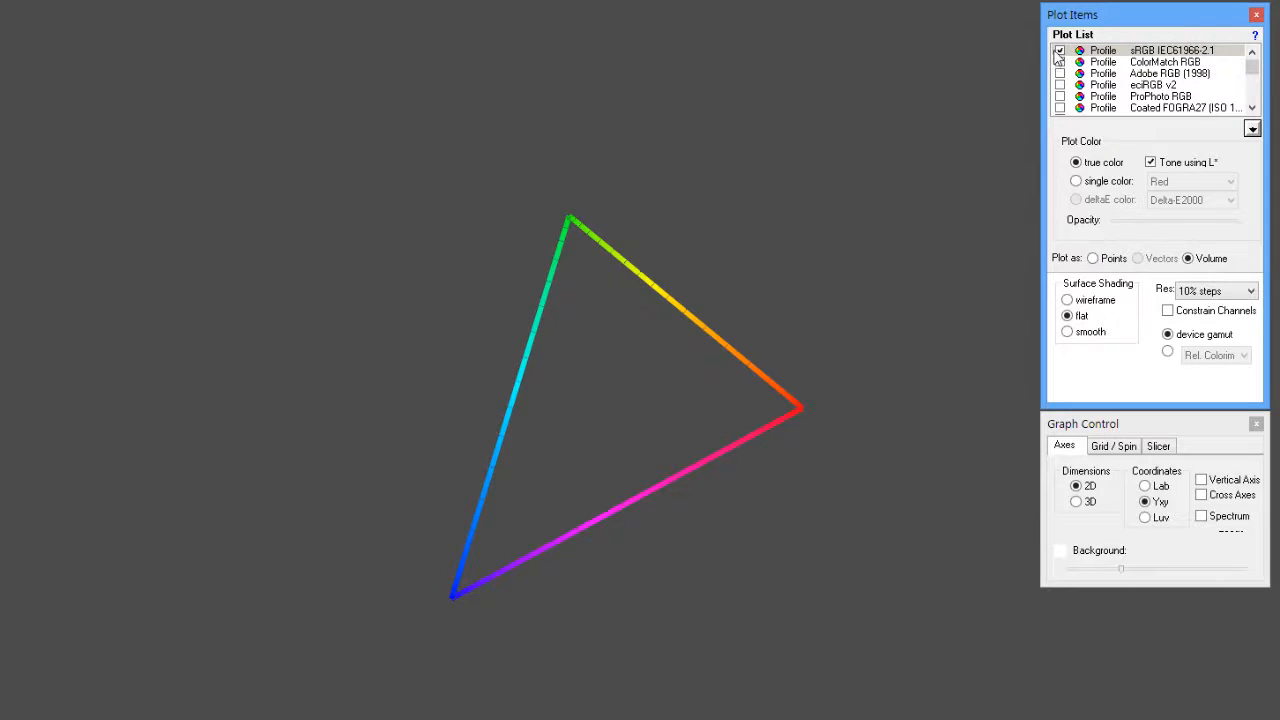
{"action": "left_click", "coordinate": [1060, 50]}
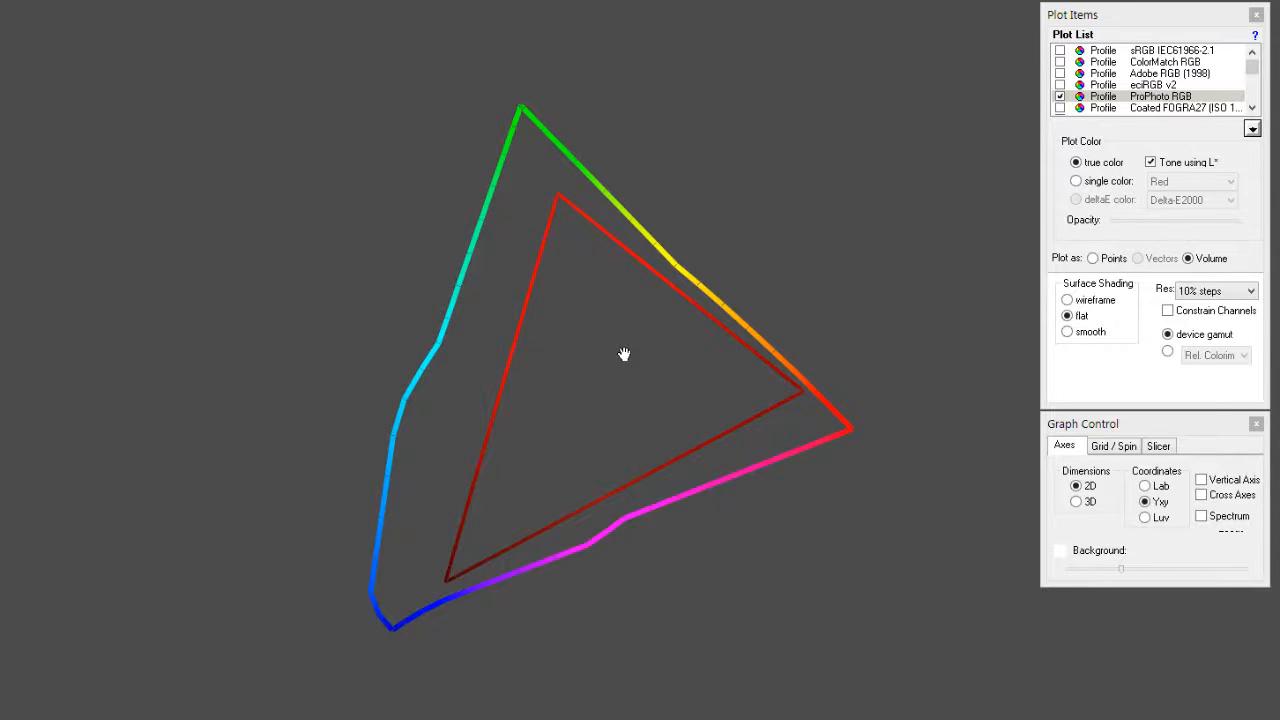
{"action": "mouse_move", "coordinate": [850, 278]}
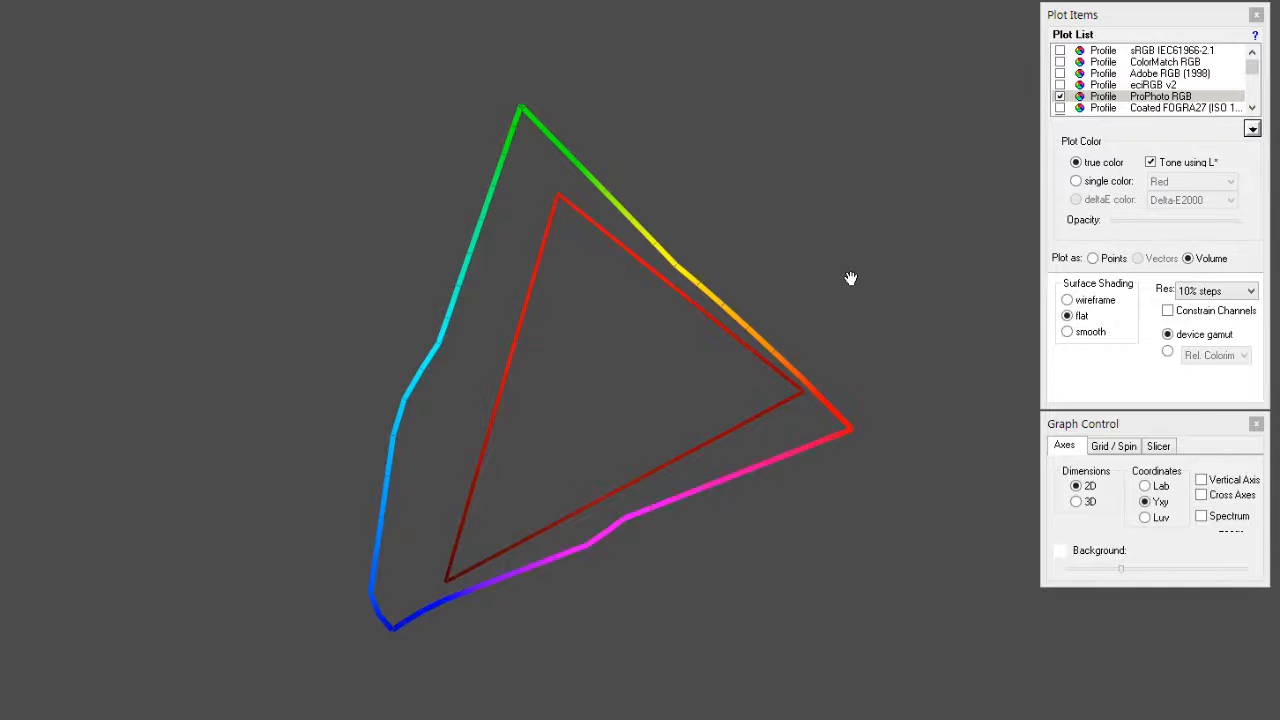
Show ProPhoto RGB in 3D and orbit it around the red wireframe, viewing red, green and blue sides.
{"action": "left_click", "coordinate": [1077, 501]}
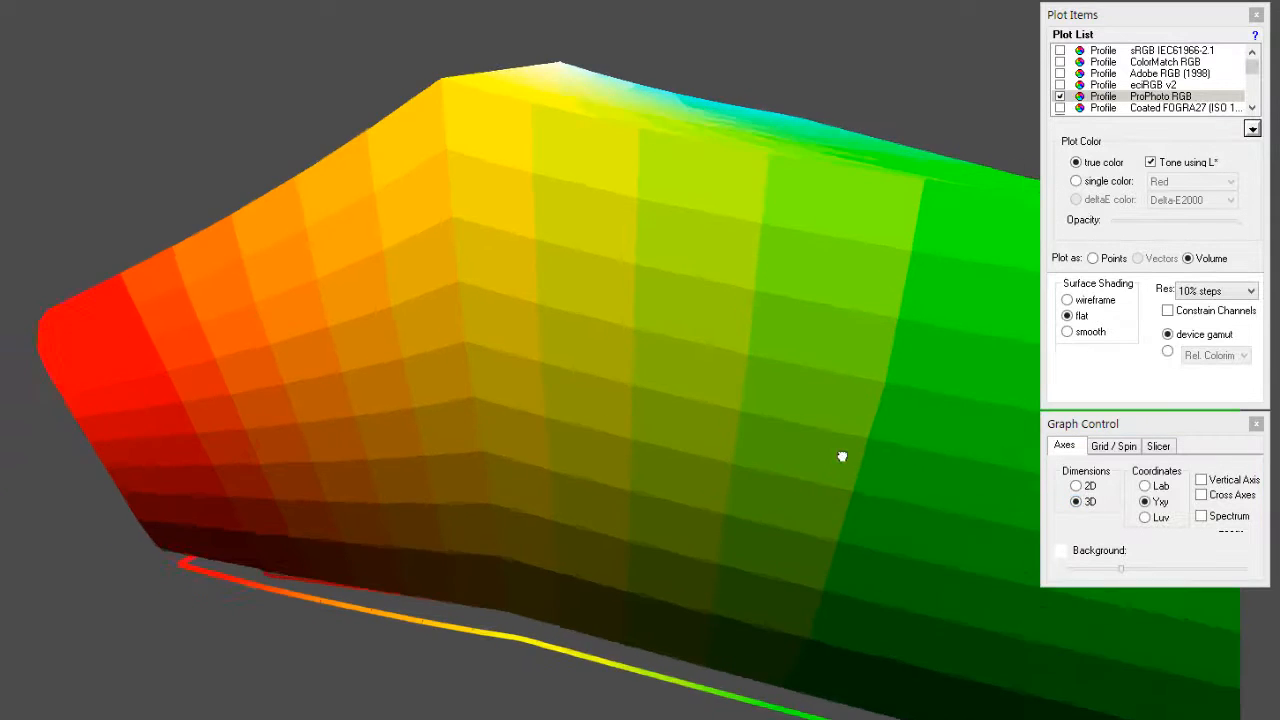
{"action": "left_click_drag", "start_coordinate": [842, 457], "coordinate": [710, 435]}
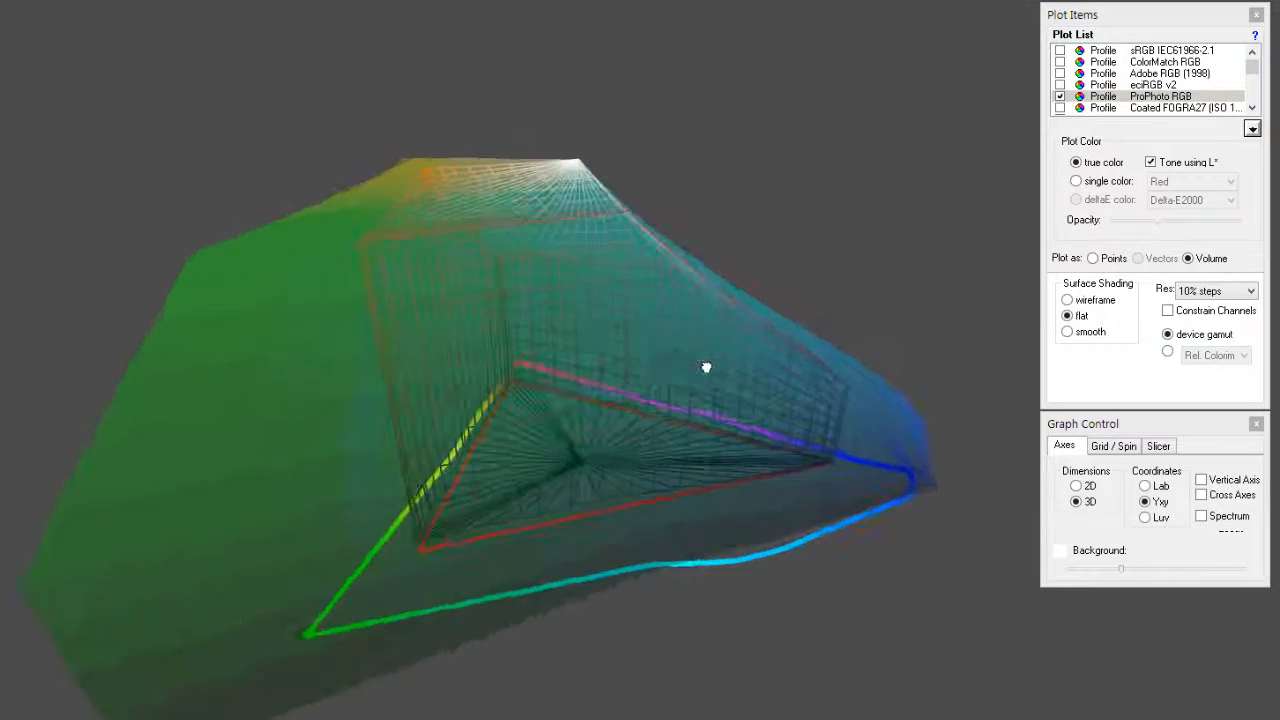
{"action": "left_click_drag", "start_coordinate": [705, 367], "coordinate": [587, 367]}
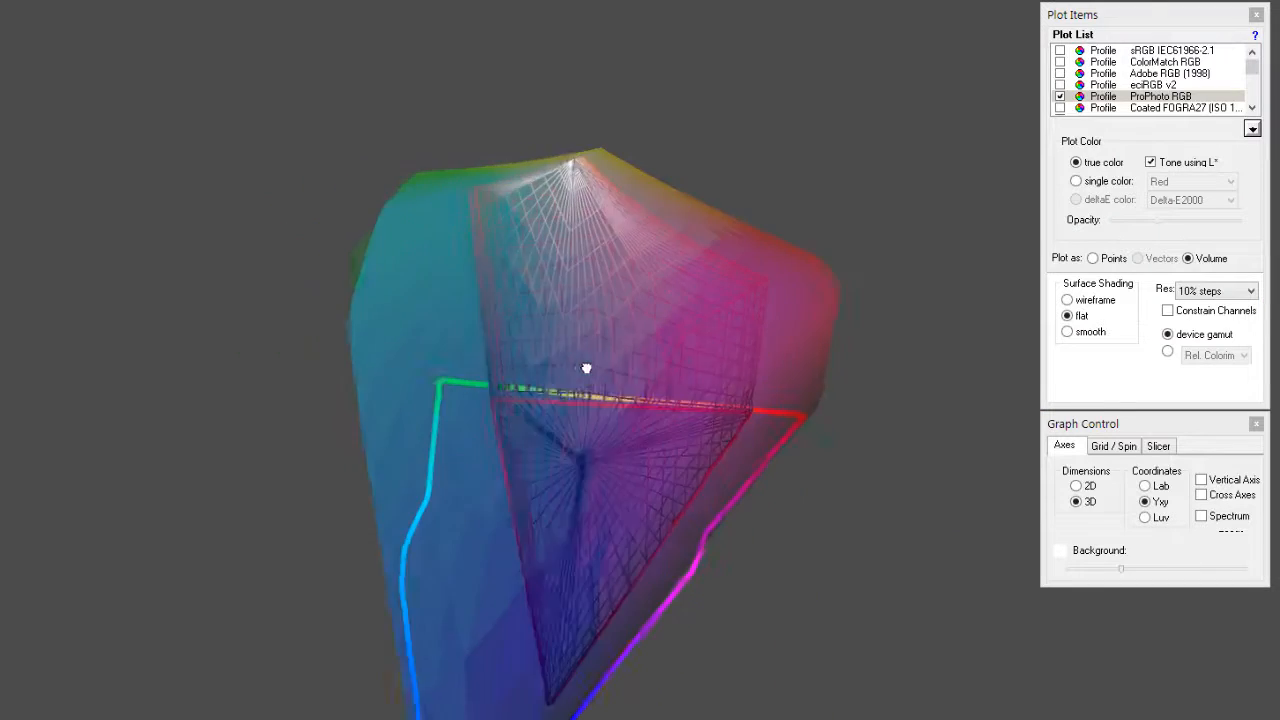
{"action": "left_click_drag", "start_coordinate": [587, 368], "coordinate": [500, 349]}
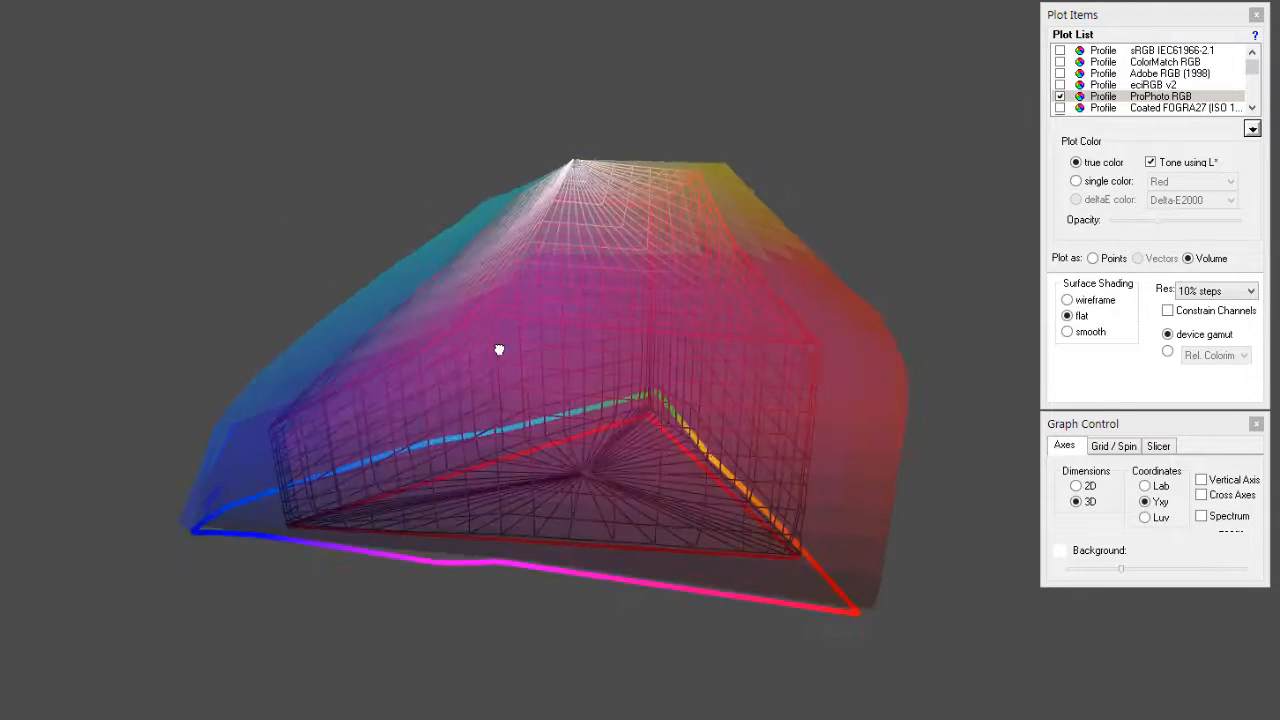
{"action": "left_click_drag", "start_coordinate": [500, 349], "coordinate": [409, 343]}
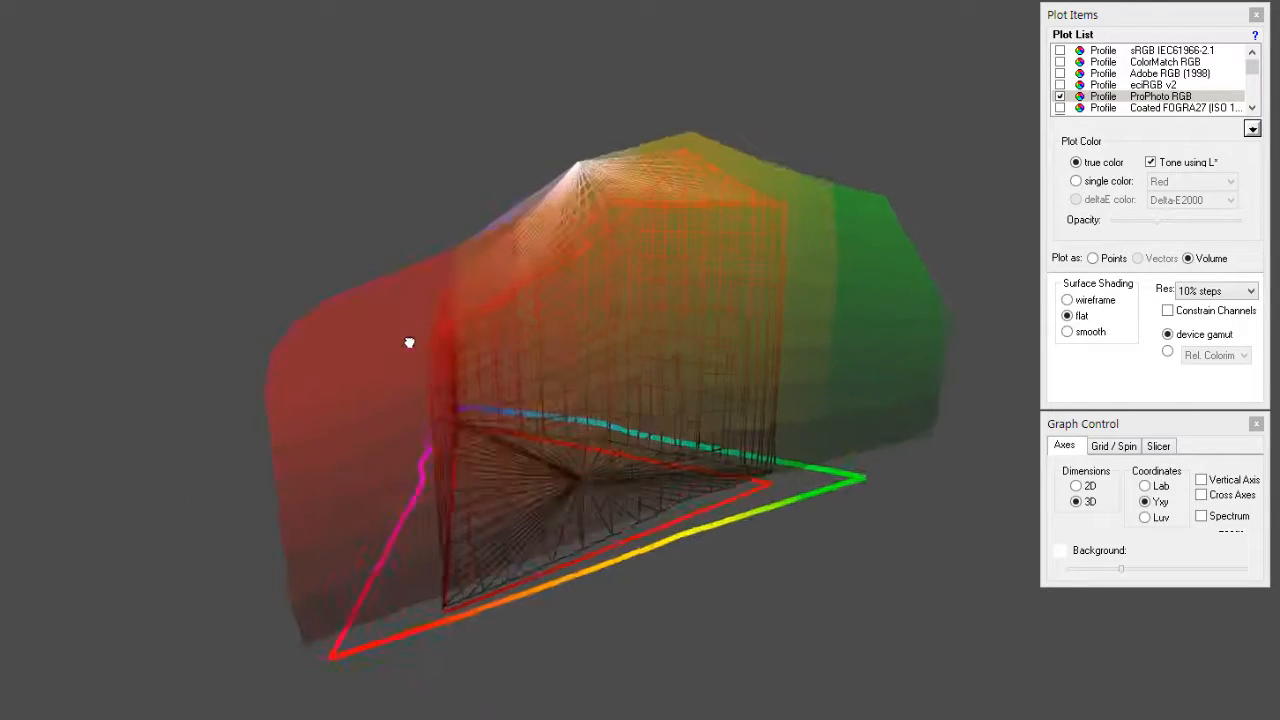
{"action": "left_click_drag", "start_coordinate": [408, 343], "coordinate": [284, 340]}
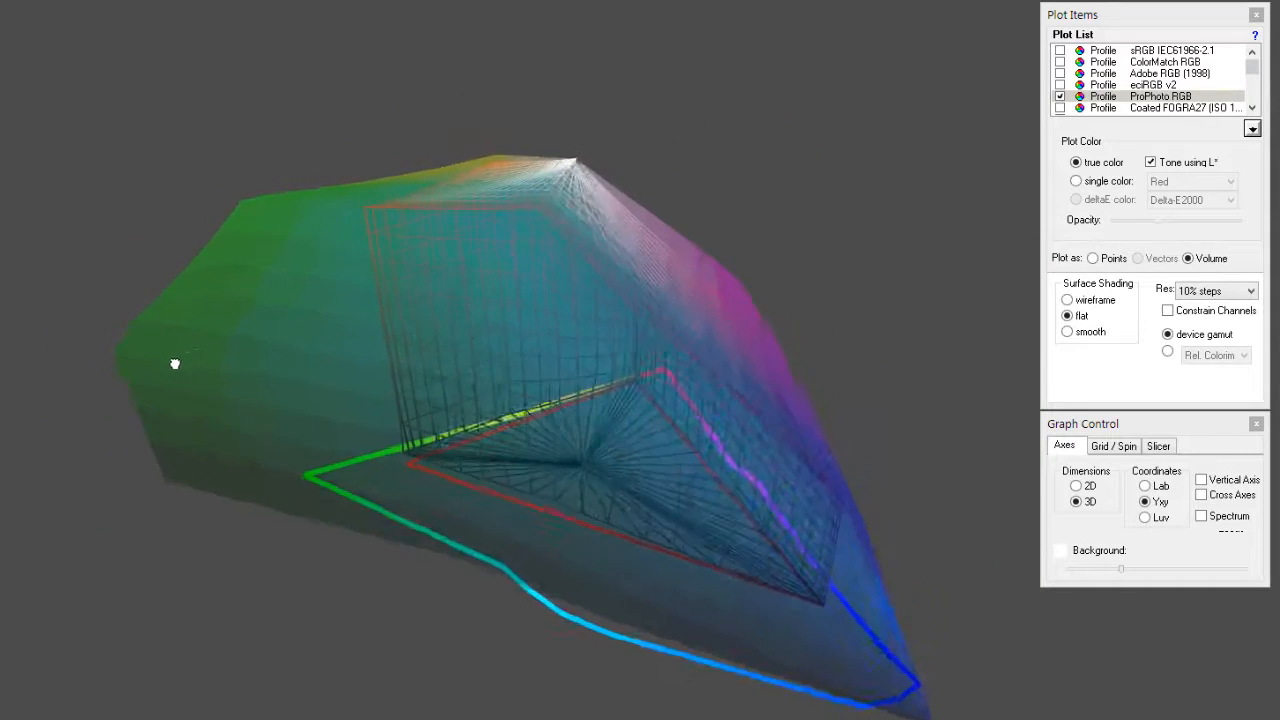
{"action": "left_click_drag", "start_coordinate": [175, 363], "coordinate": [97, 363]}
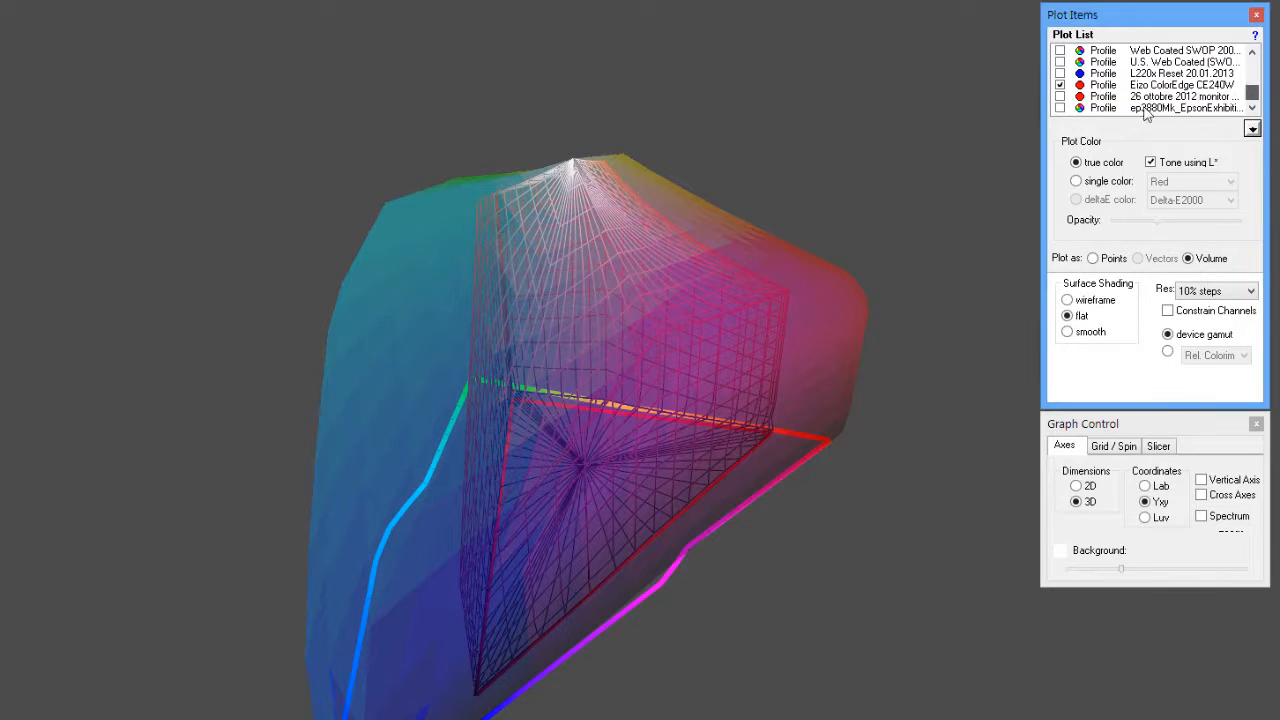
Remove the red wireframe gamut and add the L220x Reset monitor gamut to the plot.
{"action": "left_click", "coordinate": [1060, 84]}
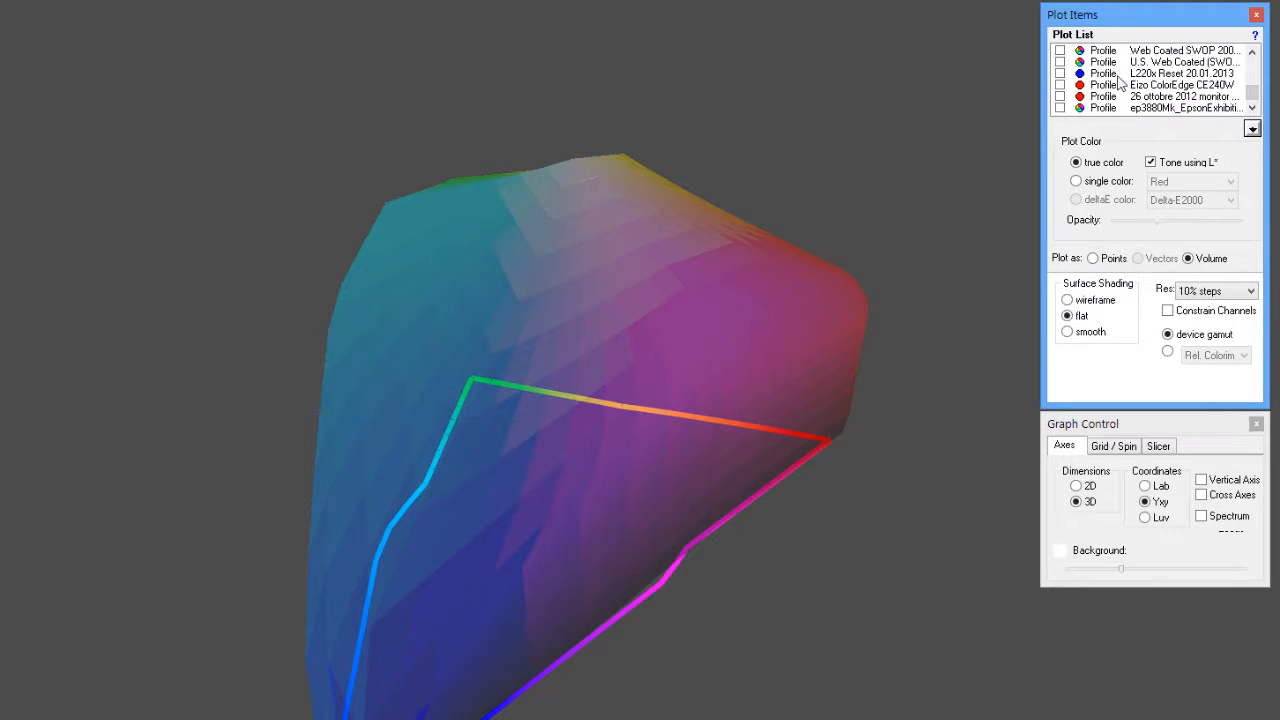
{"action": "left_click", "coordinate": [1060, 73]}
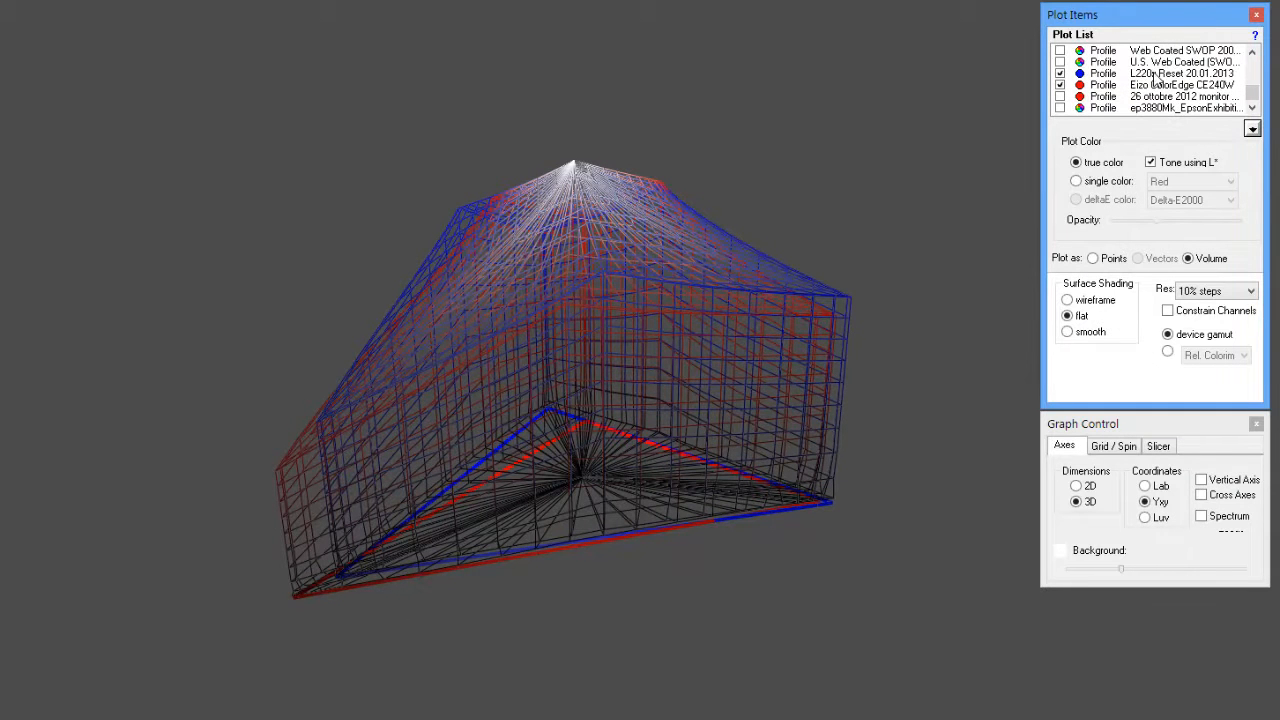
Render L220x Reset as a flat-shaded true-colour solid and orbit it against the Eizo wireframe.
{"action": "left_click", "coordinate": [1076, 180]}
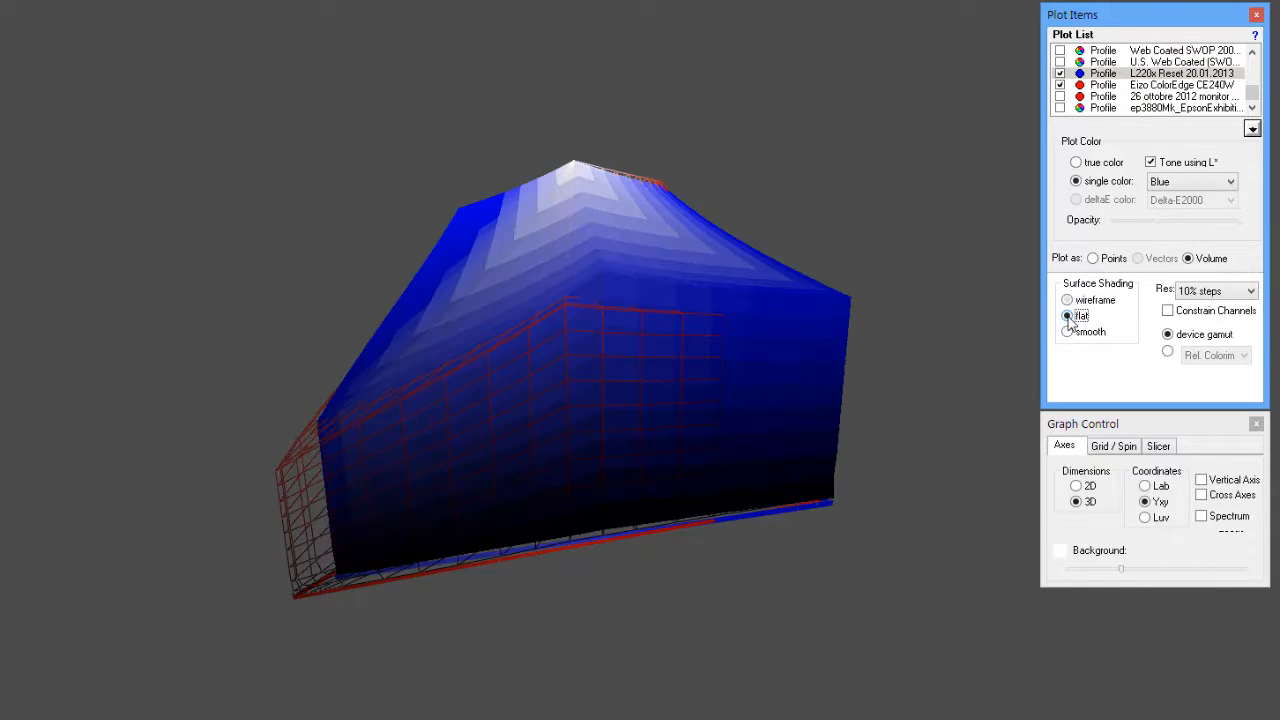
{"action": "left_click", "coordinate": [1076, 162]}
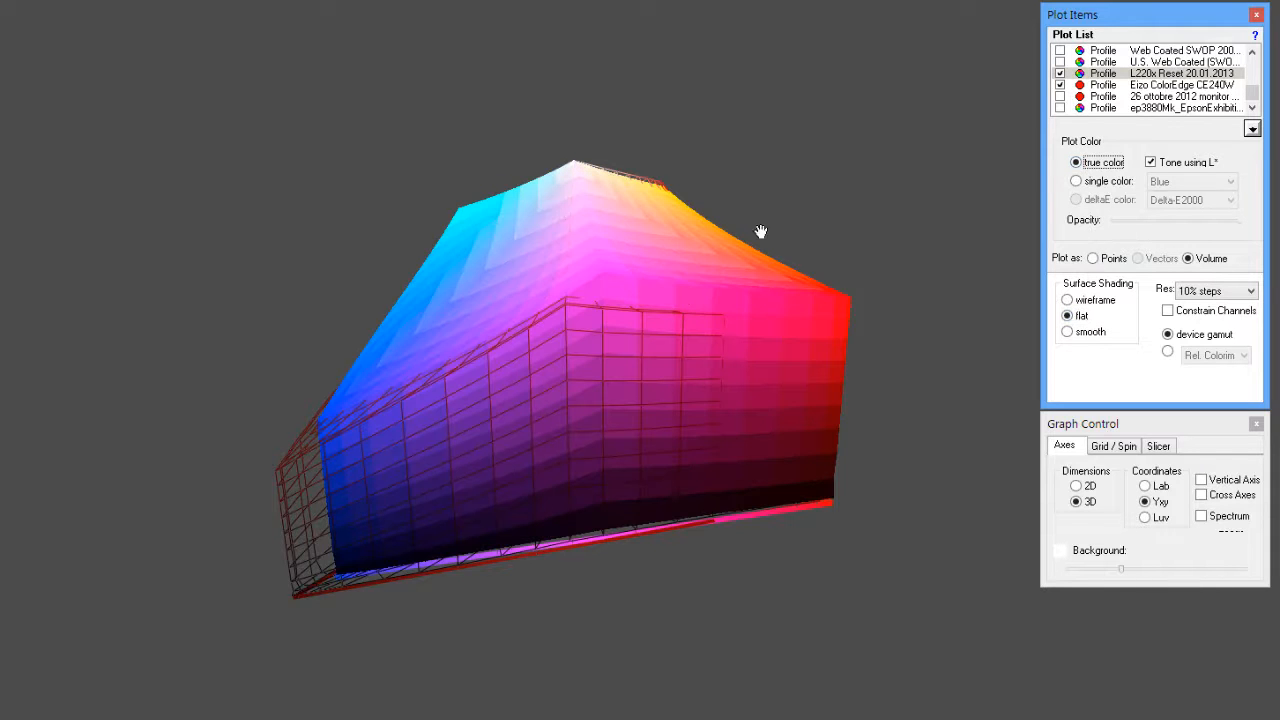
{"action": "left_click_drag", "start_coordinate": [760, 231], "coordinate": [660, 338]}
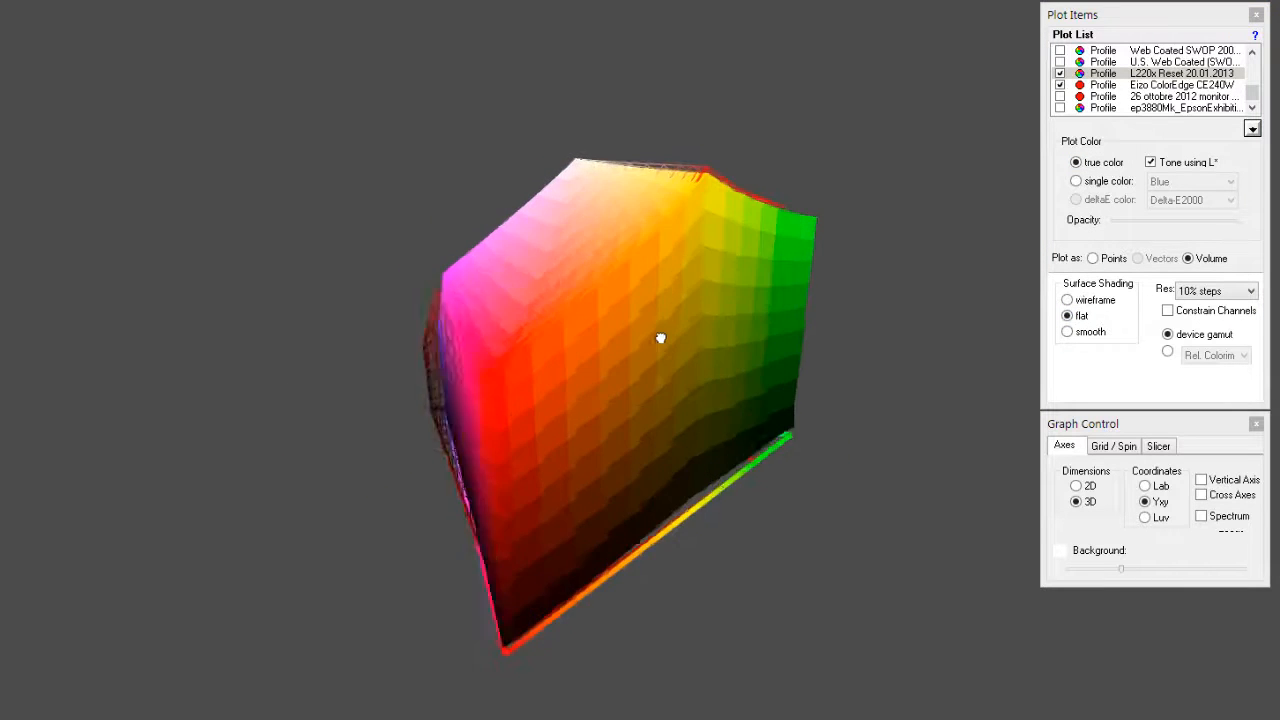
{"action": "left_click_drag", "start_coordinate": [660, 338], "coordinate": [480, 343]}
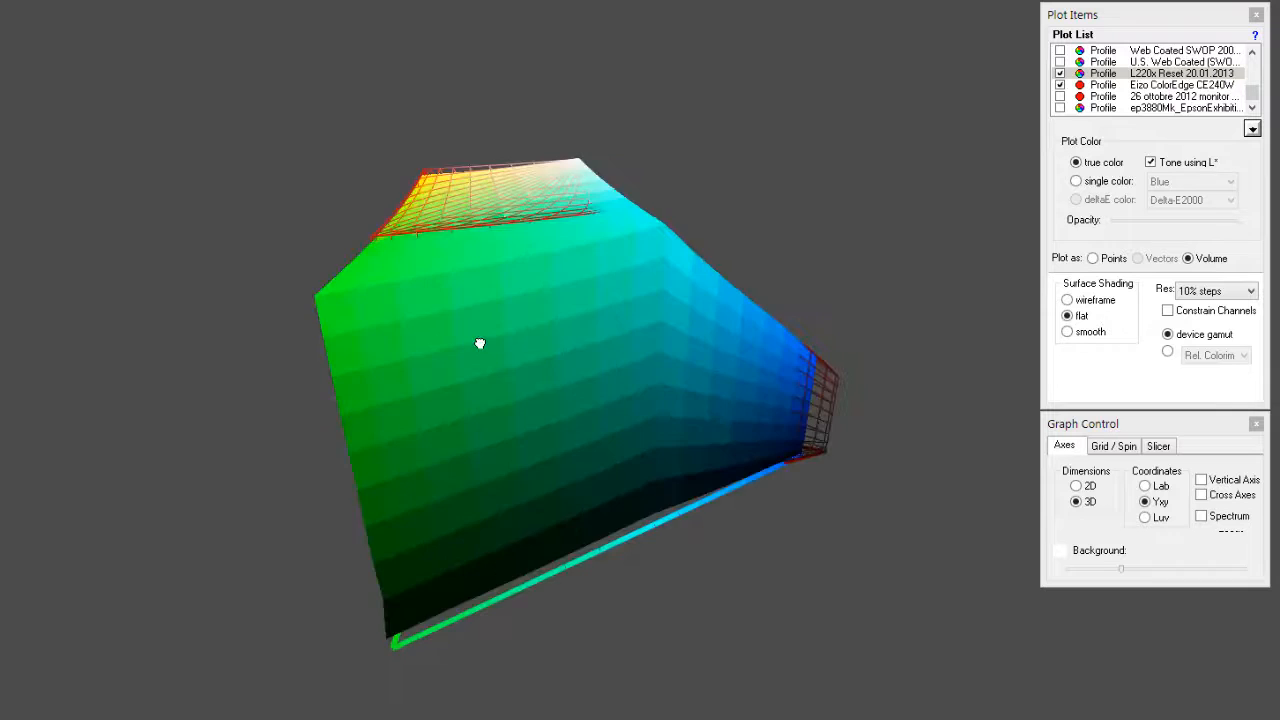
{"action": "left_click_drag", "start_coordinate": [480, 343], "coordinate": [440, 337]}
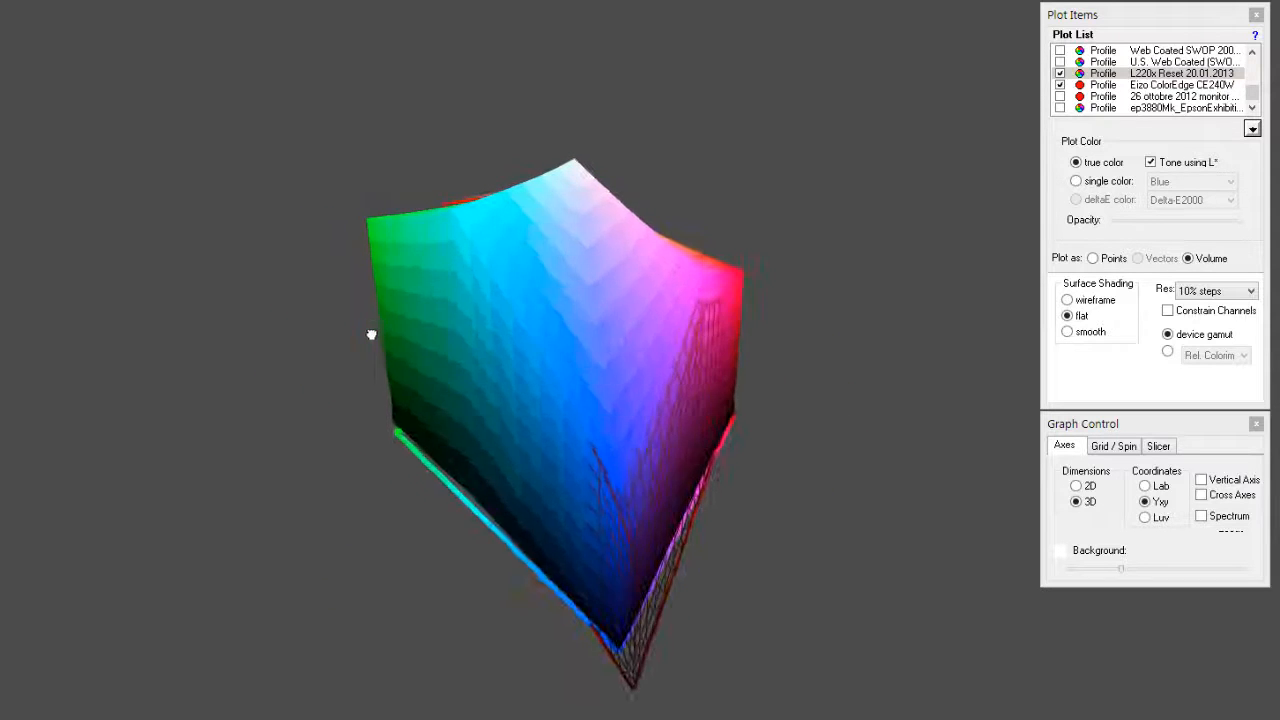
Orbit to view the gamuts from above, sides and base, then remove L220x Reset.
{"action": "left_click_drag", "start_coordinate": [370, 335], "coordinate": [393, 415]}
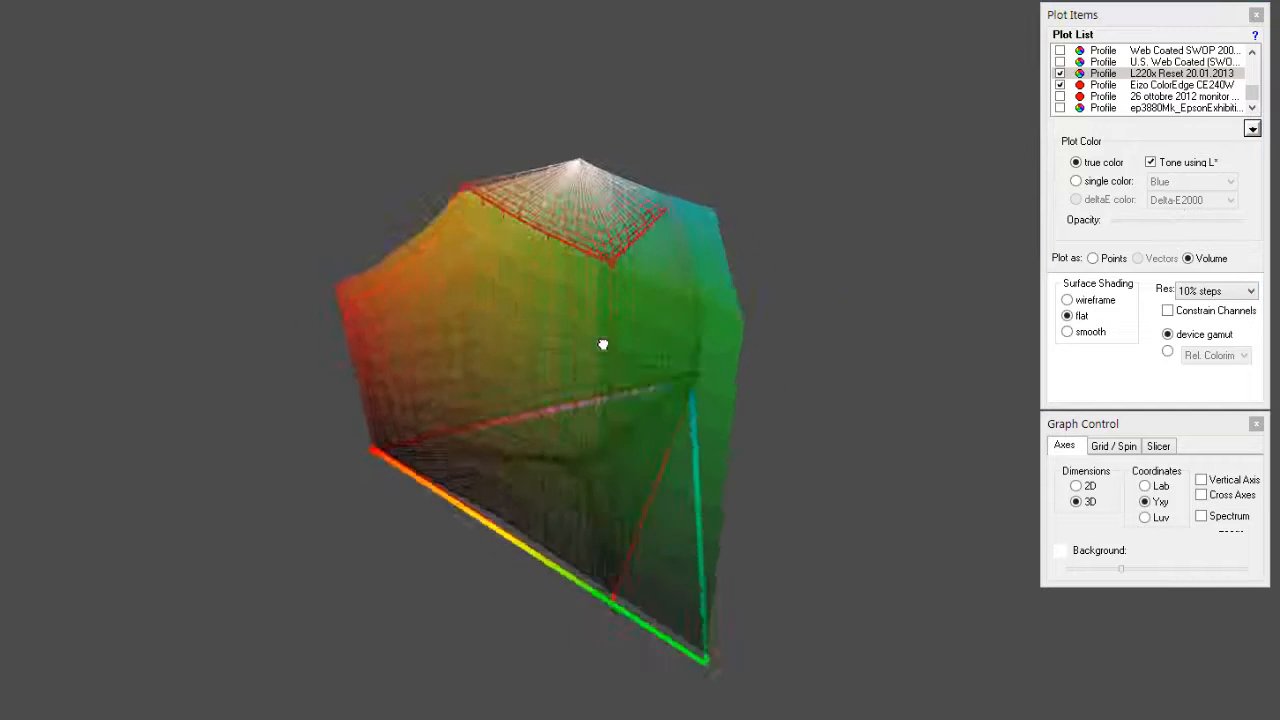
{"action": "left_click_drag", "start_coordinate": [603, 345], "coordinate": [376, 344]}
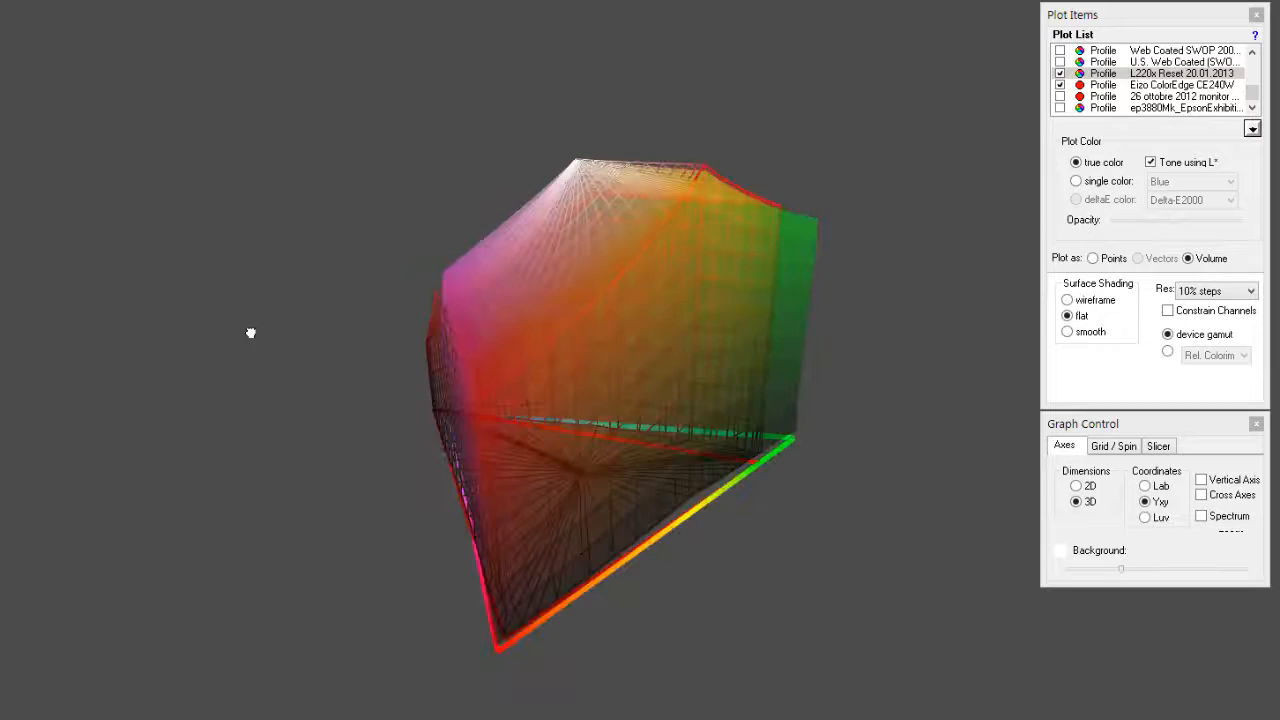
{"action": "left_click_drag", "start_coordinate": [250, 333], "coordinate": [139, 335]}
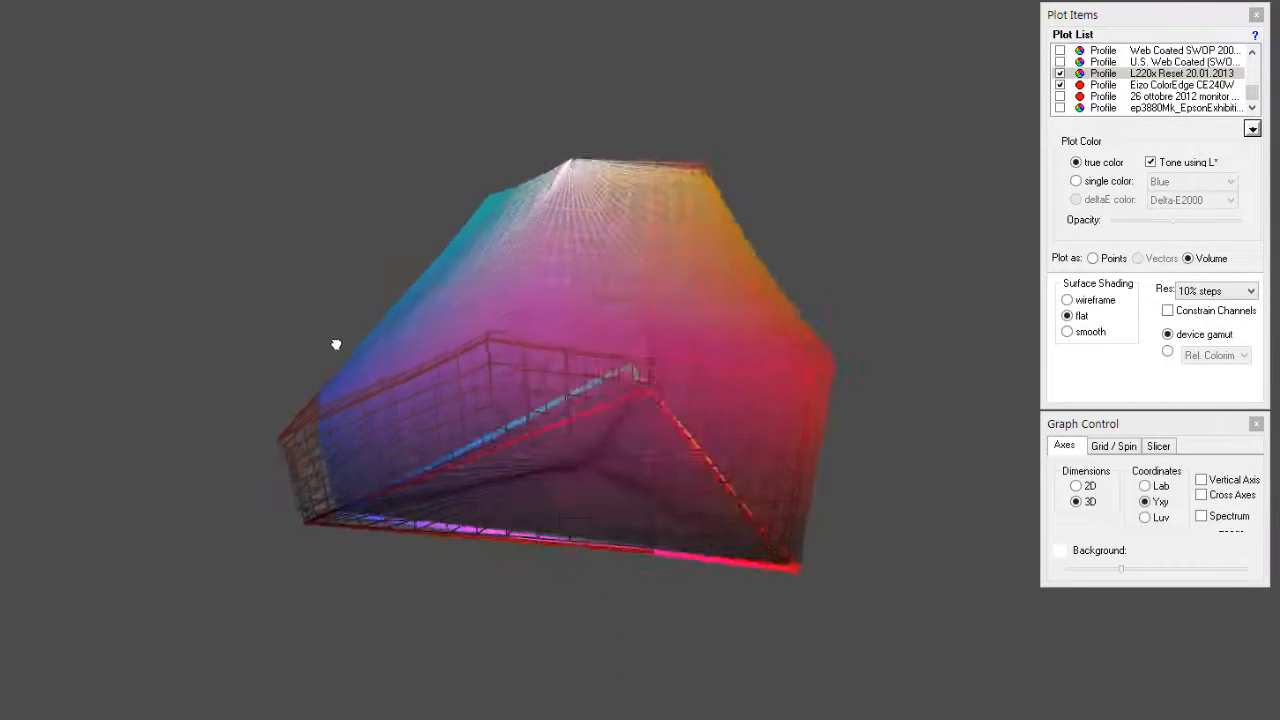
{"action": "left_click_drag", "start_coordinate": [336, 344], "coordinate": [583, 341]}
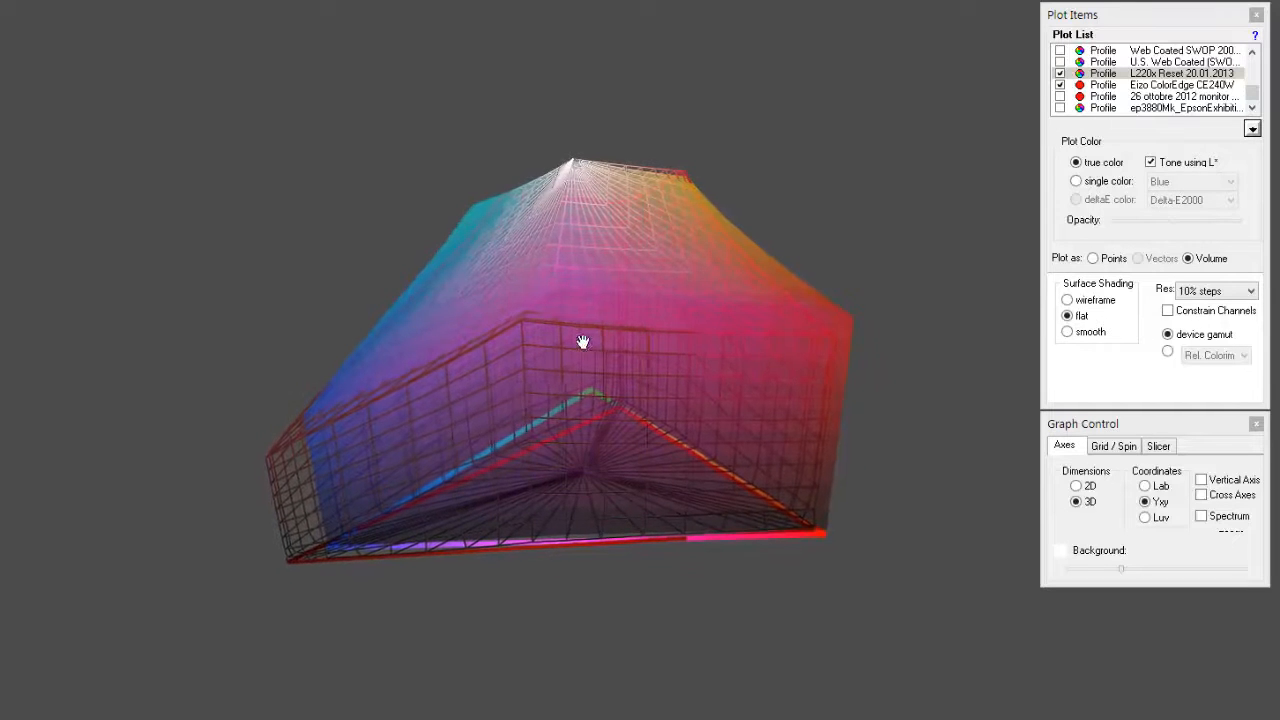
{"action": "left_click_drag", "start_coordinate": [583, 341], "coordinate": [754, 321]}
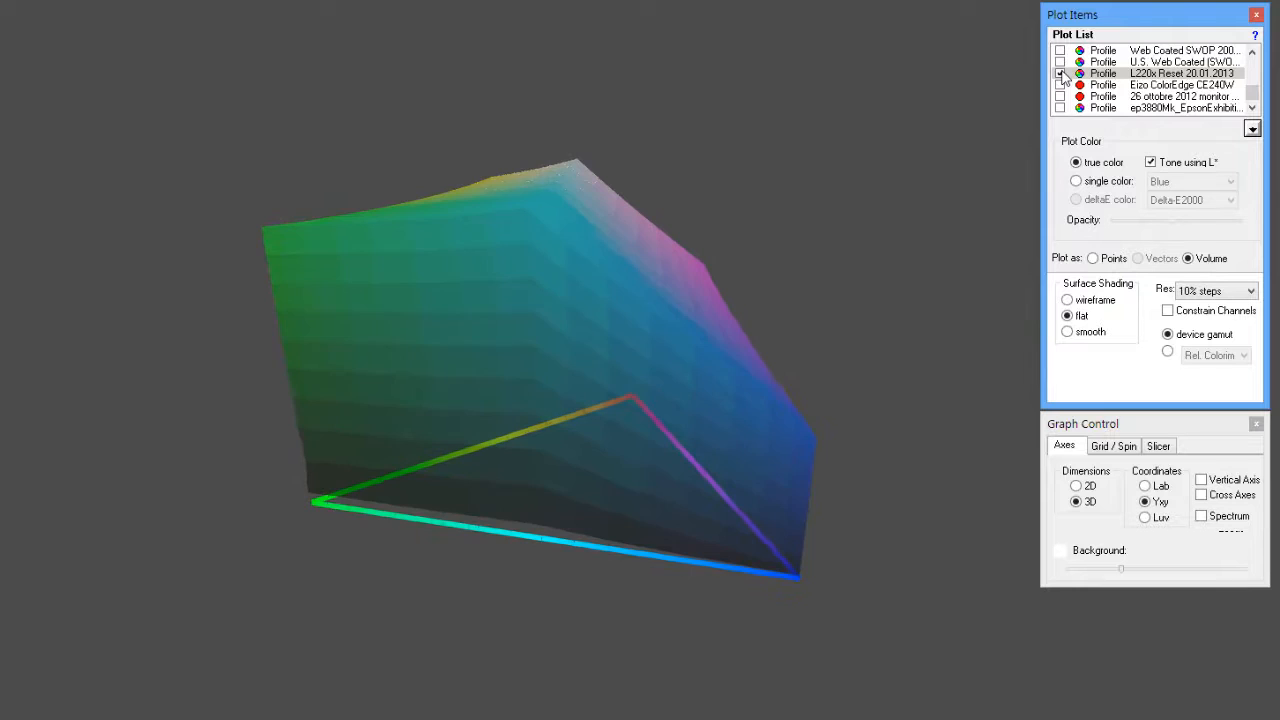
{"action": "left_click", "coordinate": [1060, 73]}
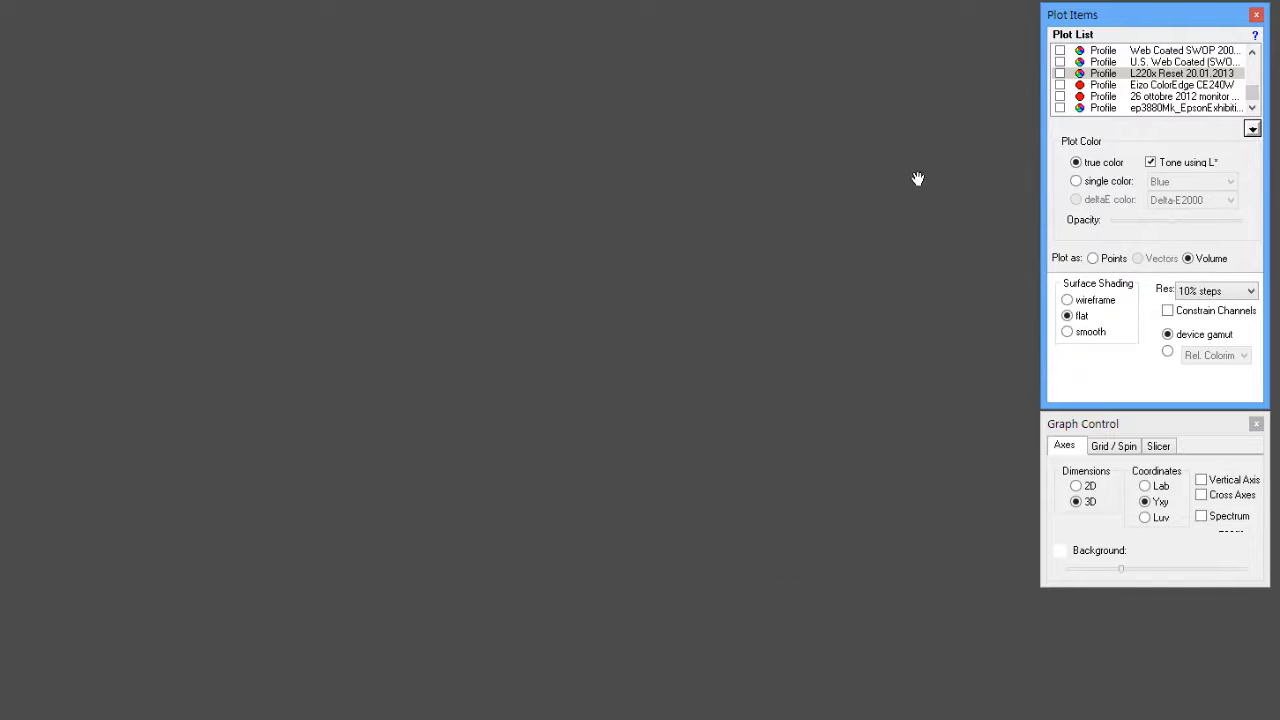